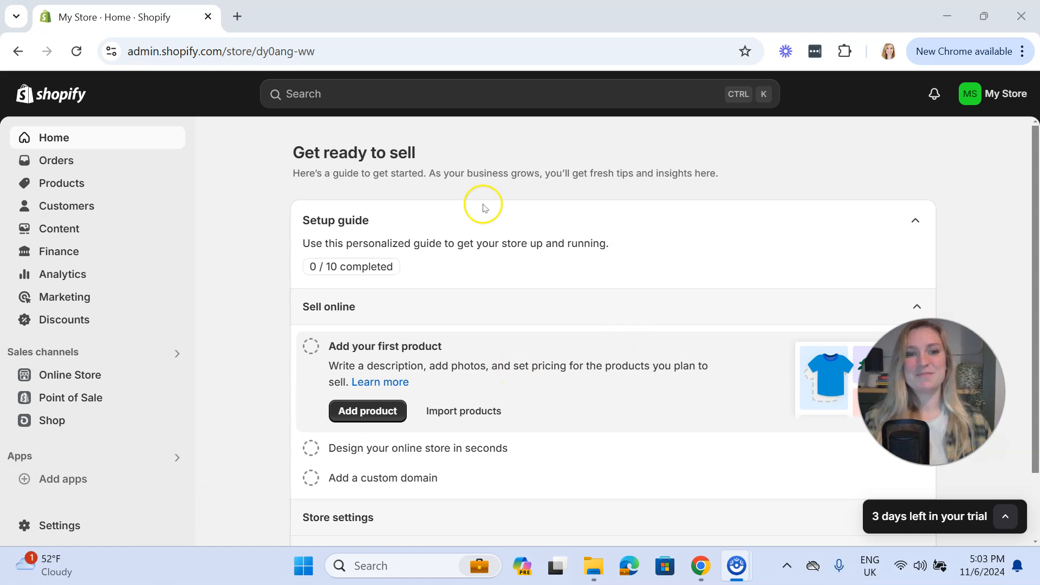
mouse_move(259, 286)
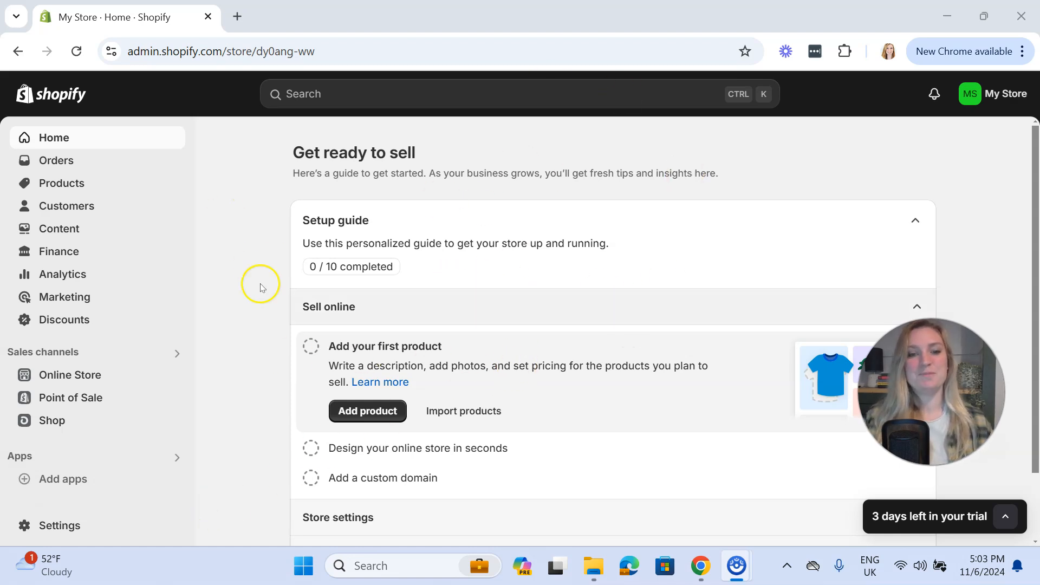
mouse_move(353, 228)
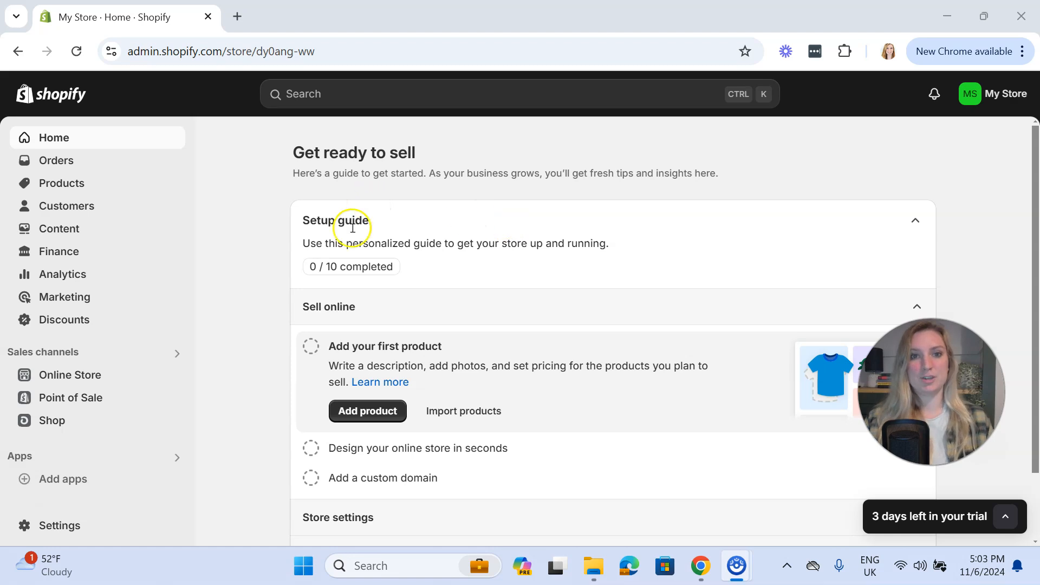
mouse_move(462, 334)
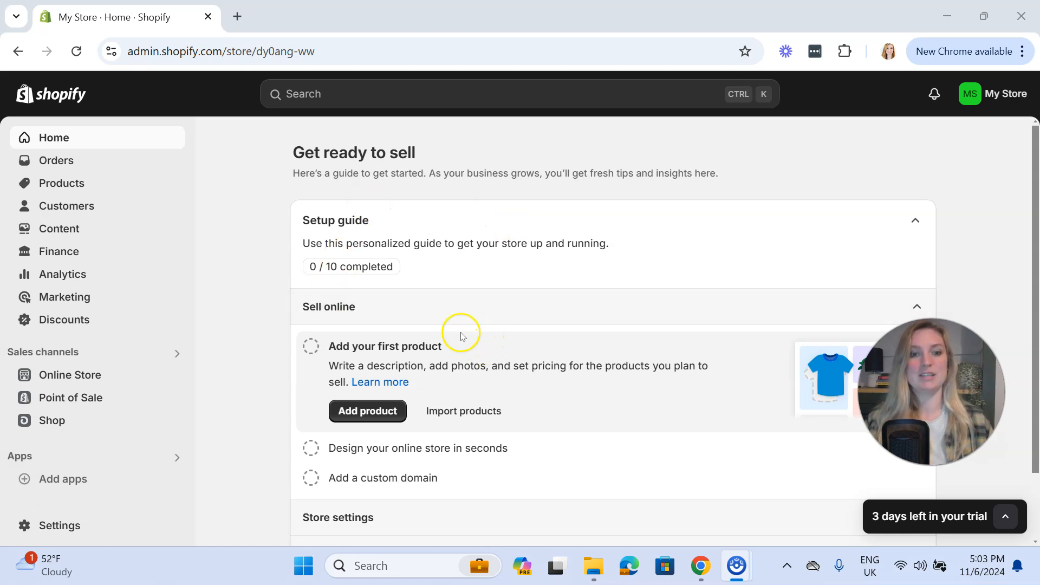
mouse_move(112, 207)
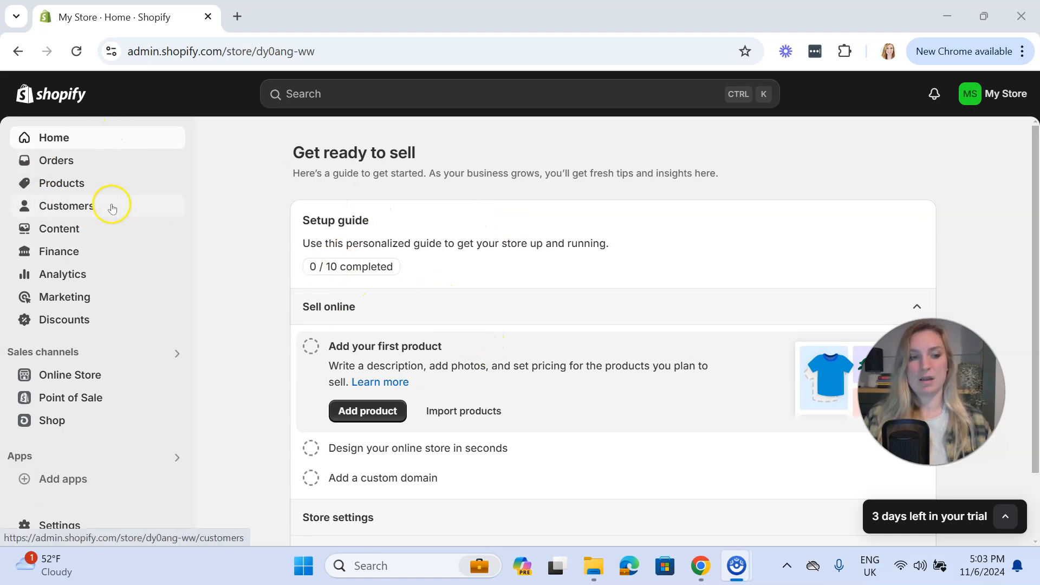
mouse_move(22, 456)
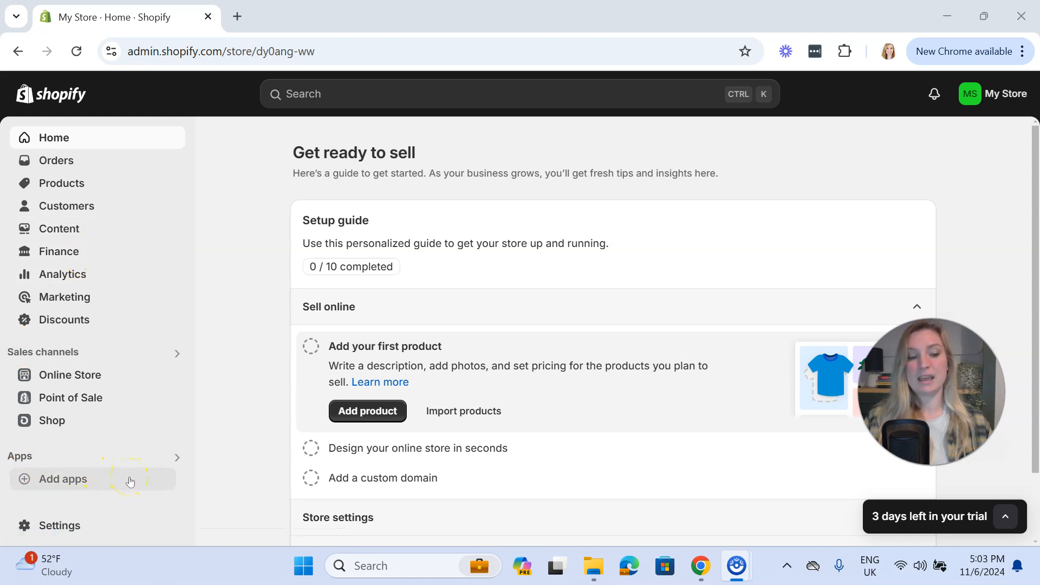
Browse the Picked for you app recommendations and follow the Shopify App Store link
click(64, 479)
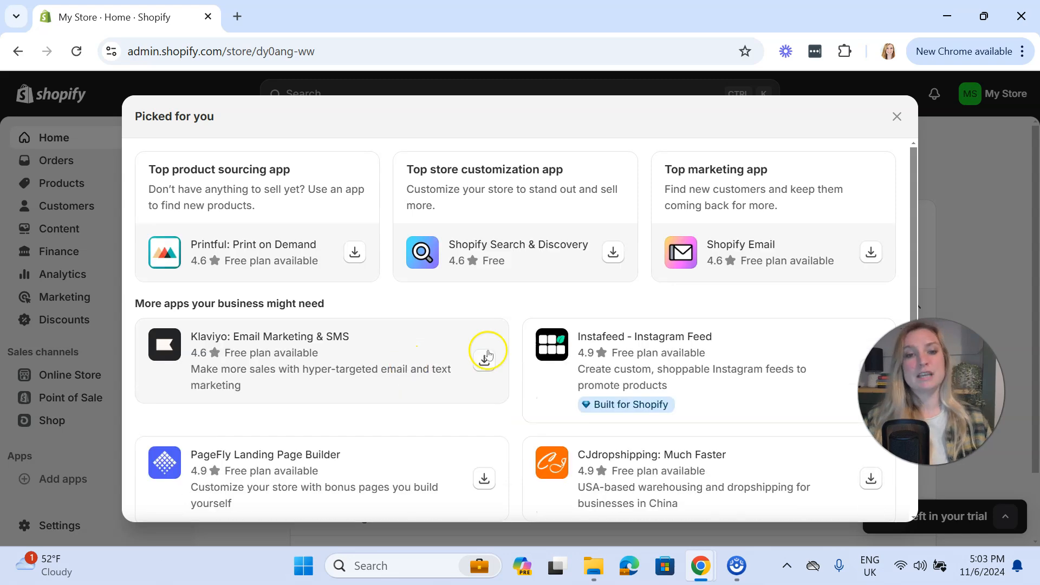
mouse_move(177, 355)
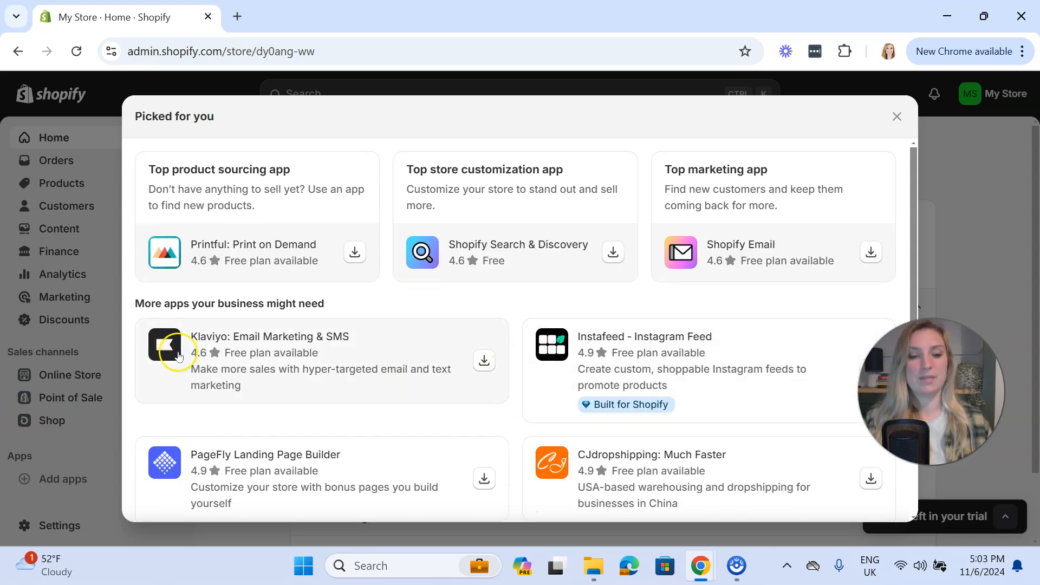
mouse_move(293, 254)
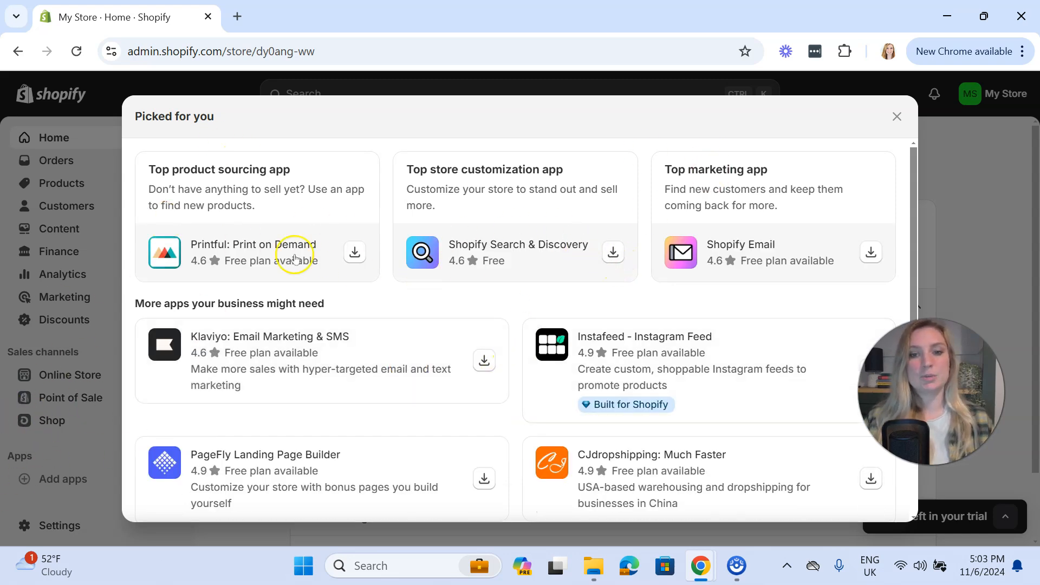
mouse_move(226, 265)
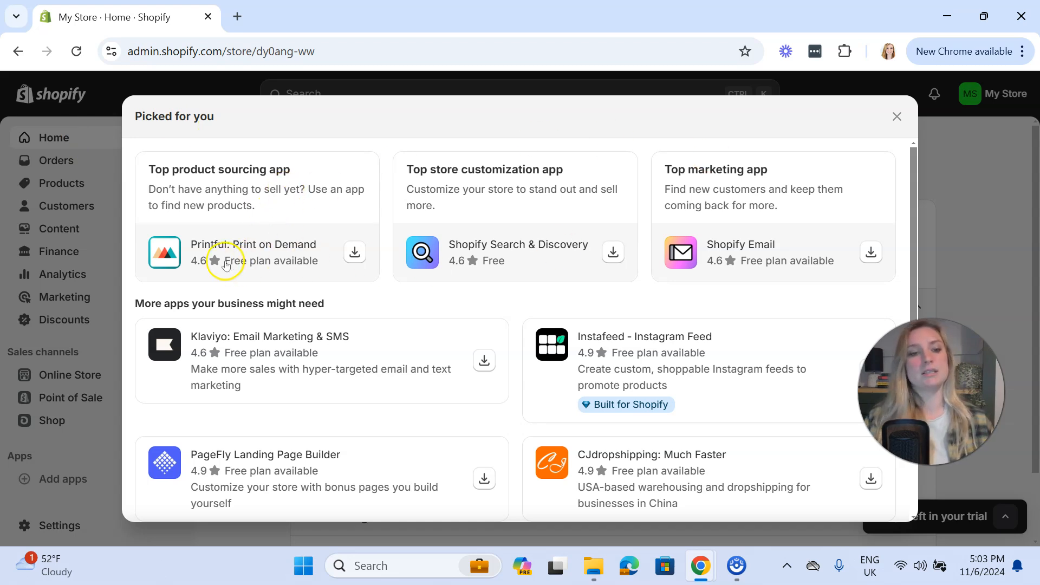
mouse_move(463, 271)
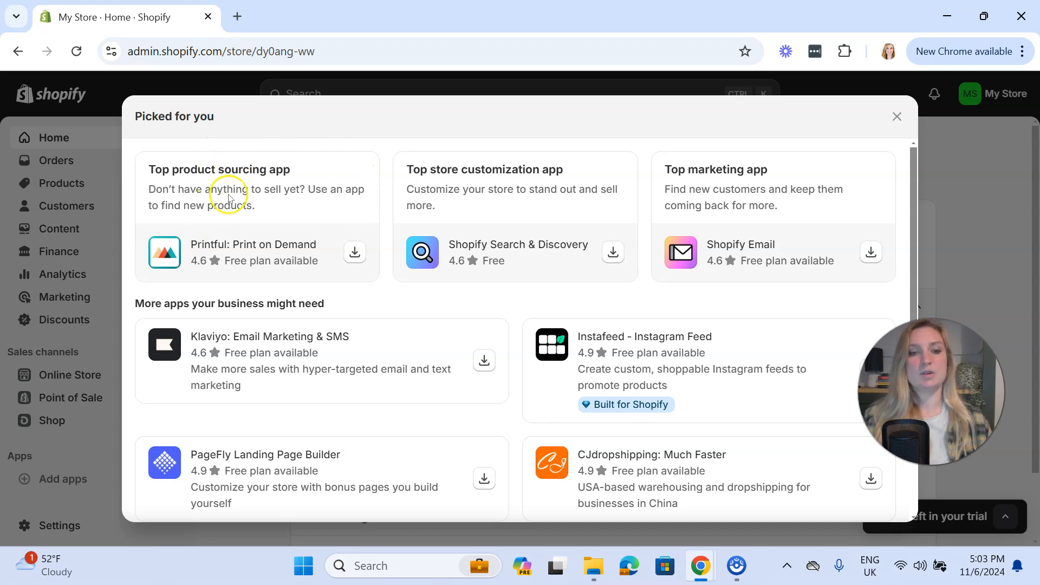
mouse_move(458, 262)
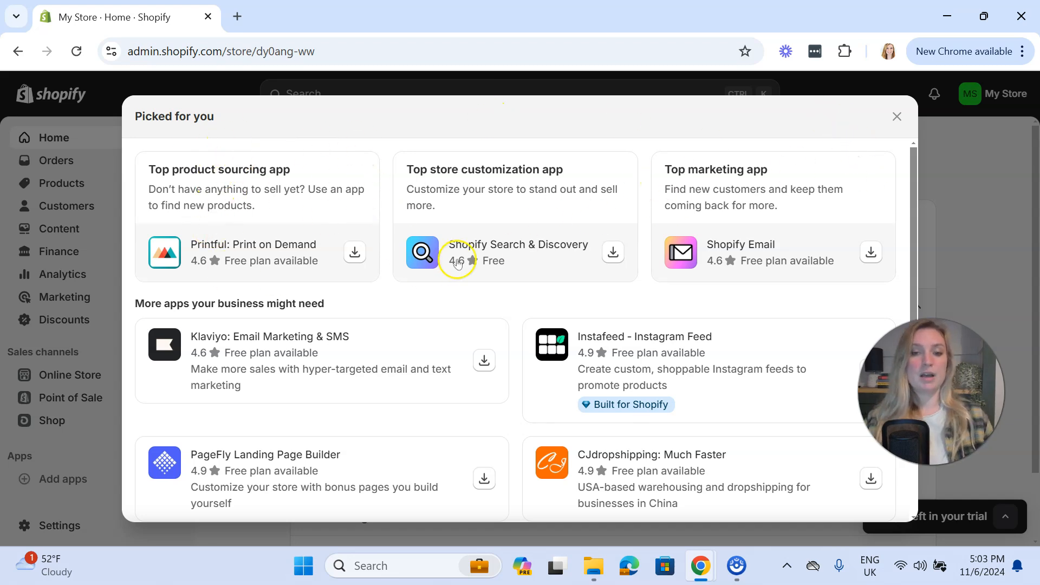
mouse_move(494, 257)
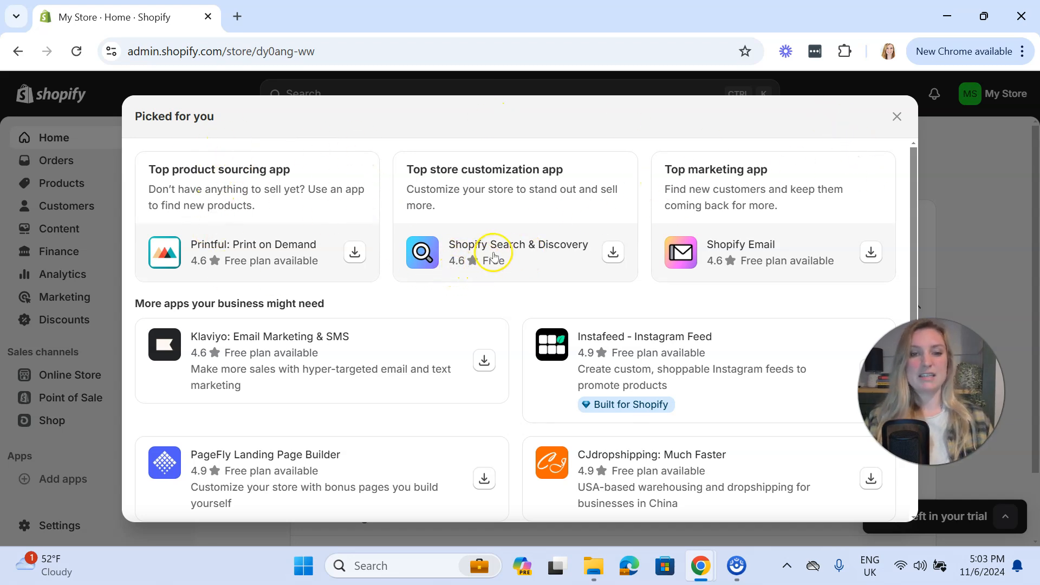
scroll(down, 3)
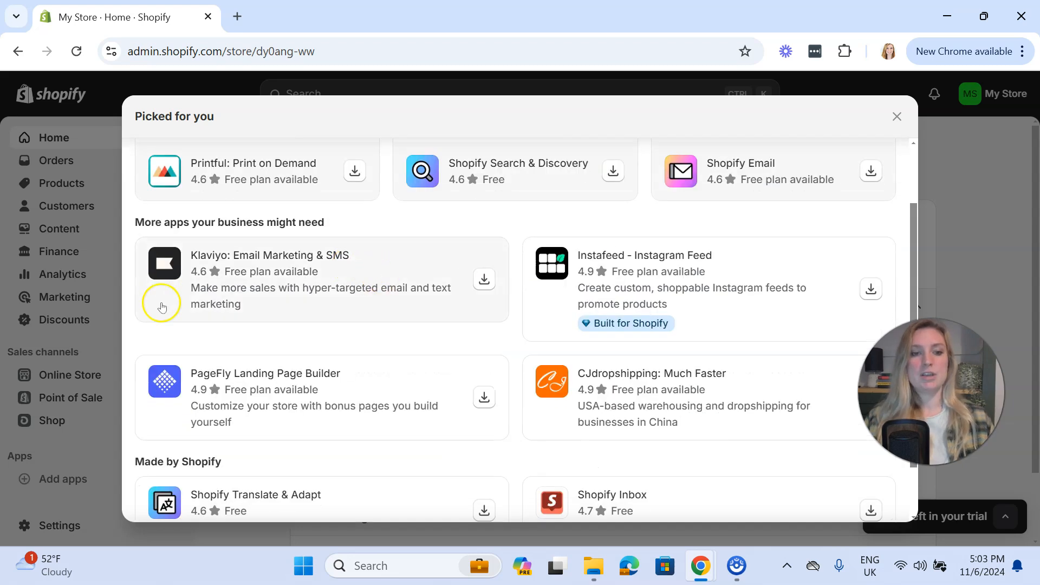
scroll(down, 3)
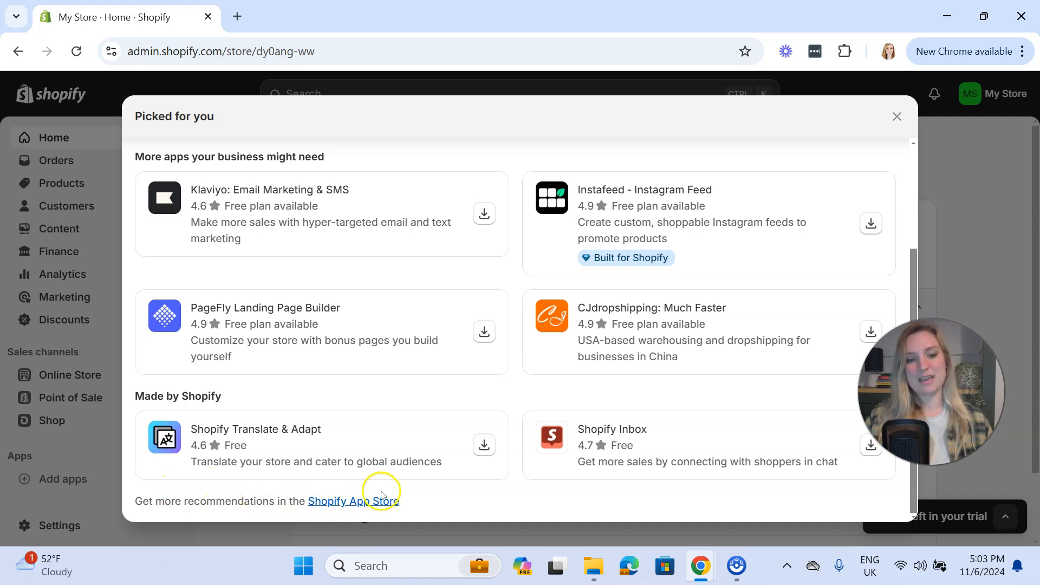
click(351, 501)
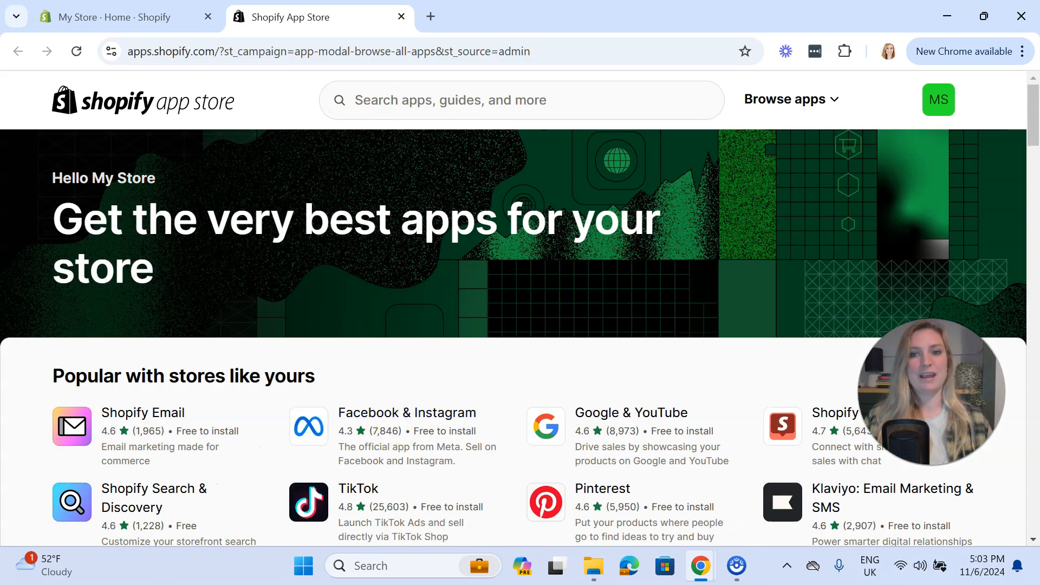
mouse_move(454, 255)
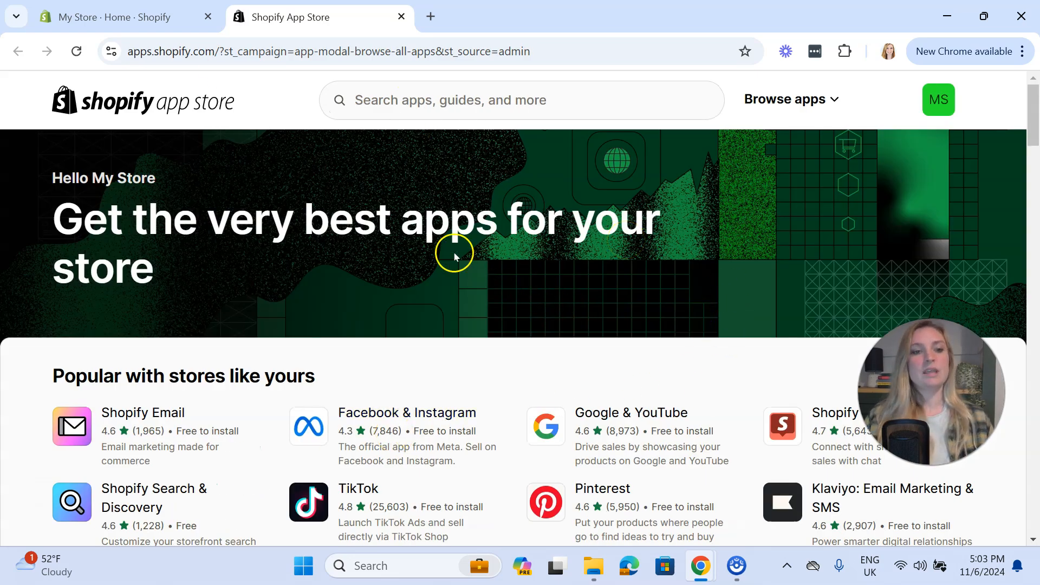
Scroll the App Store homepage from app categories to the app advantage overview, then back to top
scroll(down, 3)
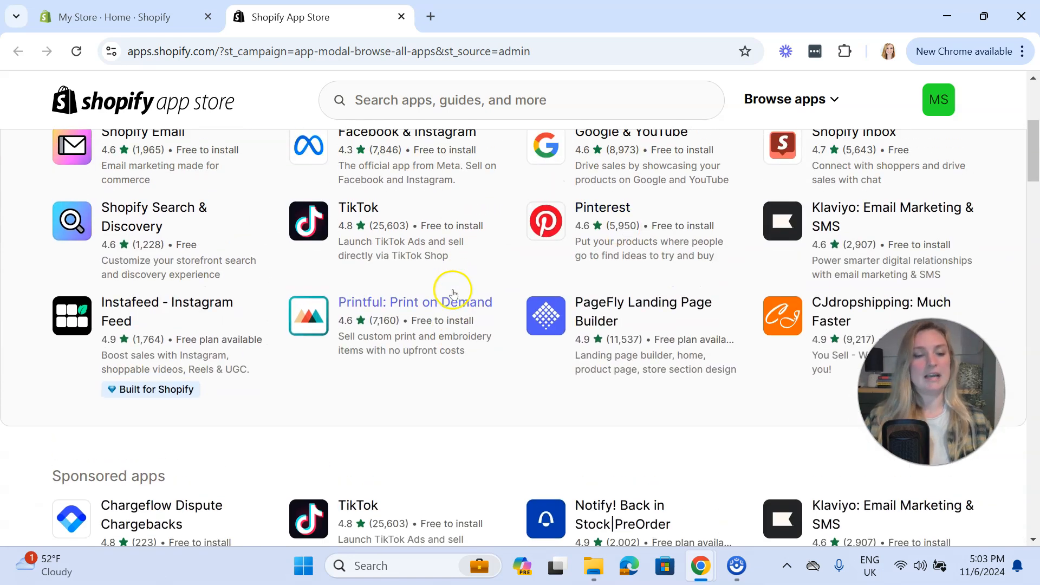
scroll(up, 3)
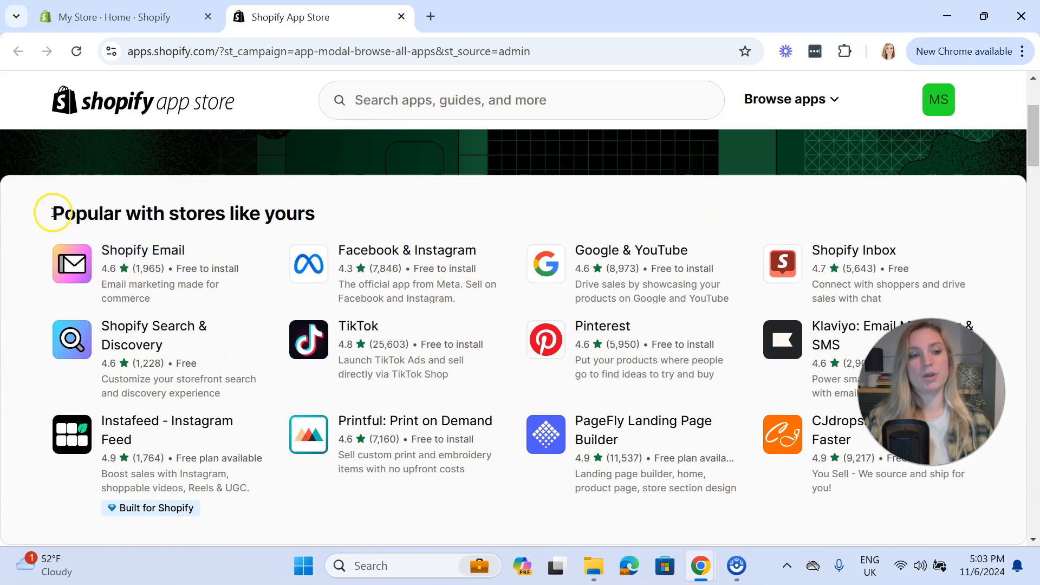
mouse_move(613, 152)
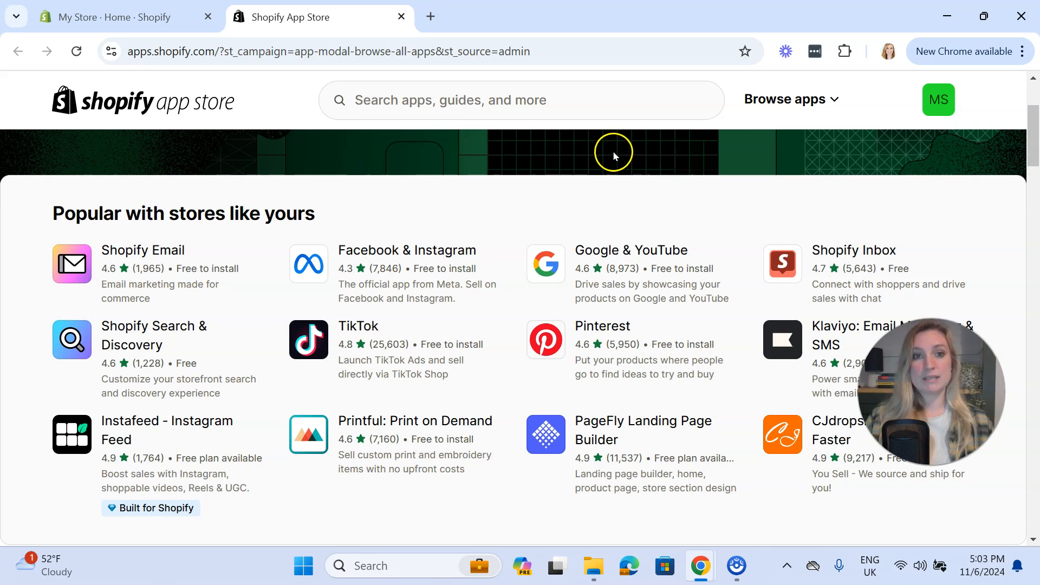
scroll(down, 3)
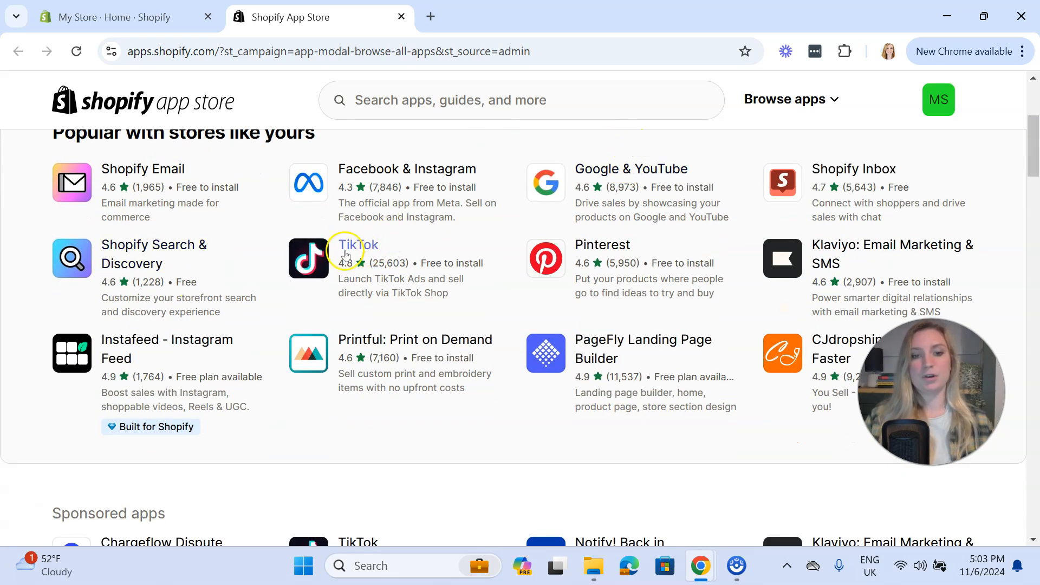
mouse_move(395, 260)
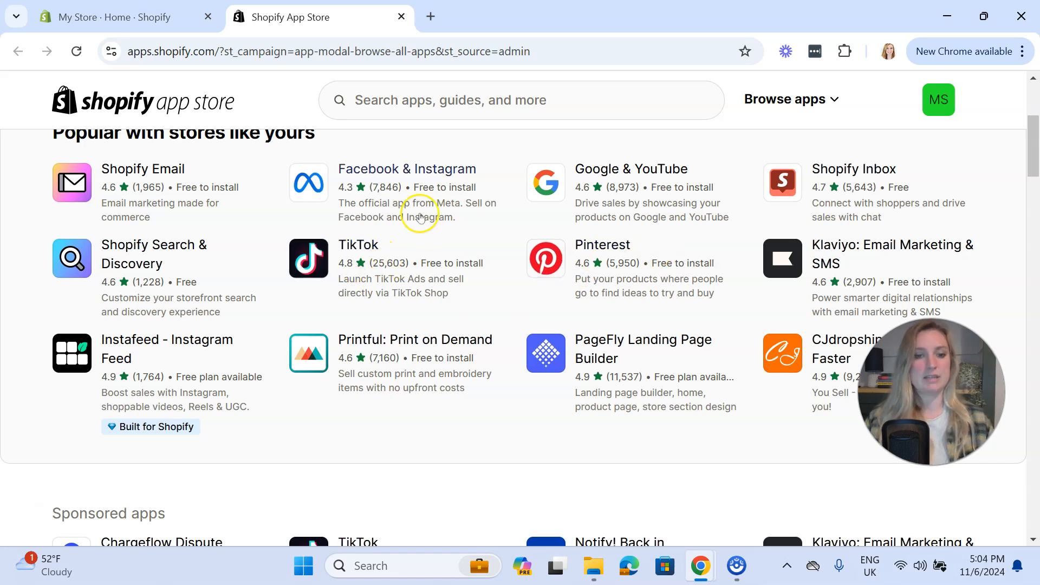
mouse_move(759, 284)
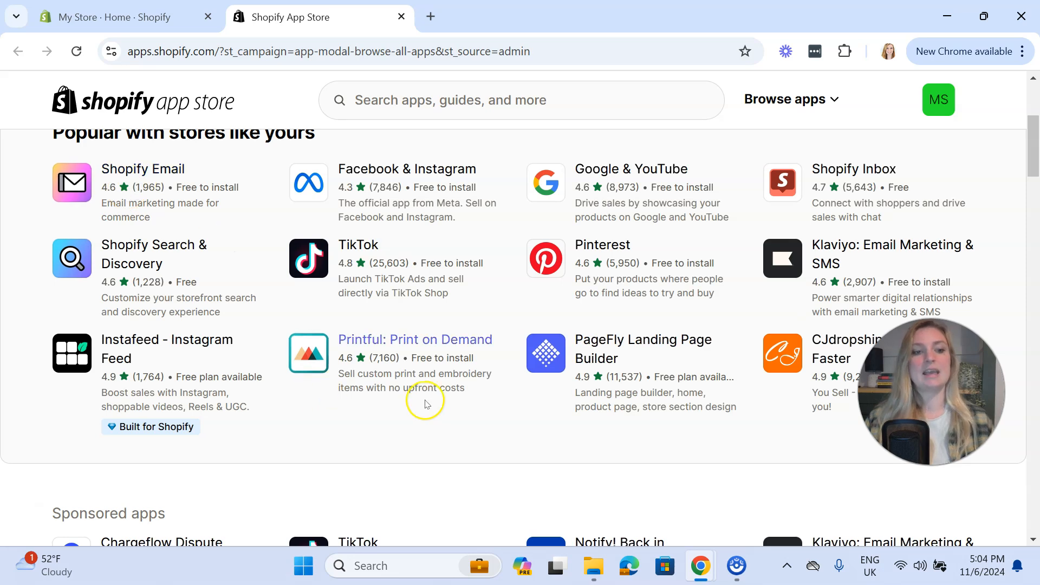
mouse_move(518, 403)
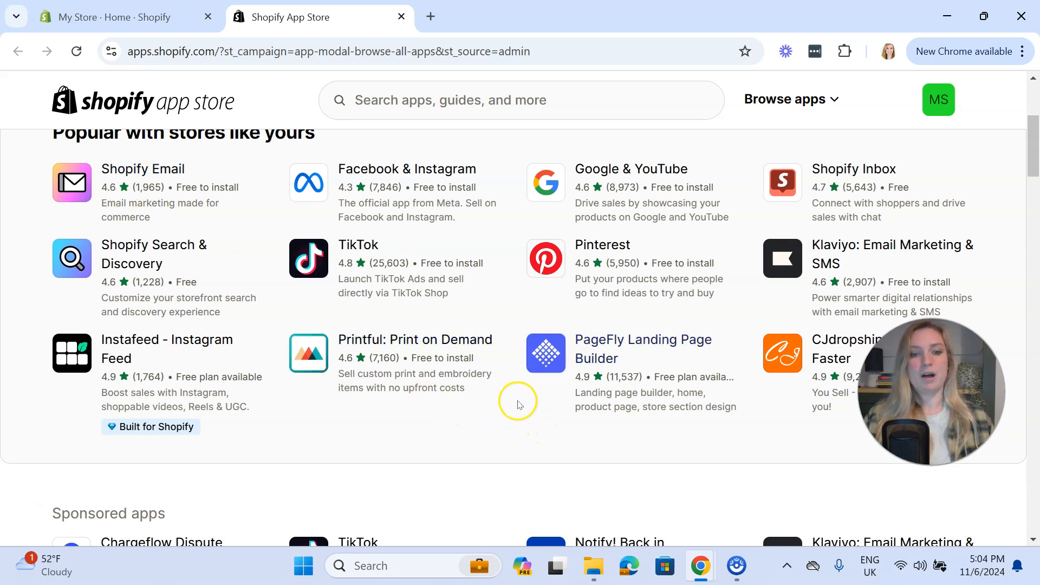
scroll(down, 3)
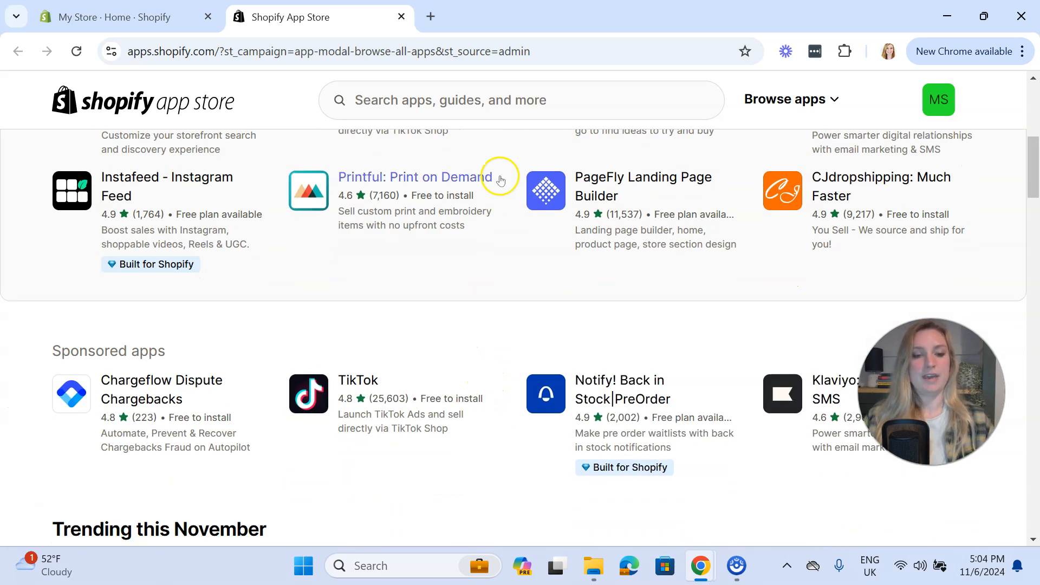
scroll(down, 3)
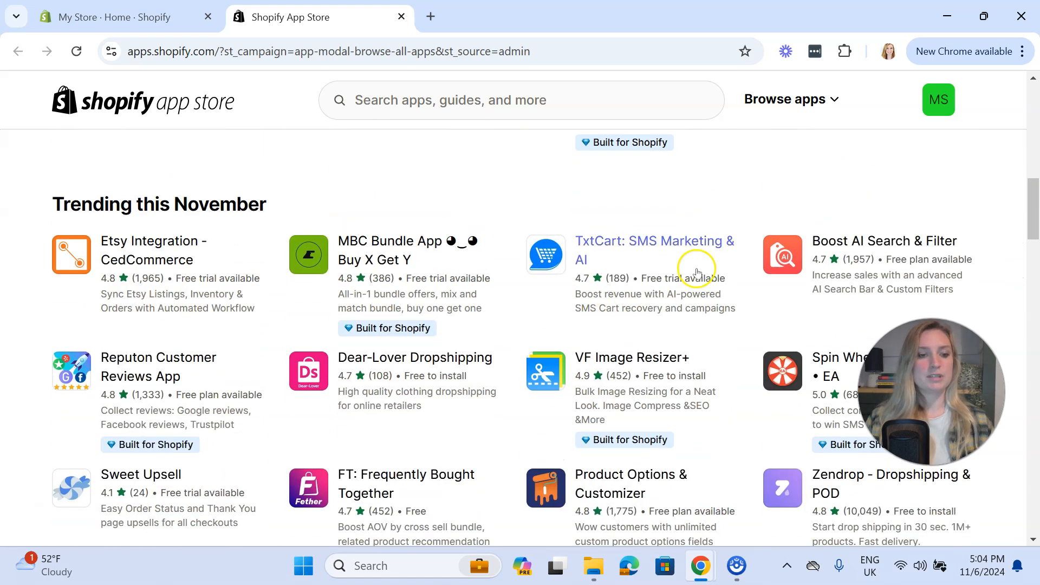
scroll(down, 3)
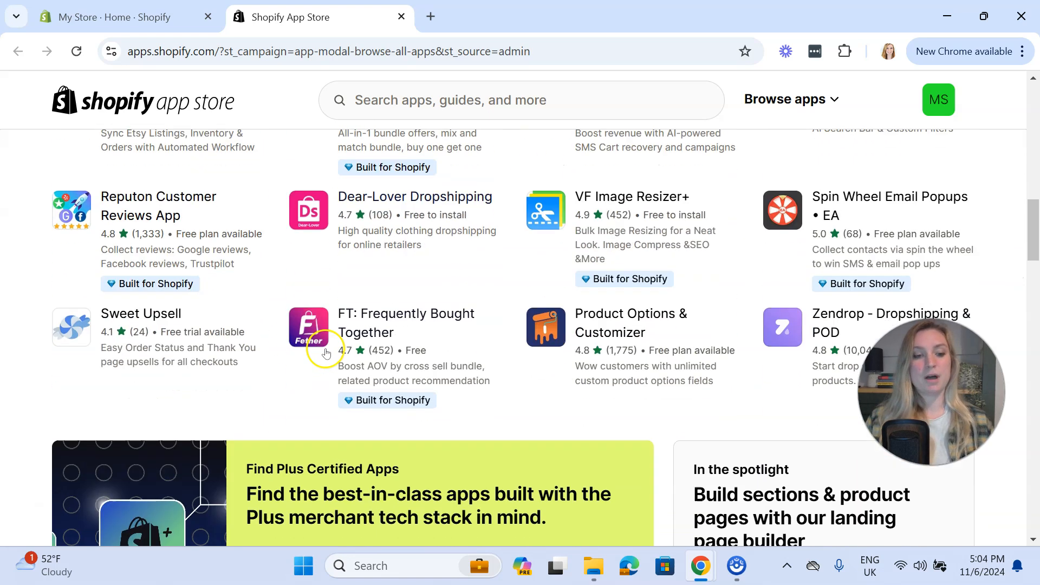
scroll(down, 3)
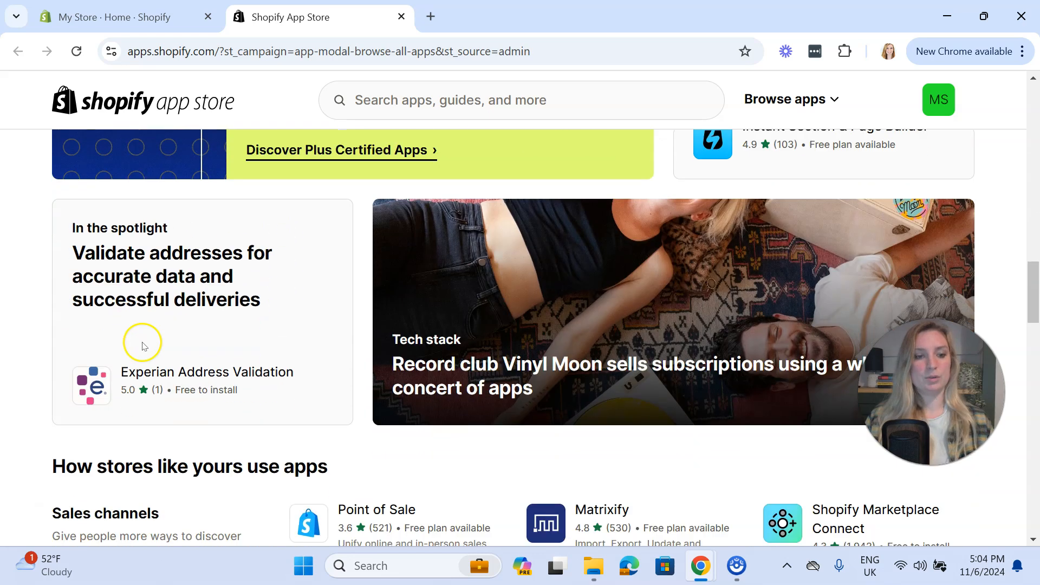
scroll(down, 3)
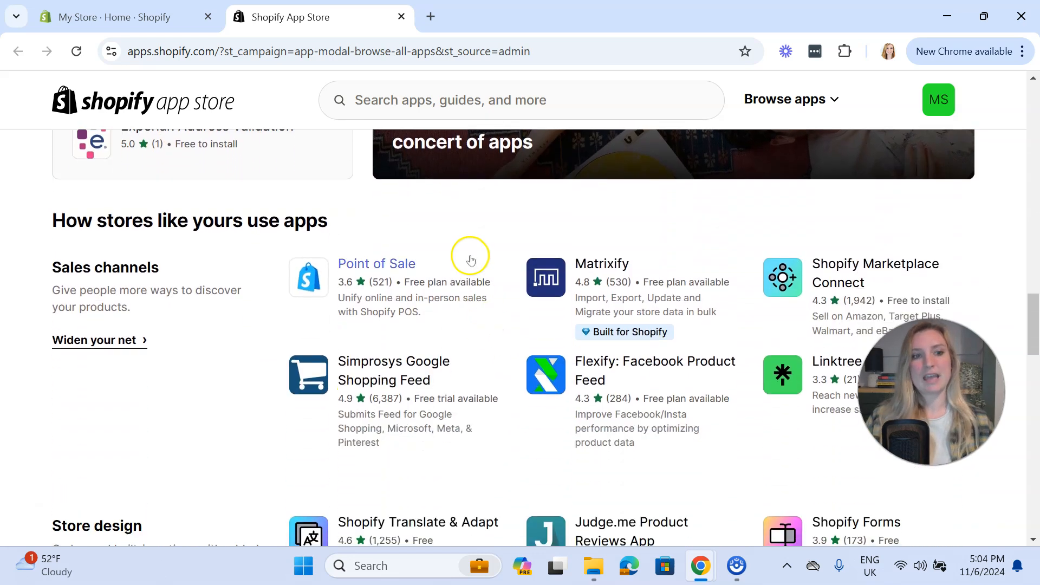
scroll(down, 3)
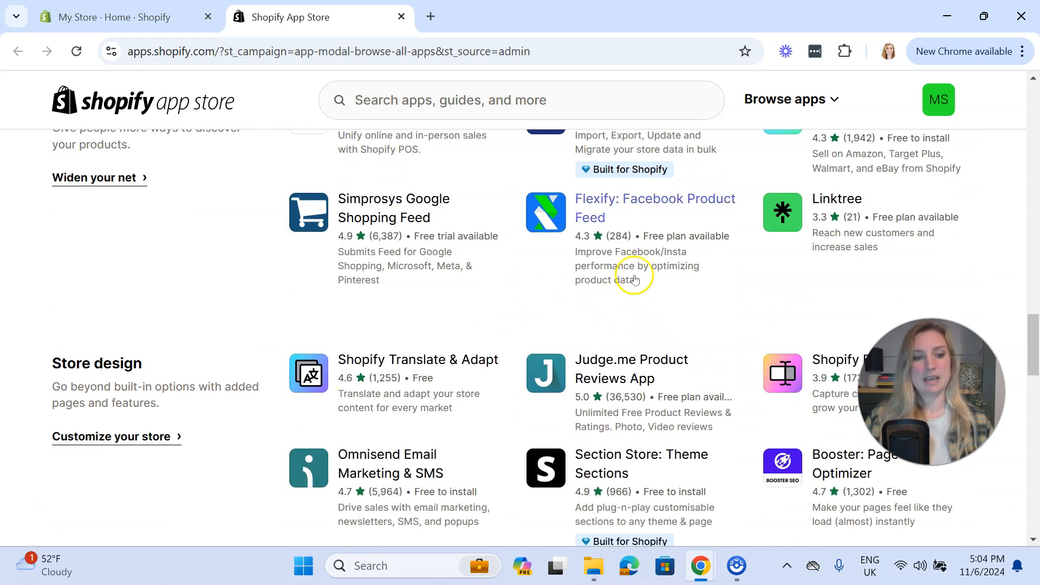
scroll(up, 3)
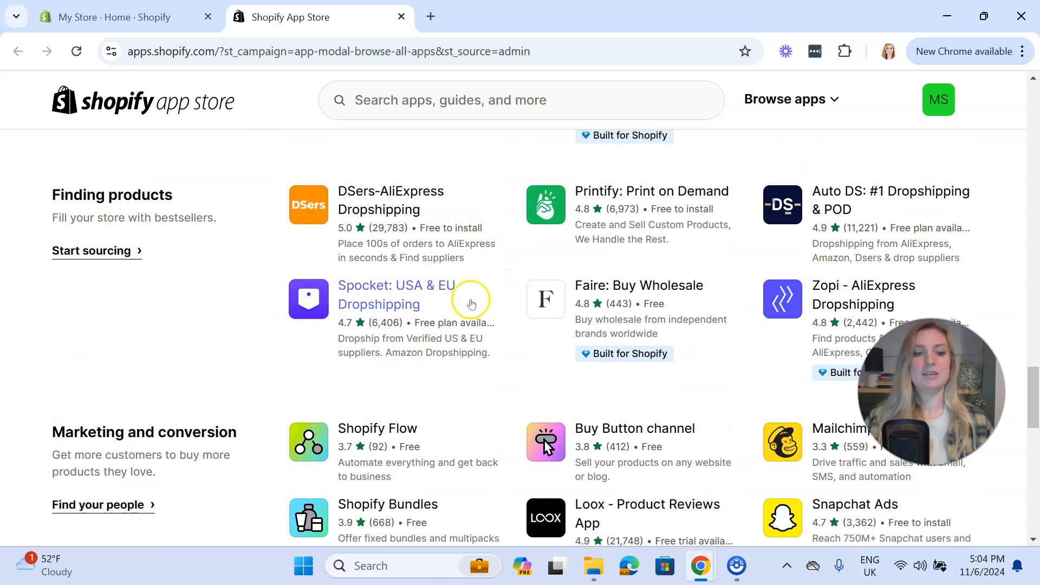
scroll(down, 3)
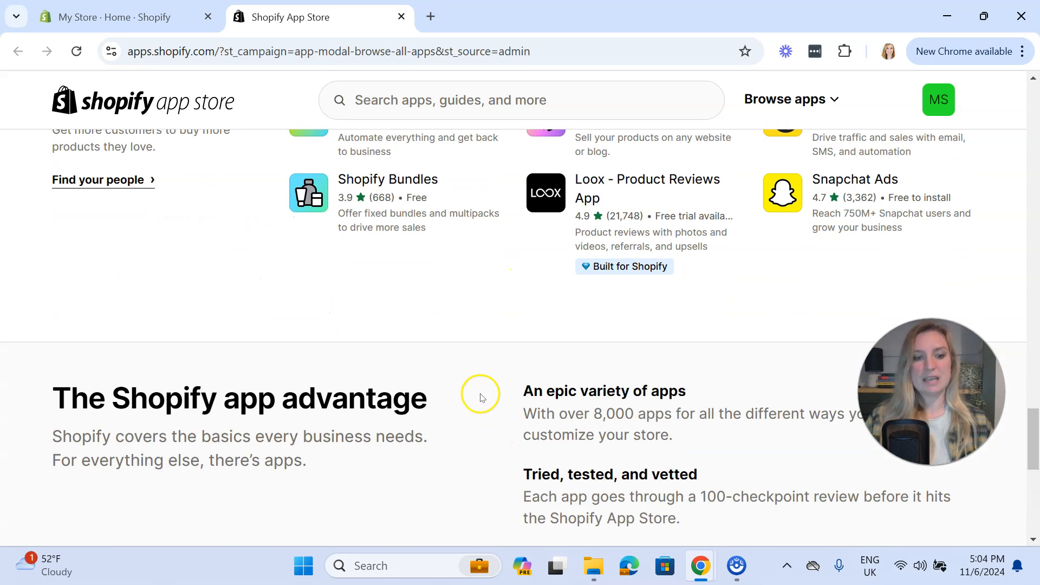
scroll(down, 3)
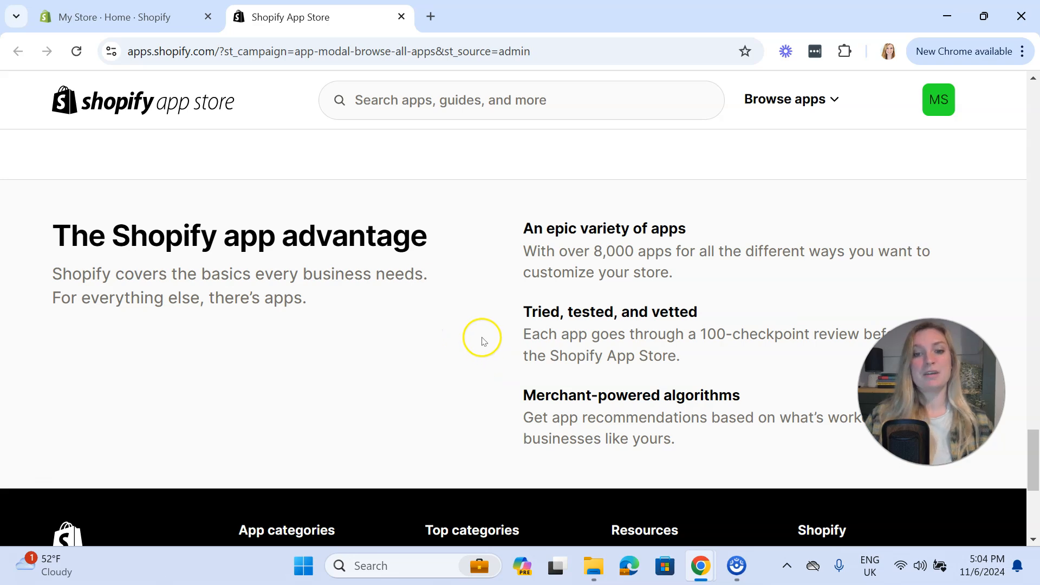
scroll(up, 3)
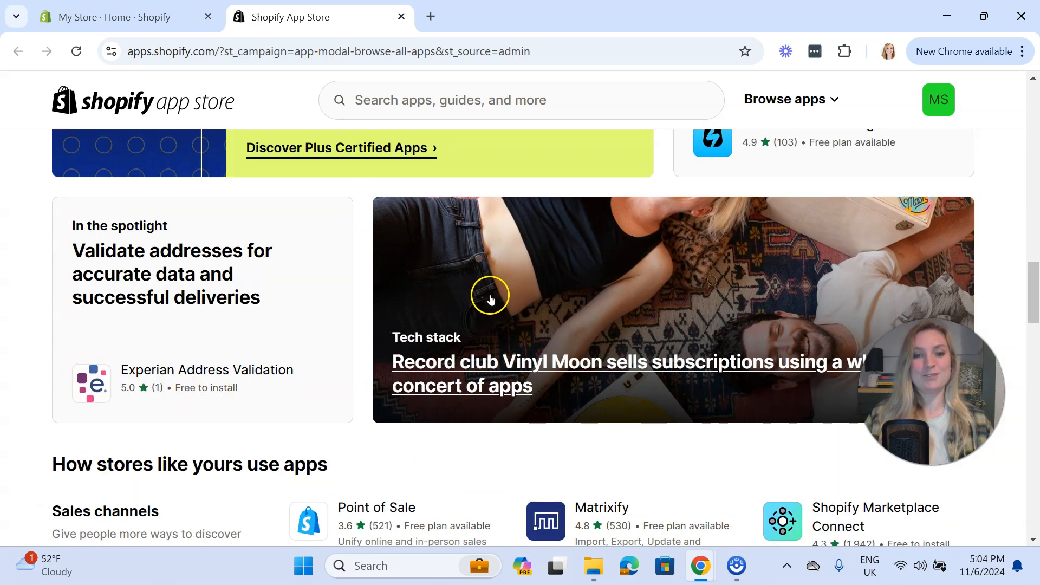
scroll(down, 3)
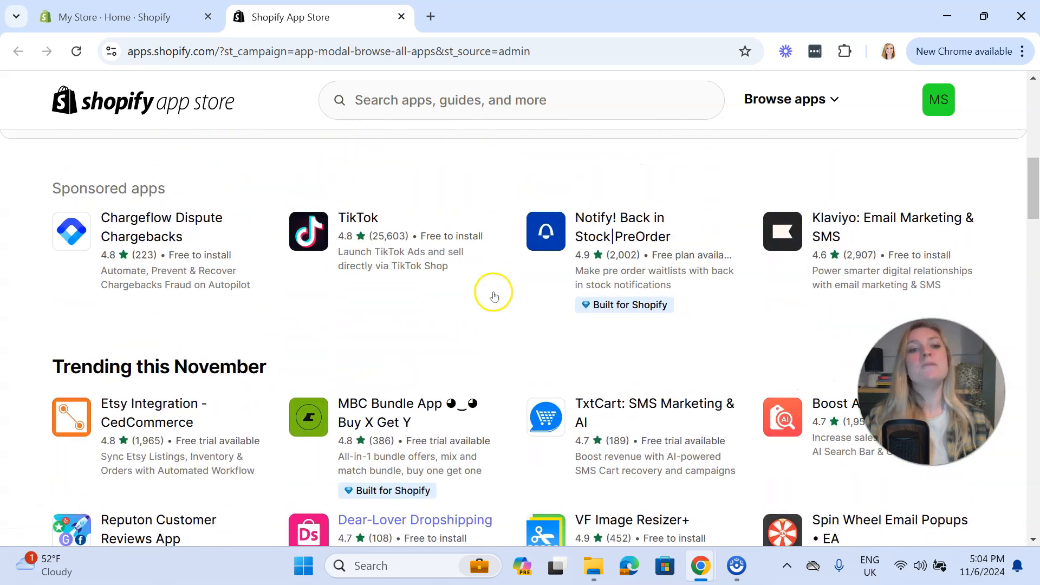
scroll(up, 3)
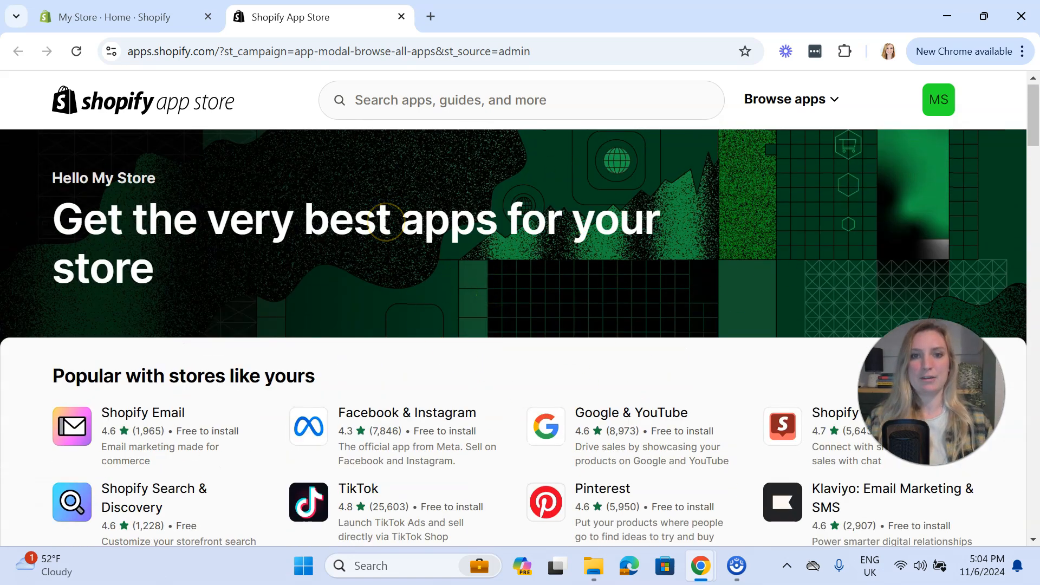
mouse_move(518, 189)
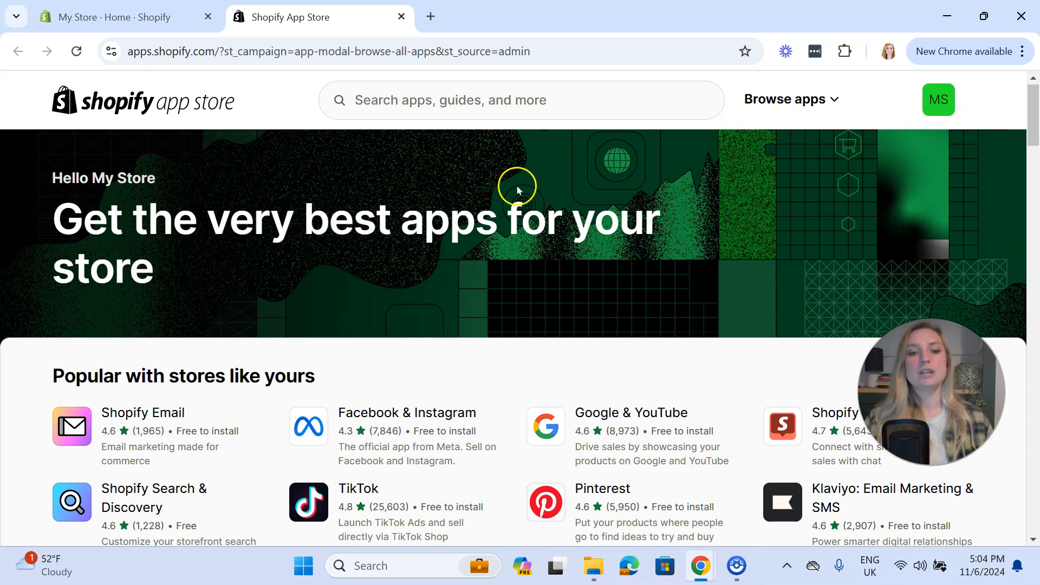
mouse_move(607, 160)
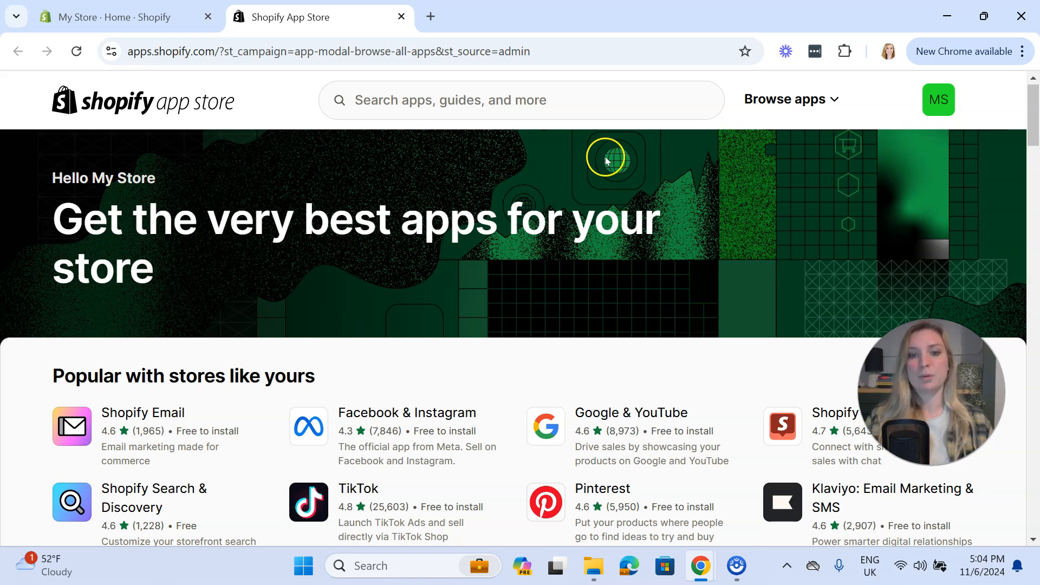
mouse_move(562, 100)
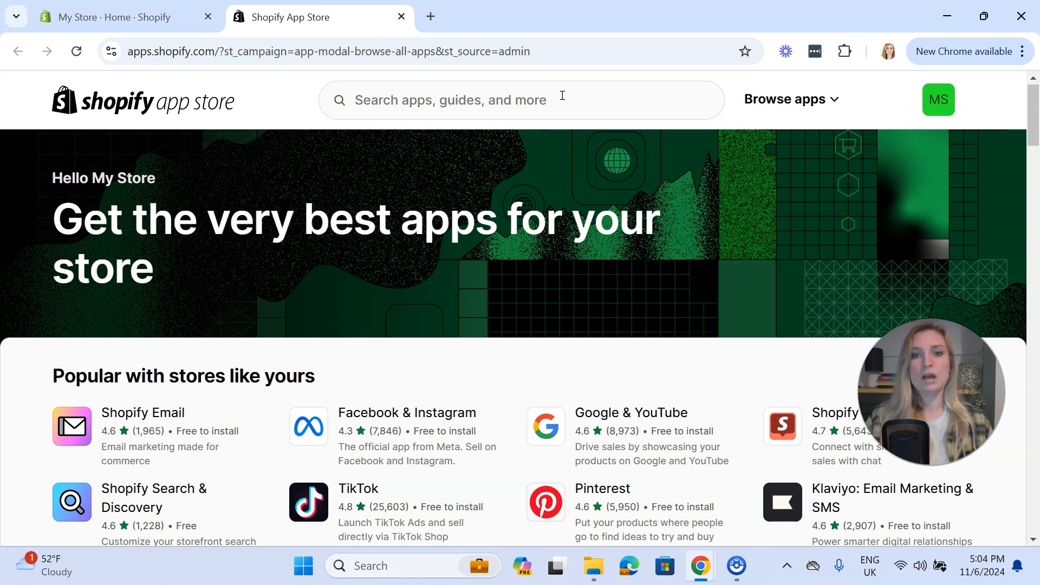
mouse_move(680, 134)
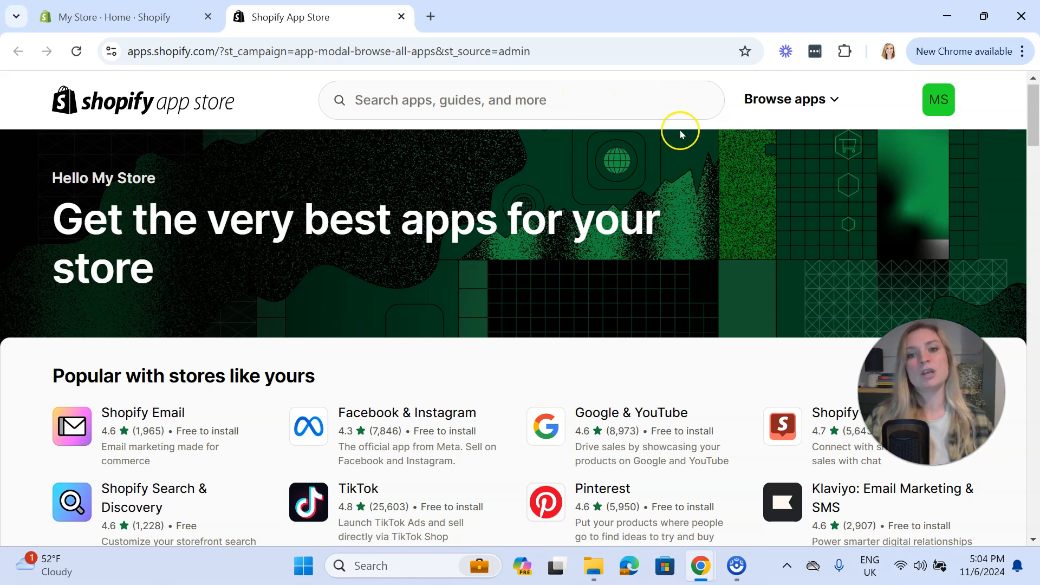
mouse_move(732, 100)
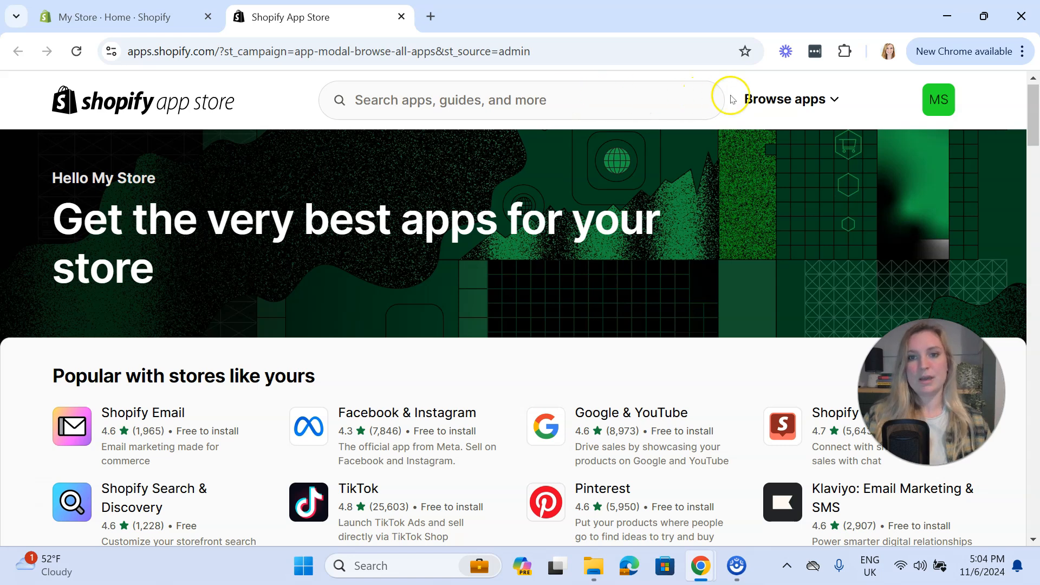
mouse_move(807, 100)
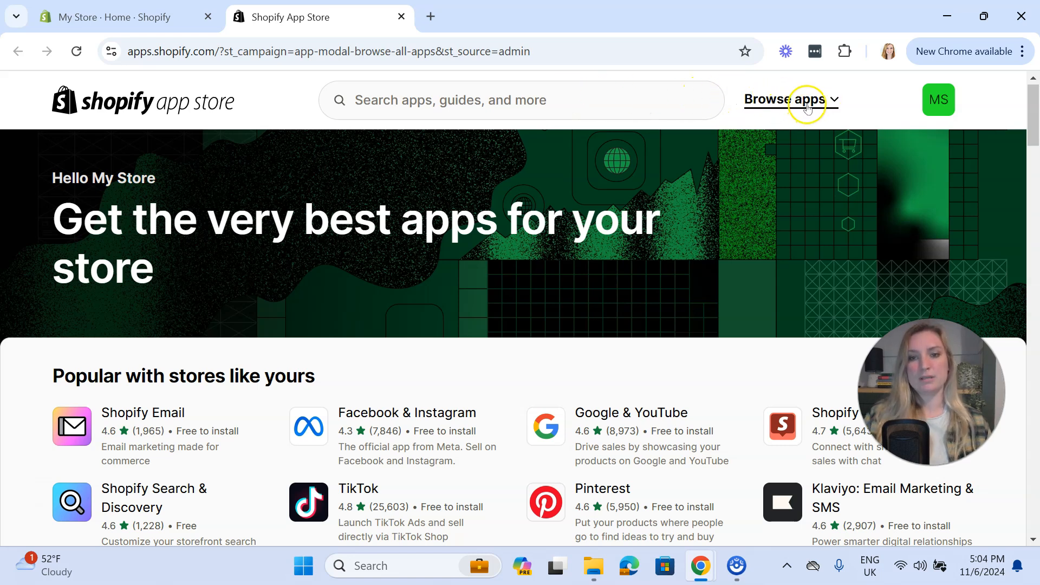
Show the Browse apps category menu with Sales channels, Store design and Marketing and conversion
click(784, 100)
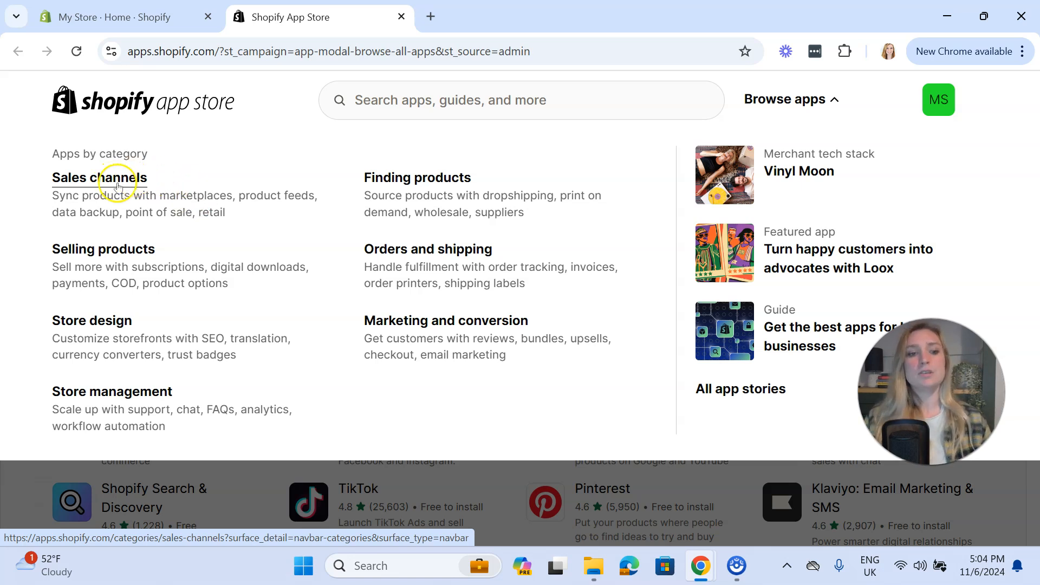
mouse_move(60, 315)
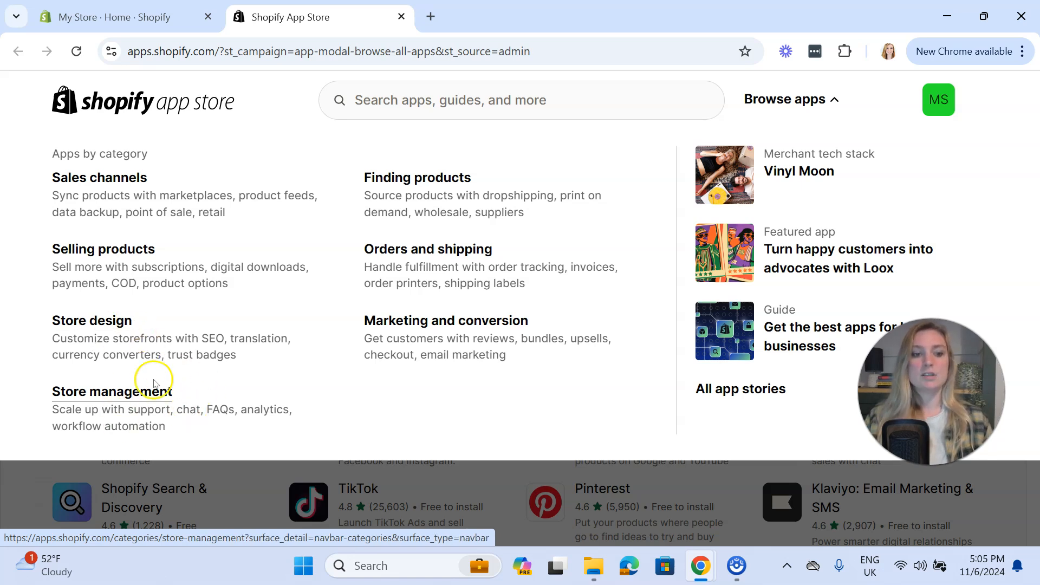
mouse_move(94, 398)
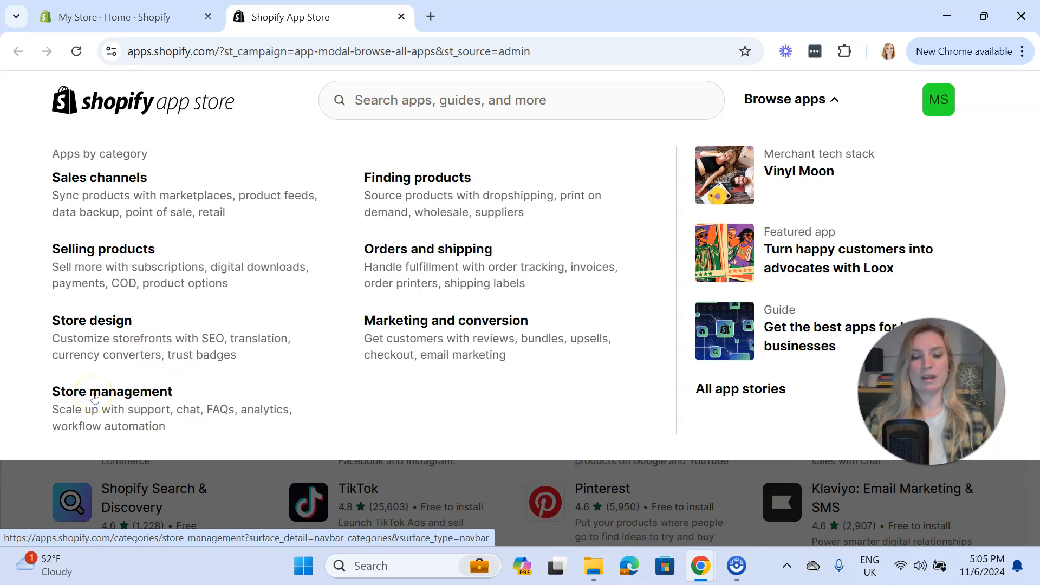
mouse_move(246, 371)
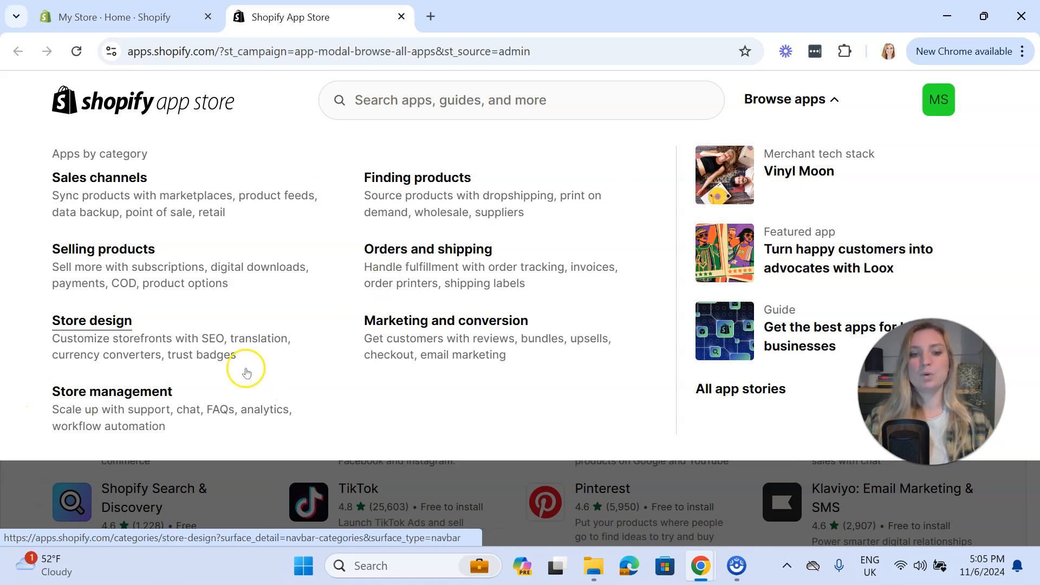
mouse_move(100, 177)
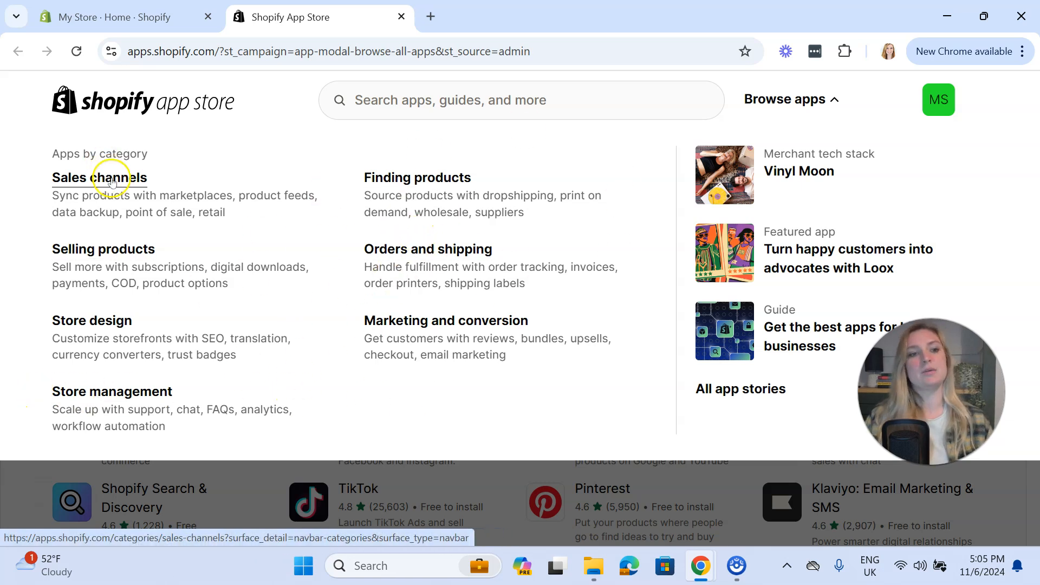
Open the Sales channels category and browse apps like Point of Sale, TikTok and Facebook & Instagram
click(99, 177)
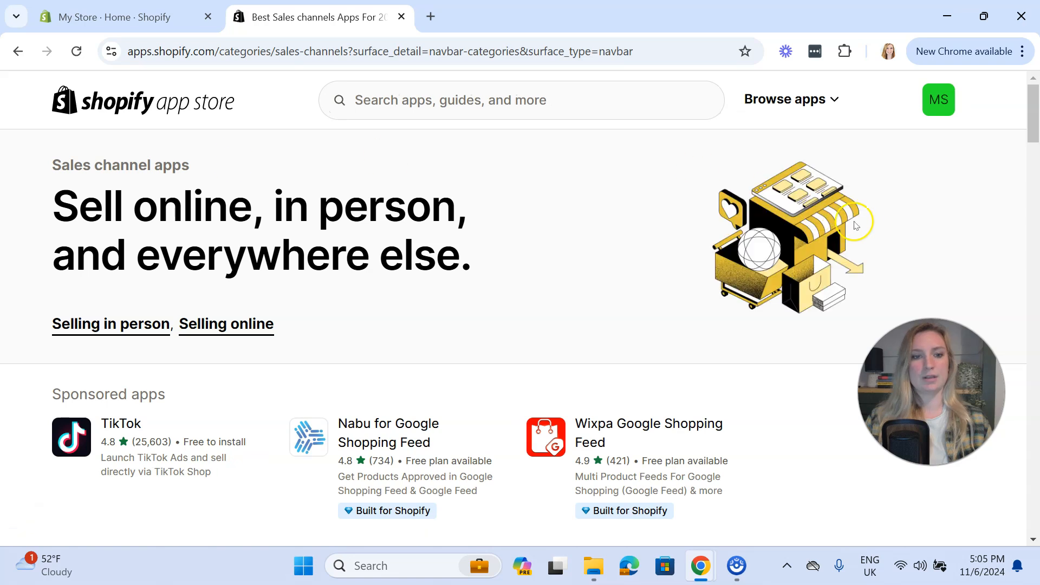
scroll(down, 3)
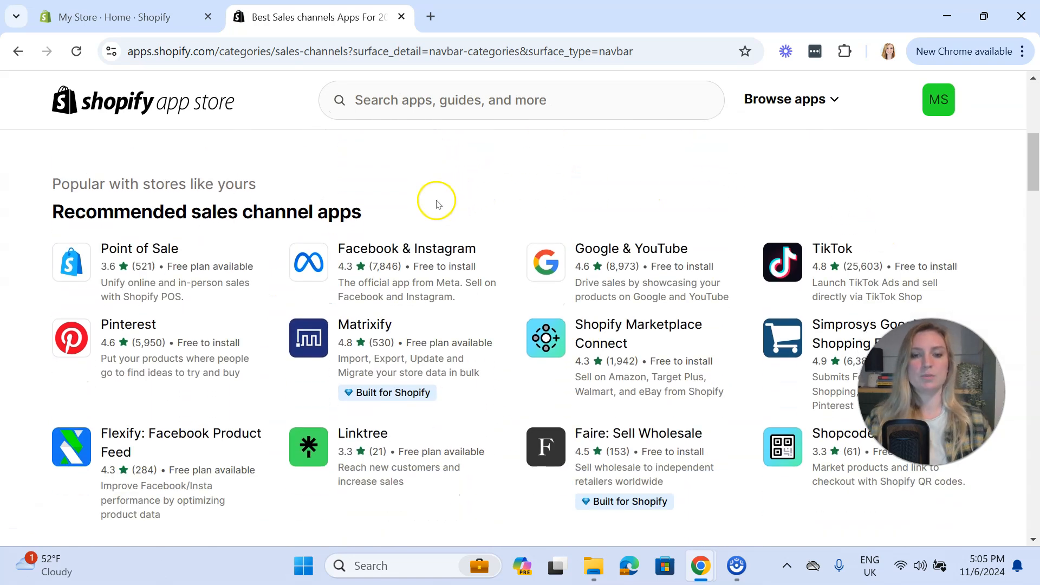
mouse_move(97, 212)
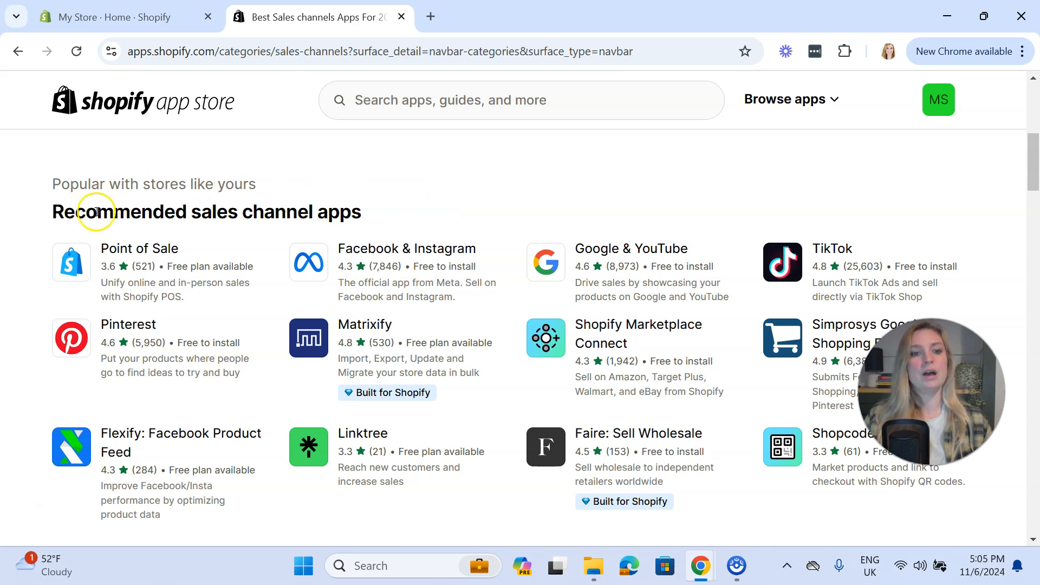
scroll(up, 3)
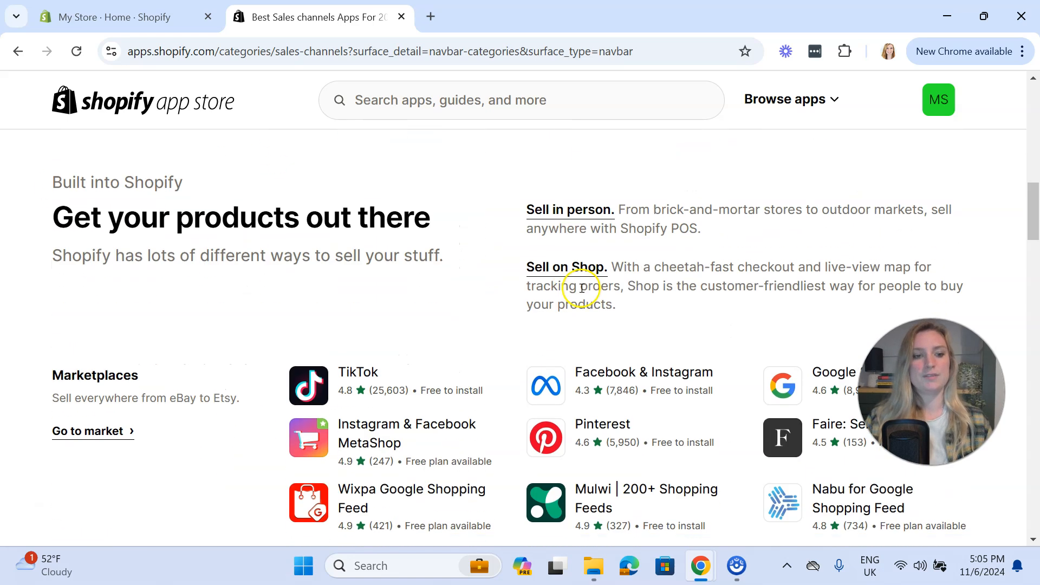
scroll(down, 3)
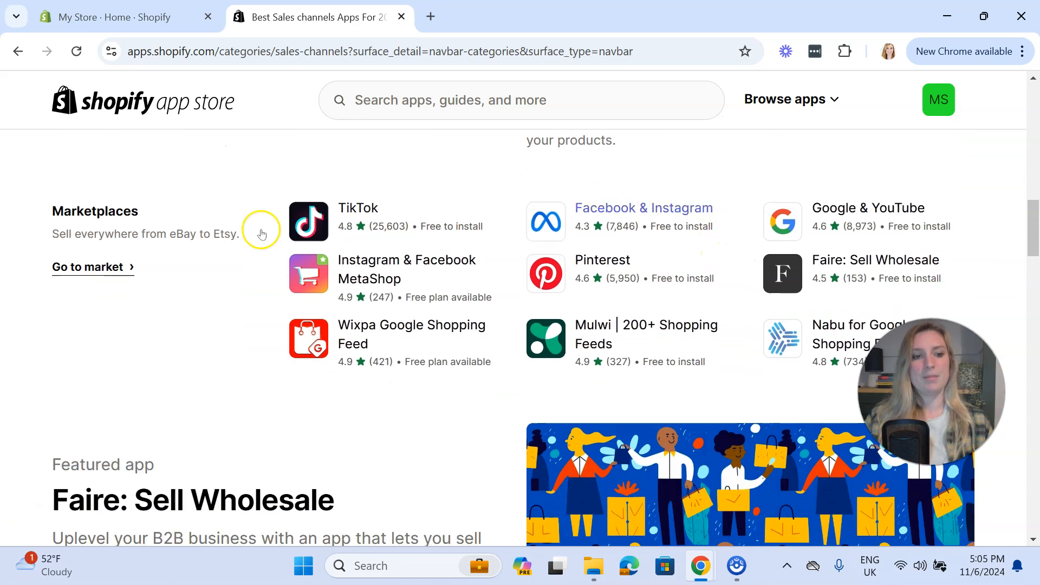
scroll(down, 3)
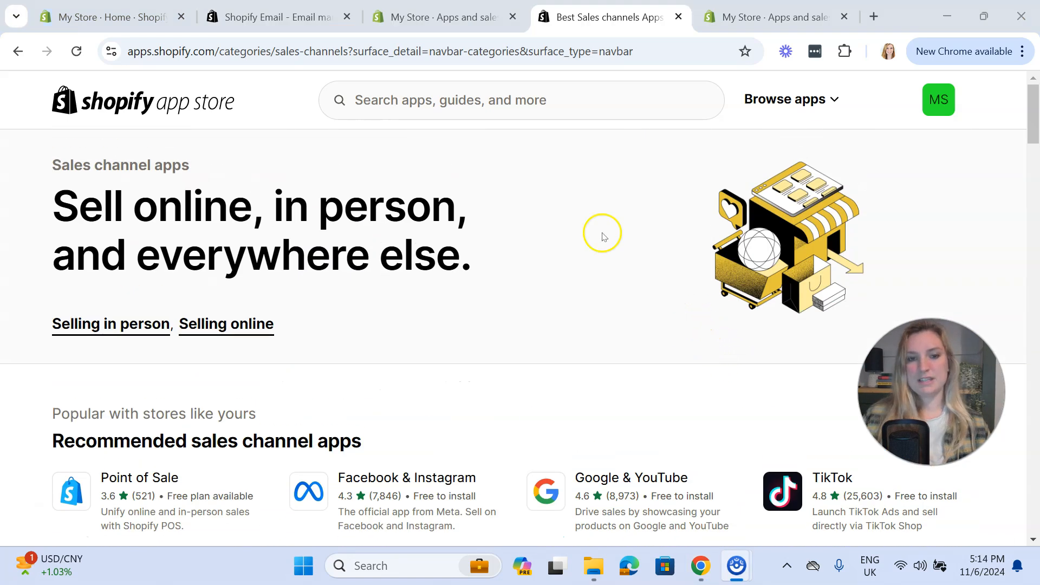
Search the App Store for 'social media' and scroll through the 686 results
click(521, 100)
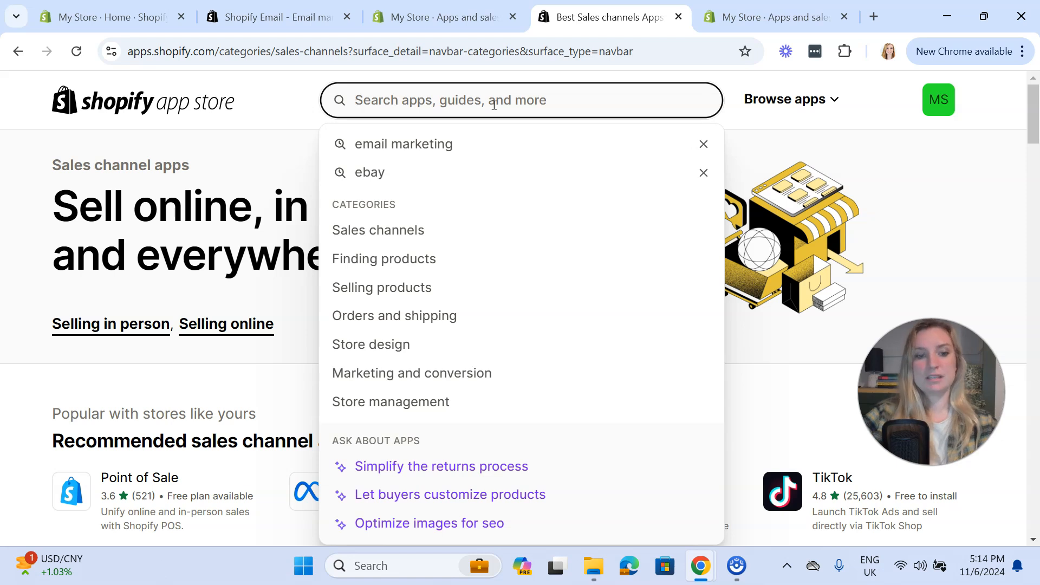
text(social)
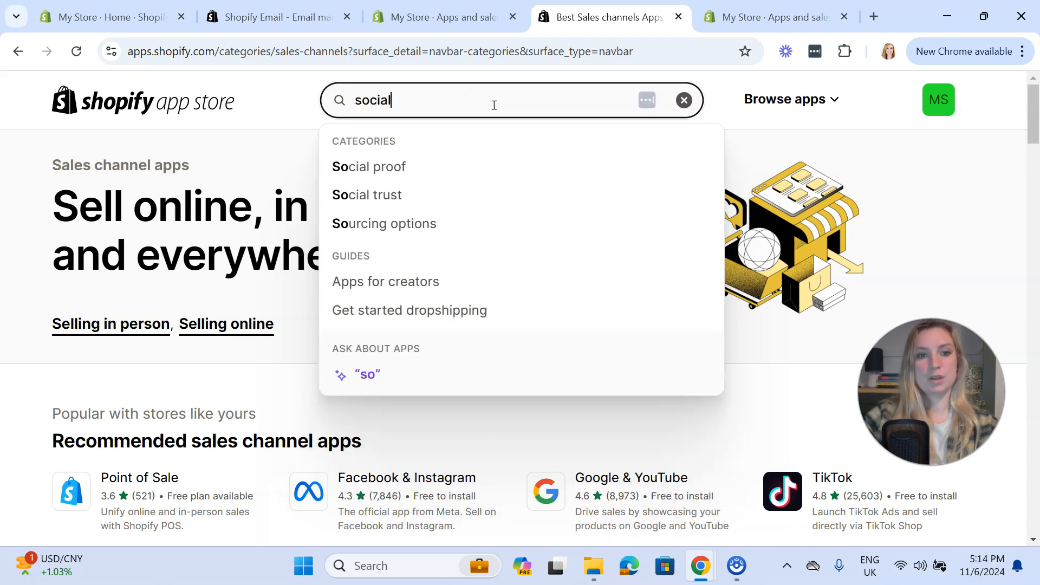
text(media)
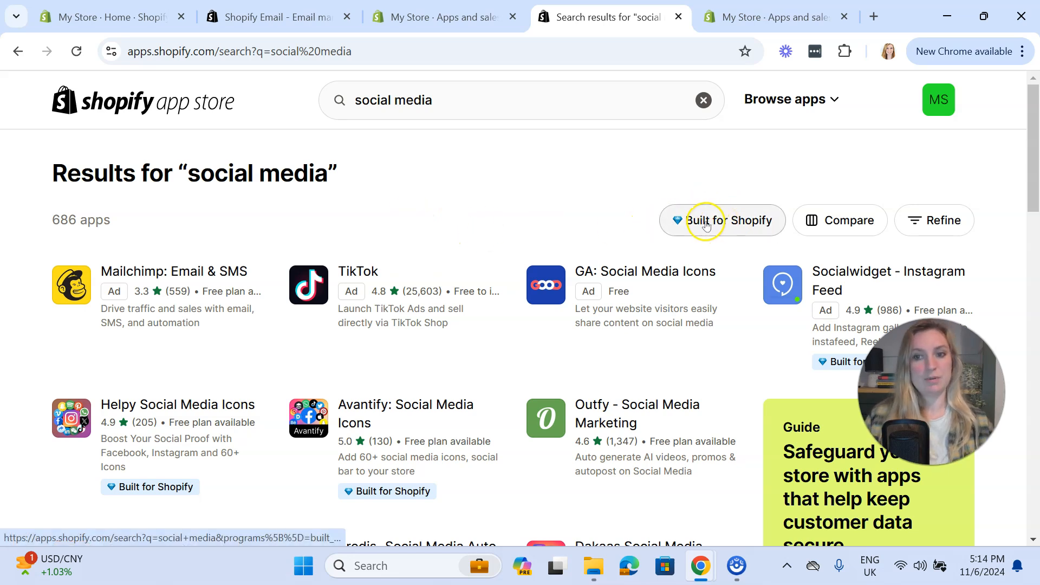
mouse_move(831, 229)
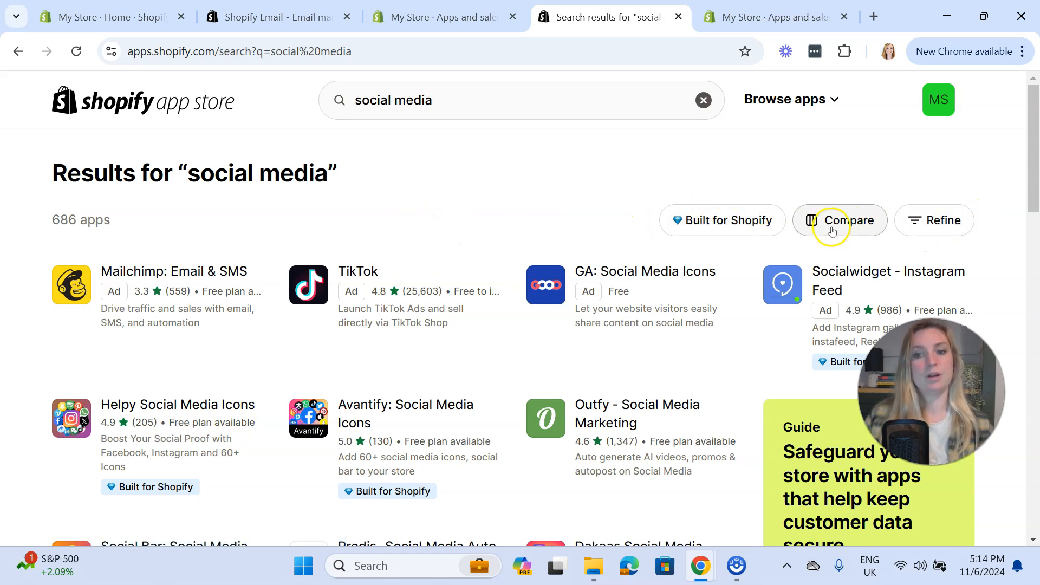
mouse_move(108, 224)
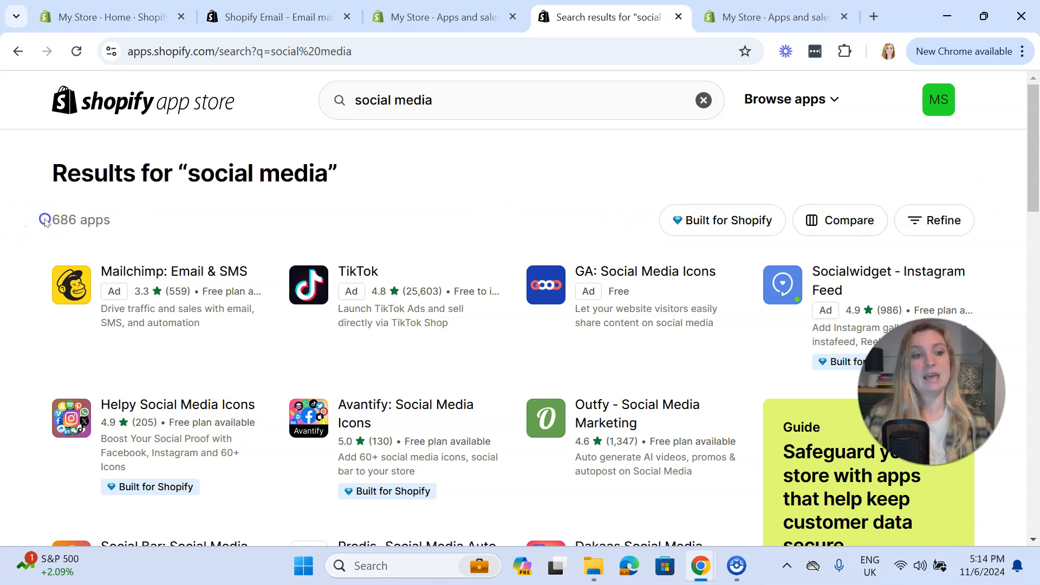
mouse_move(302, 202)
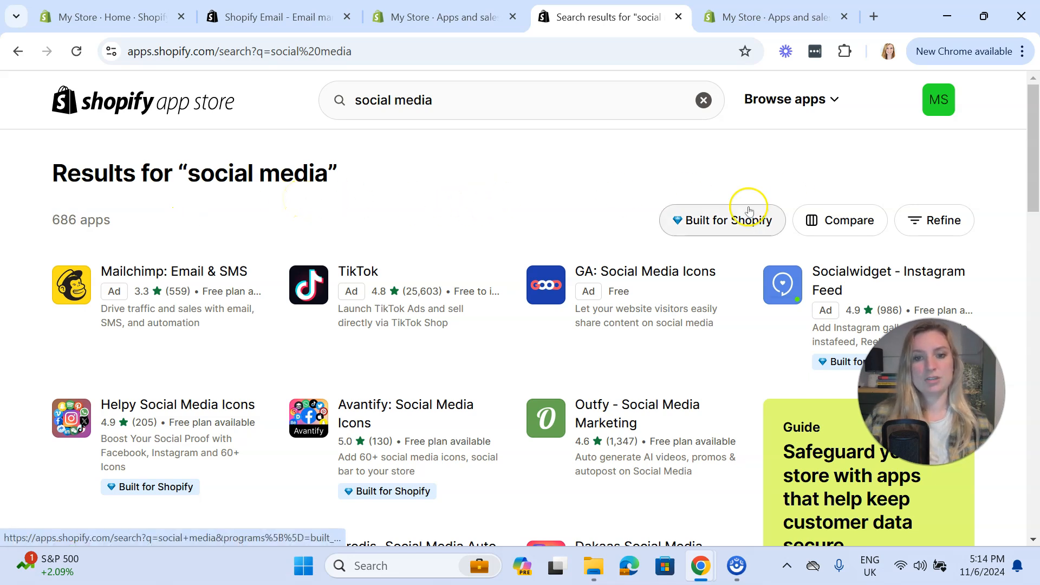
scroll(down, 3)
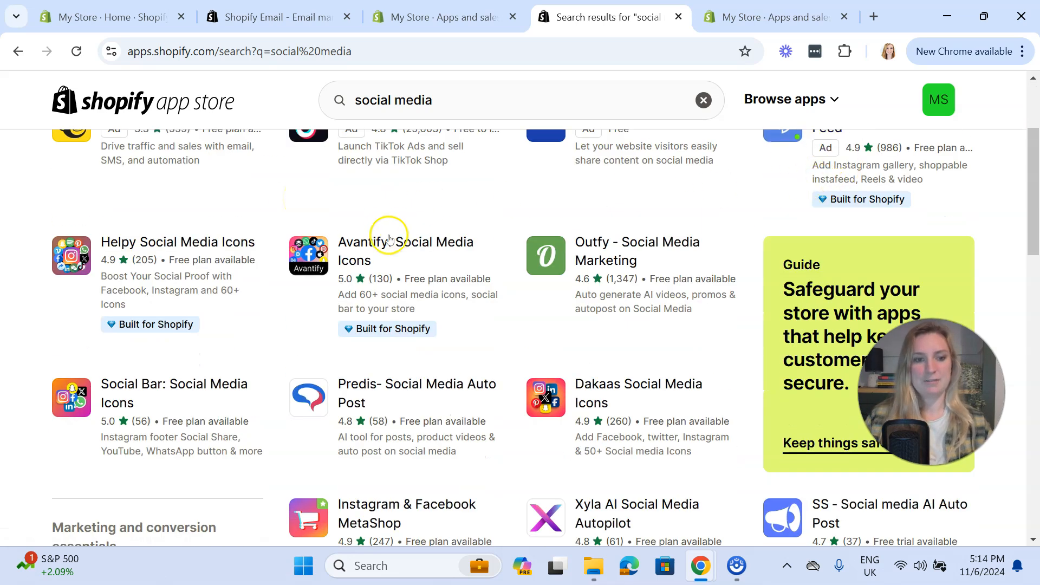
scroll(down, 3)
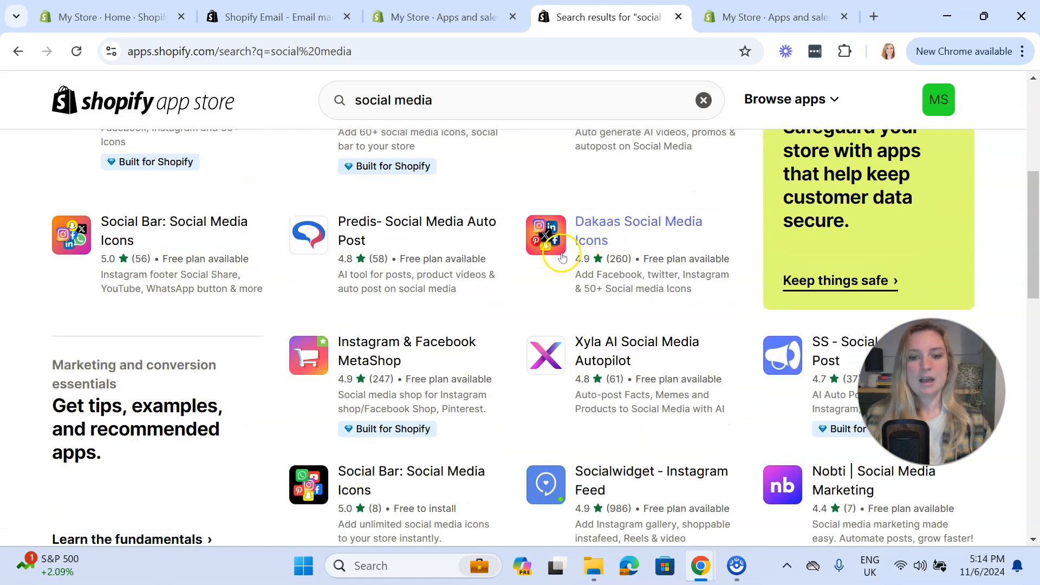
scroll(down, 3)
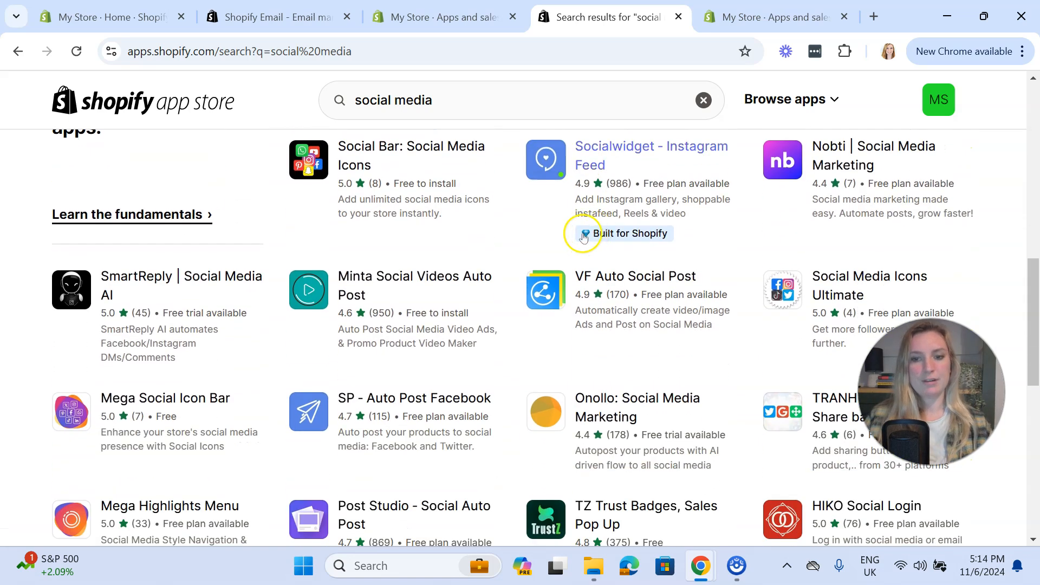
scroll(up, 3)
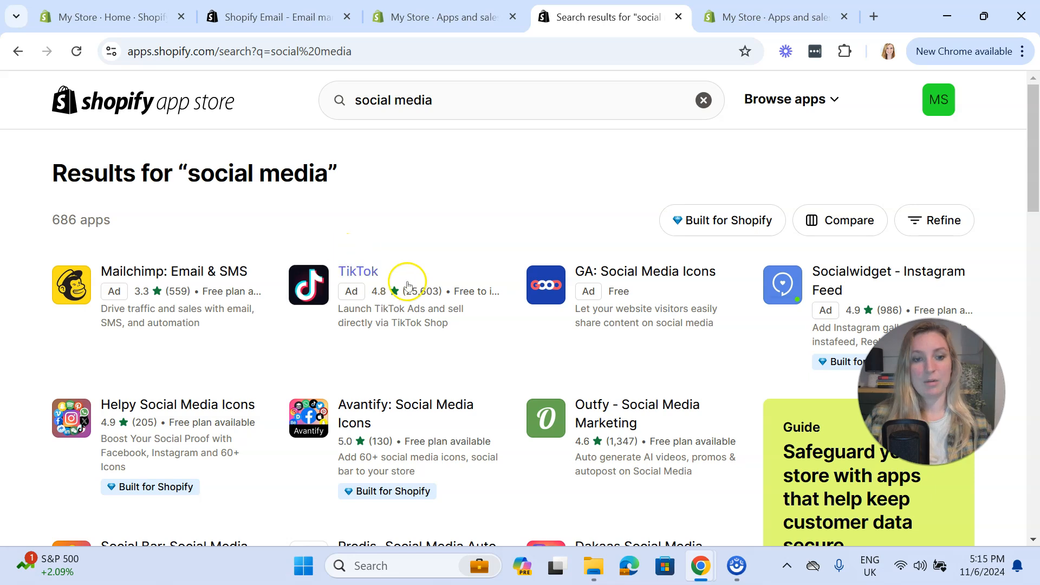
Open the TikTok app listing and browse its pricing, features, reviews and developer details
click(358, 272)
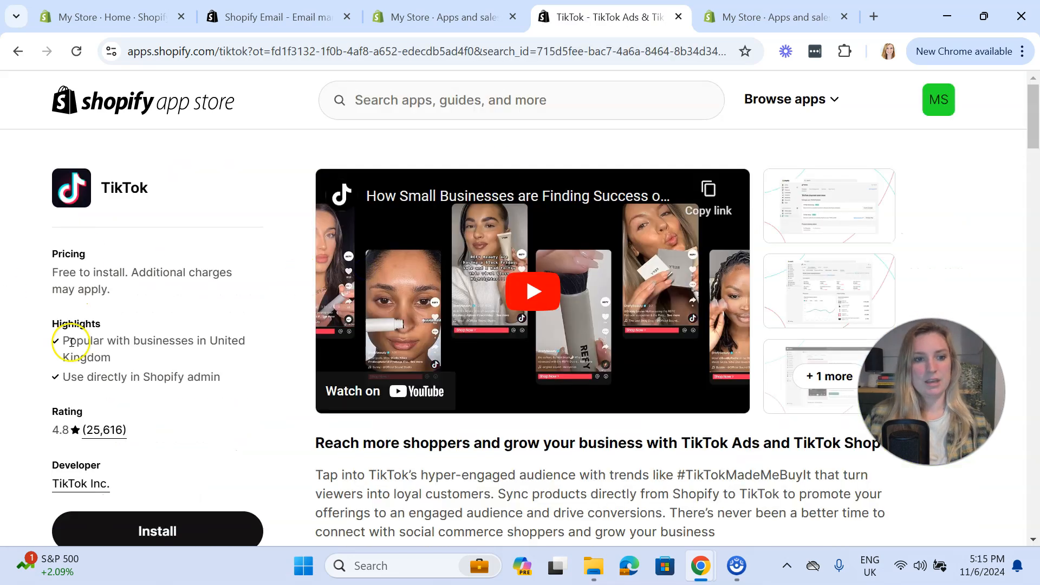
mouse_move(112, 284)
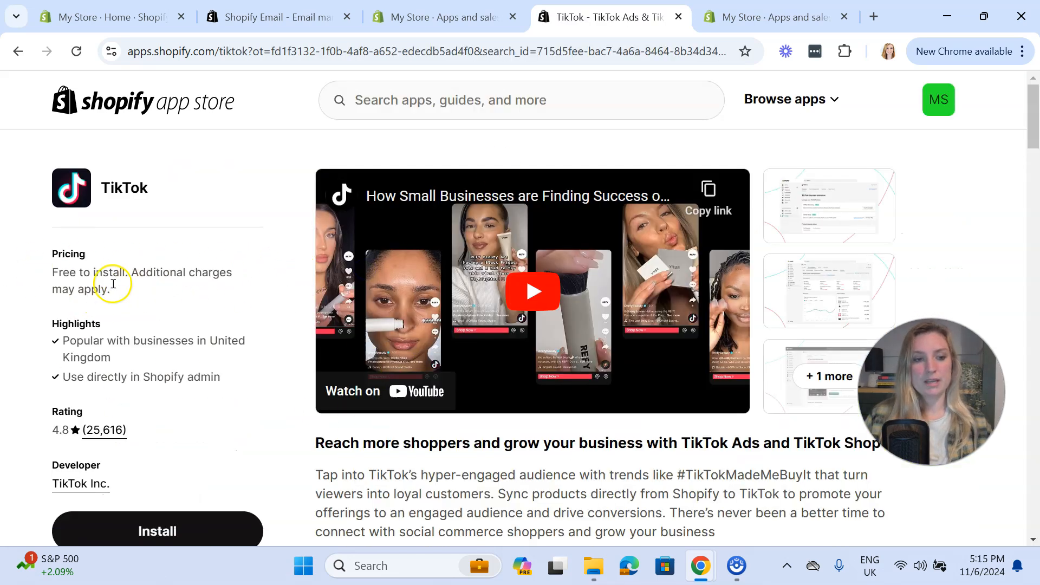
scroll(down, 3)
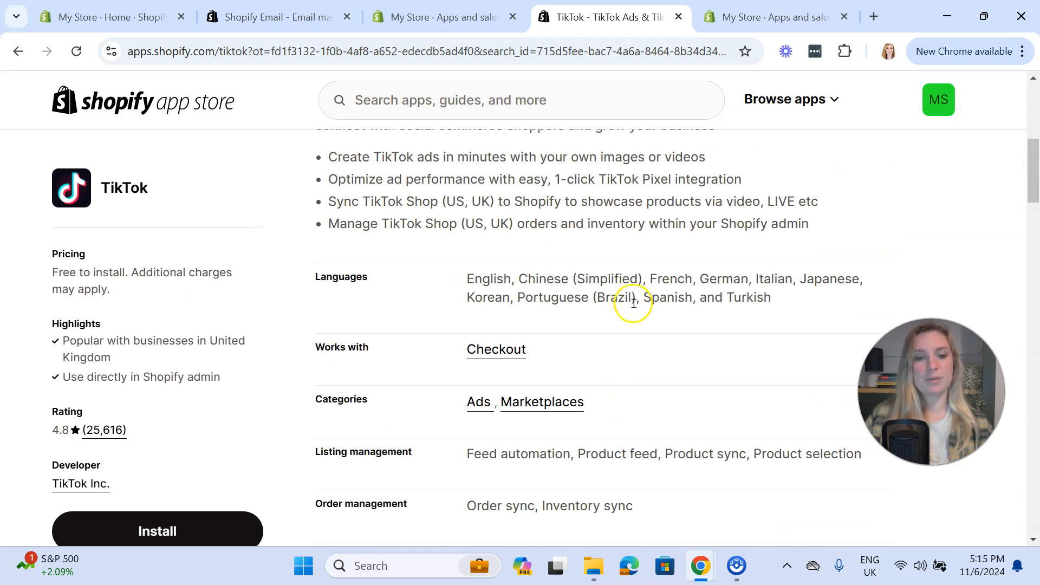
scroll(down, 3)
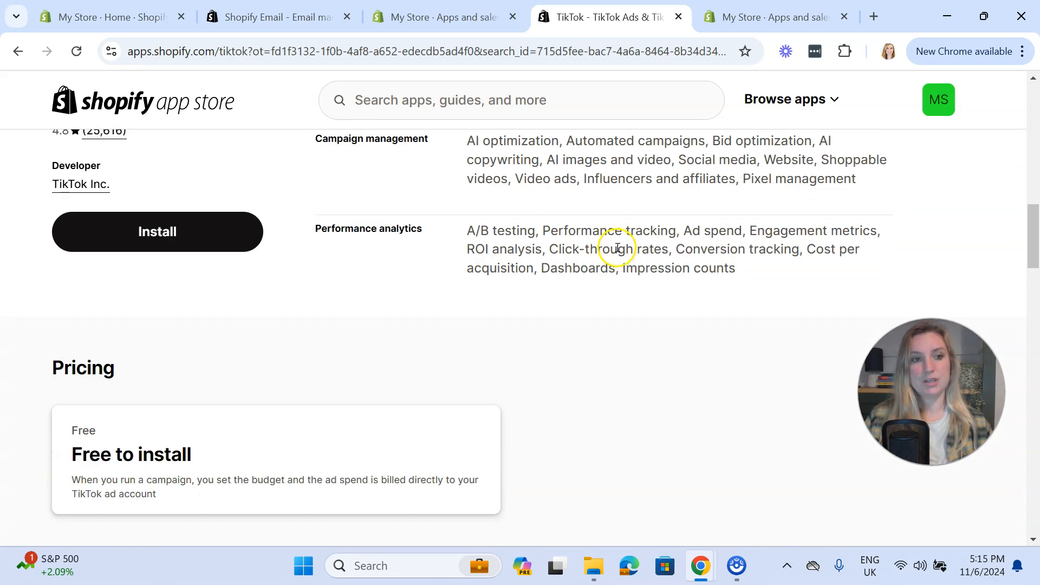
scroll(down, 3)
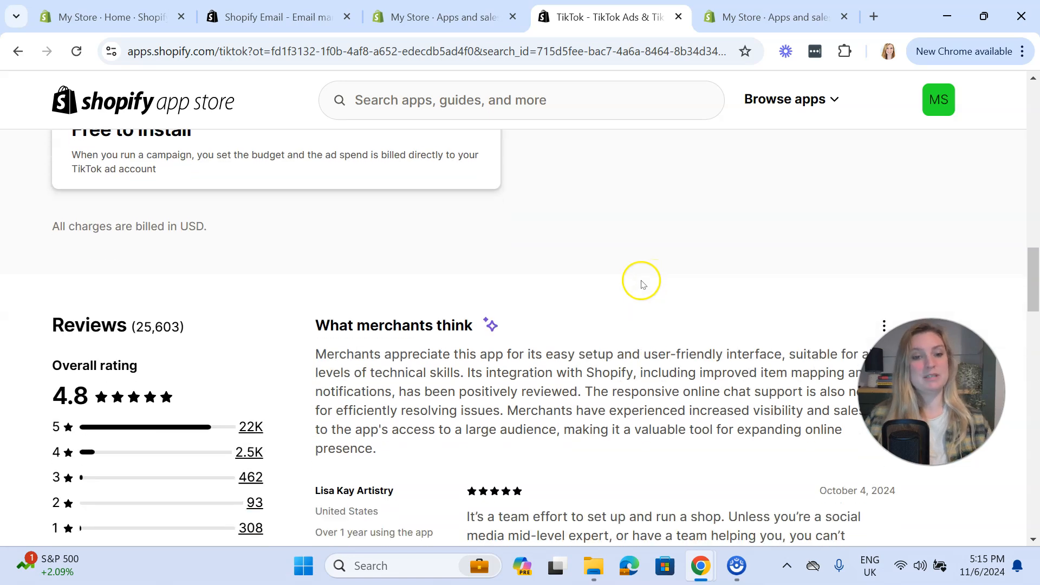
scroll(down, 3)
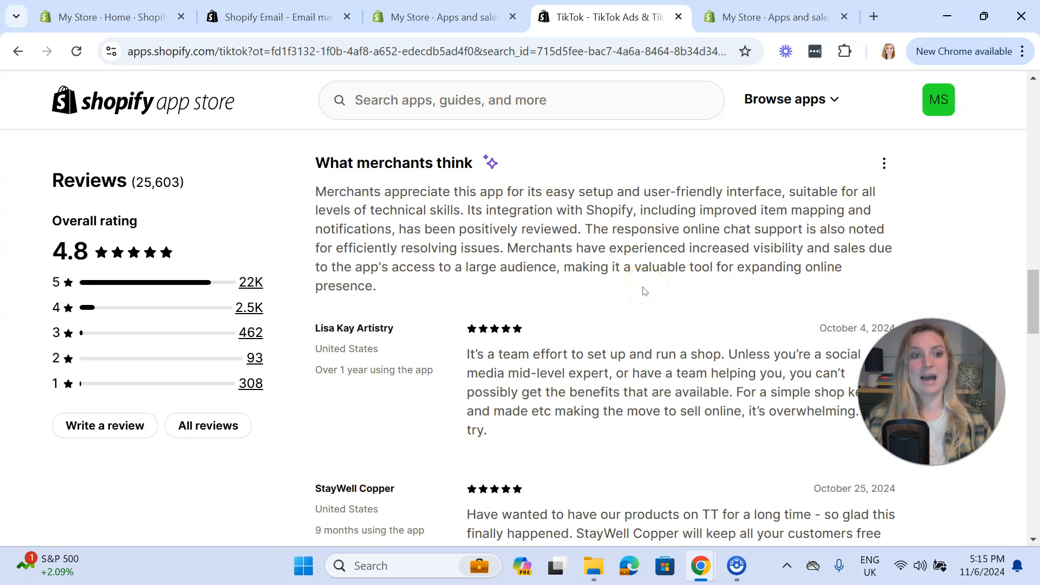
mouse_move(306, 202)
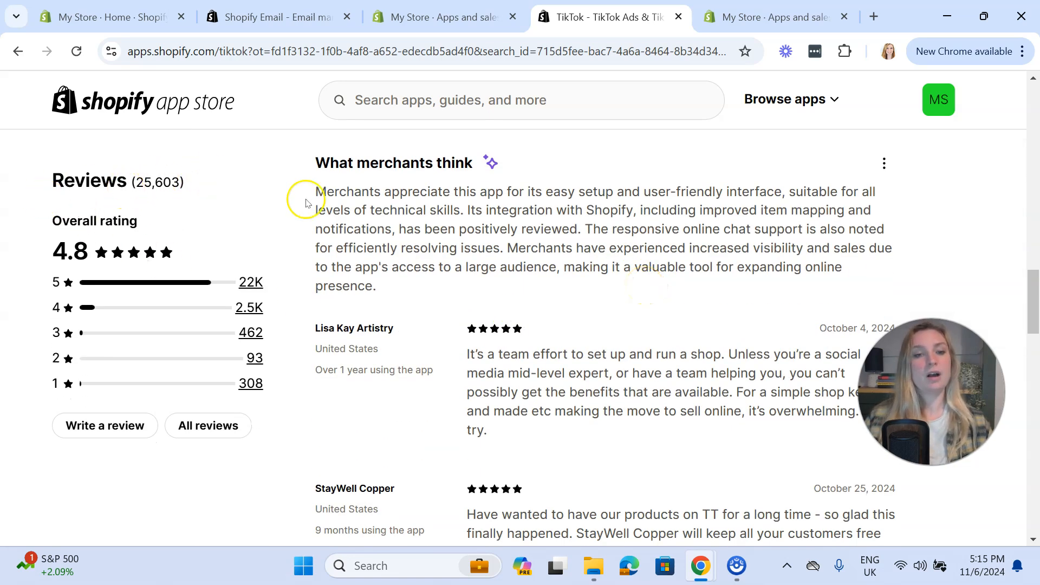
mouse_move(292, 242)
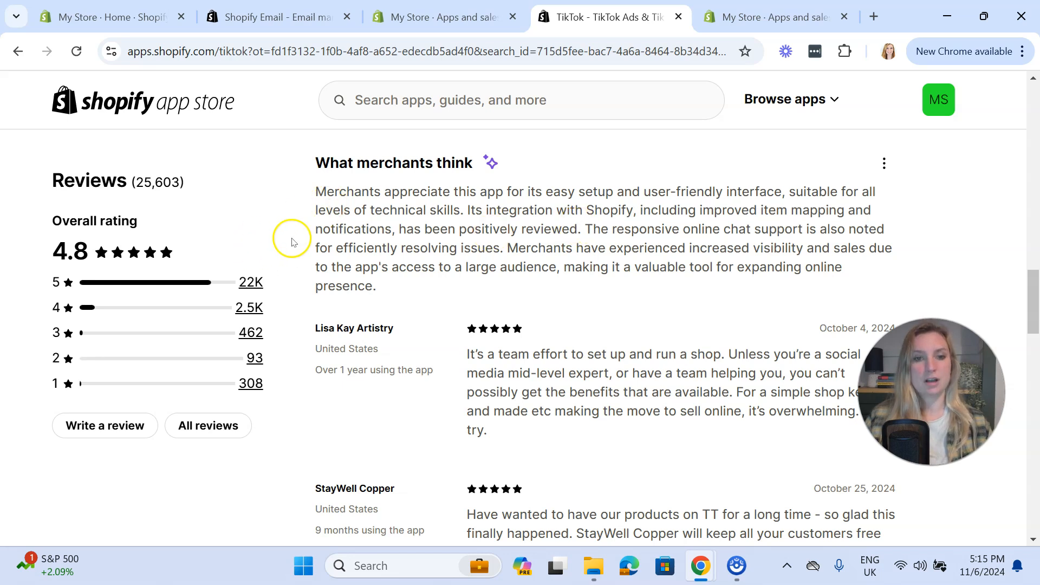
mouse_move(511, 304)
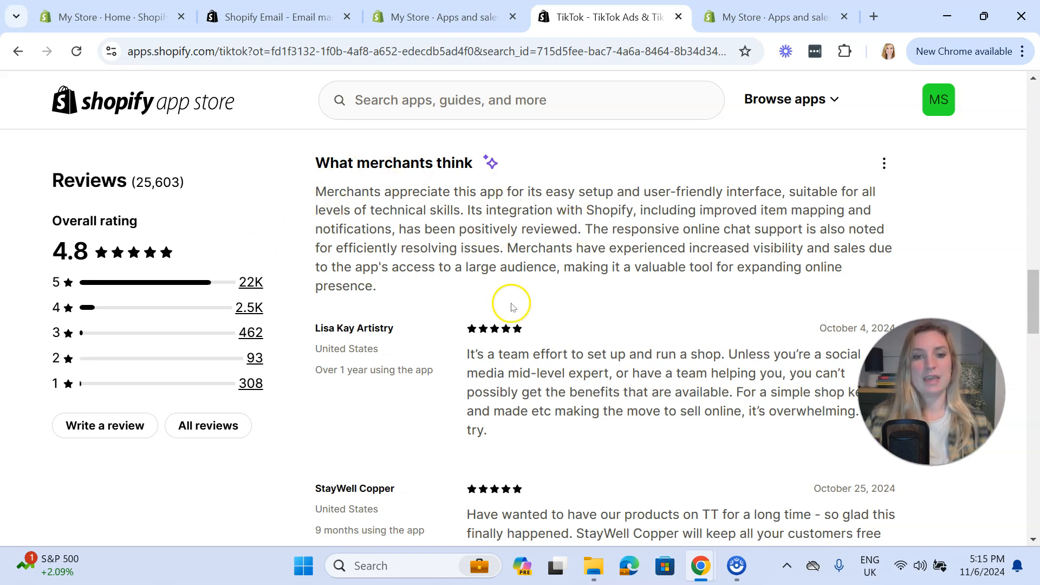
mouse_move(599, 298)
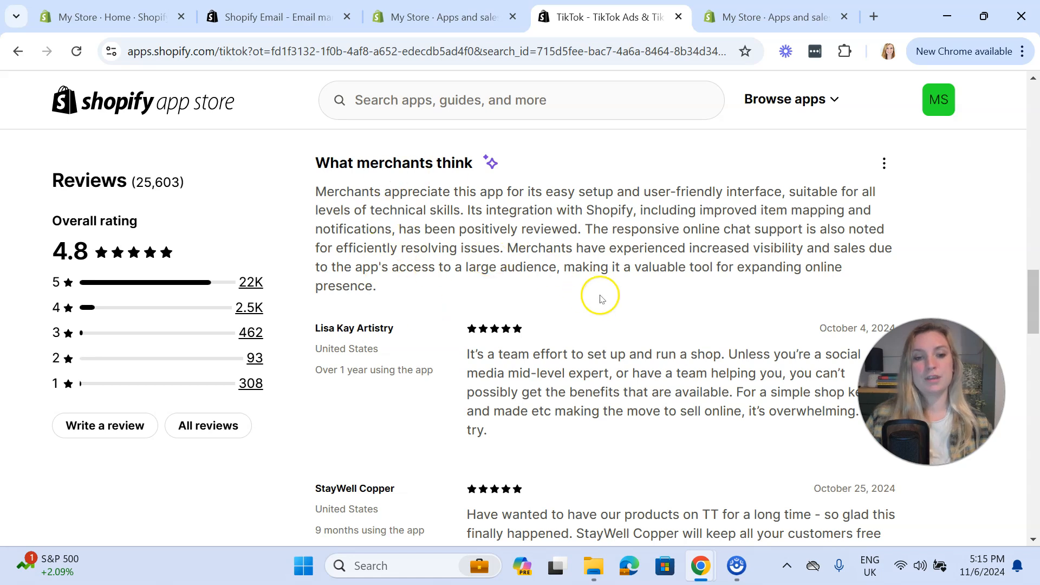
scroll(down, 3)
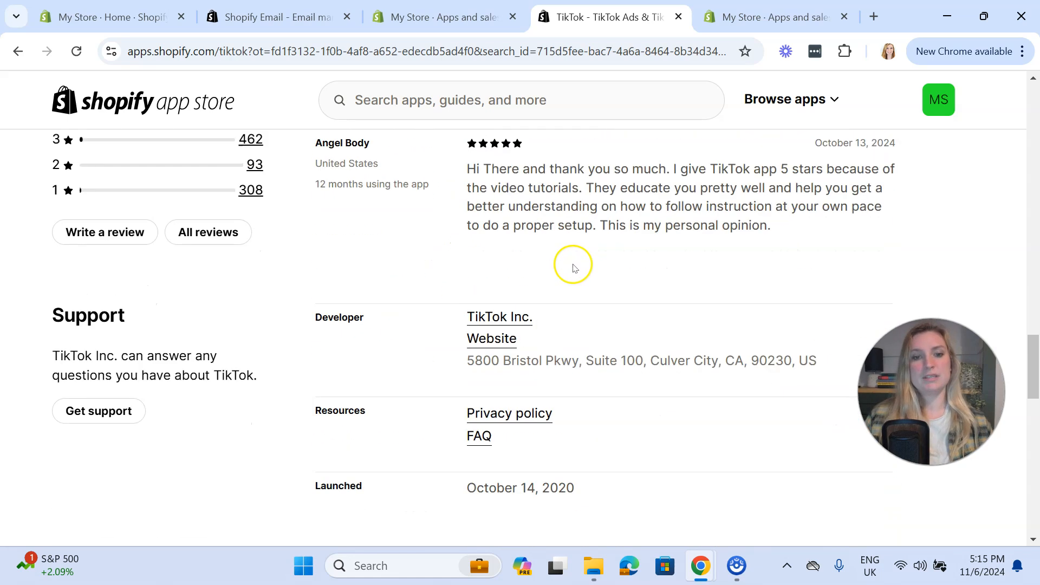
scroll(up, 3)
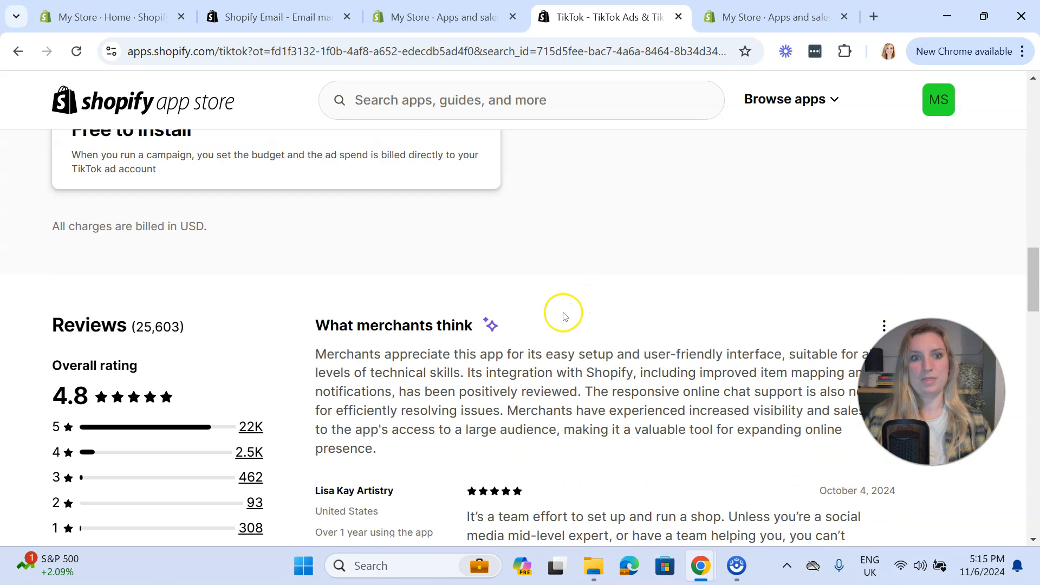
scroll(up, 3)
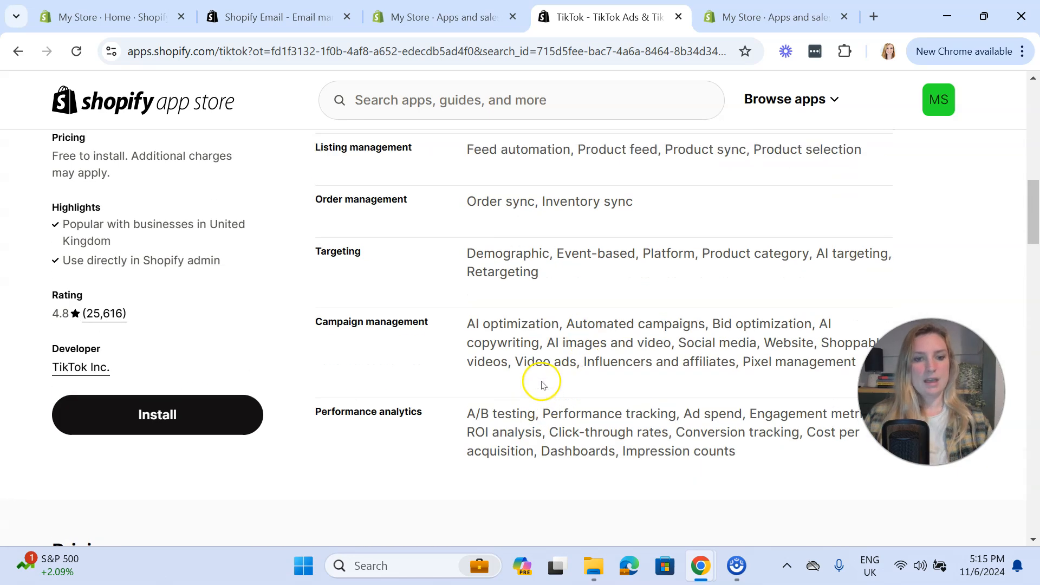
scroll(down, 3)
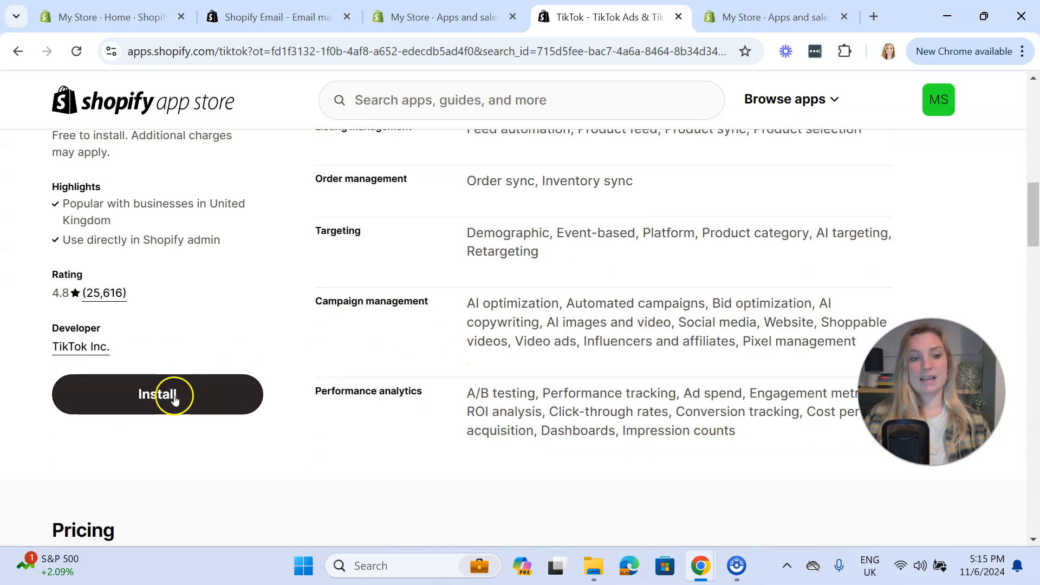
Install TikTok, approving its access to personal and store data
click(158, 394)
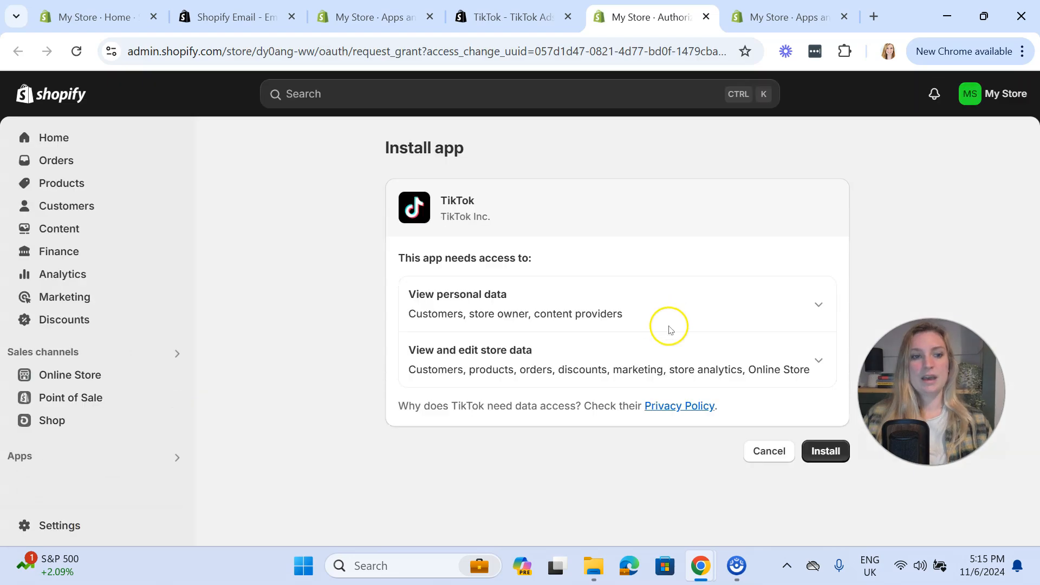
mouse_move(206, 343)
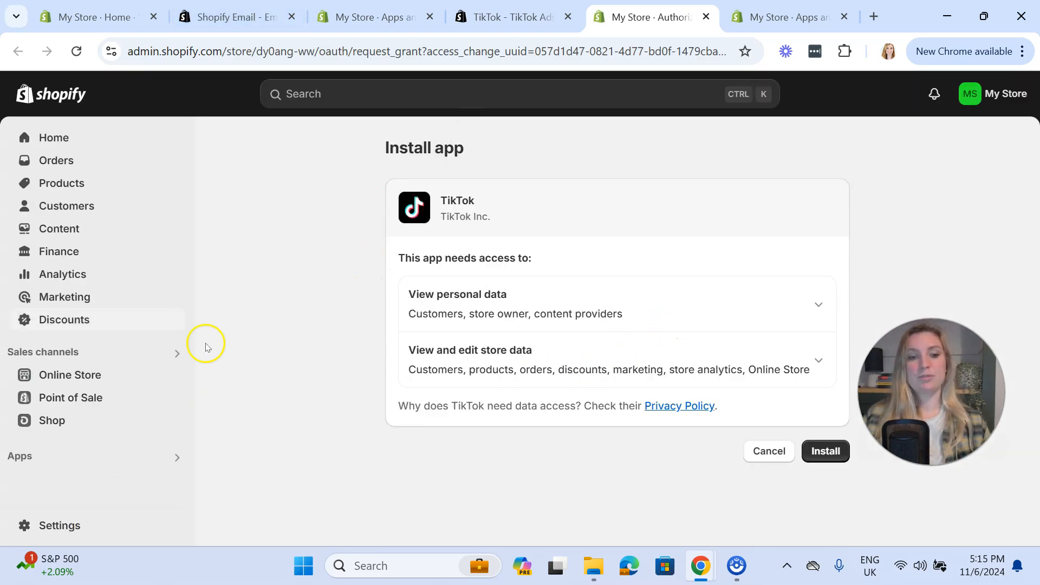
mouse_move(297, 387)
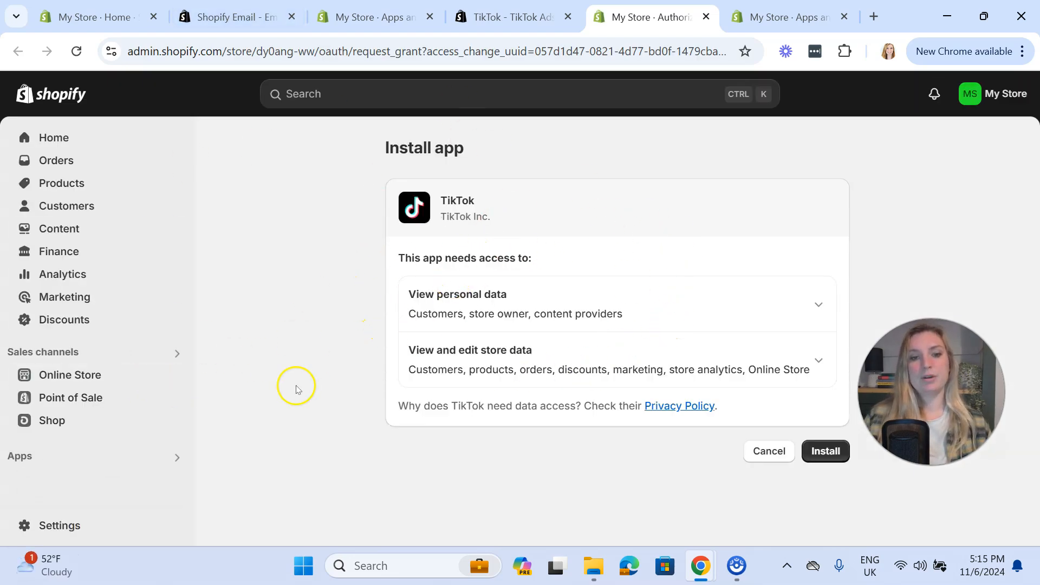
mouse_move(428, 271)
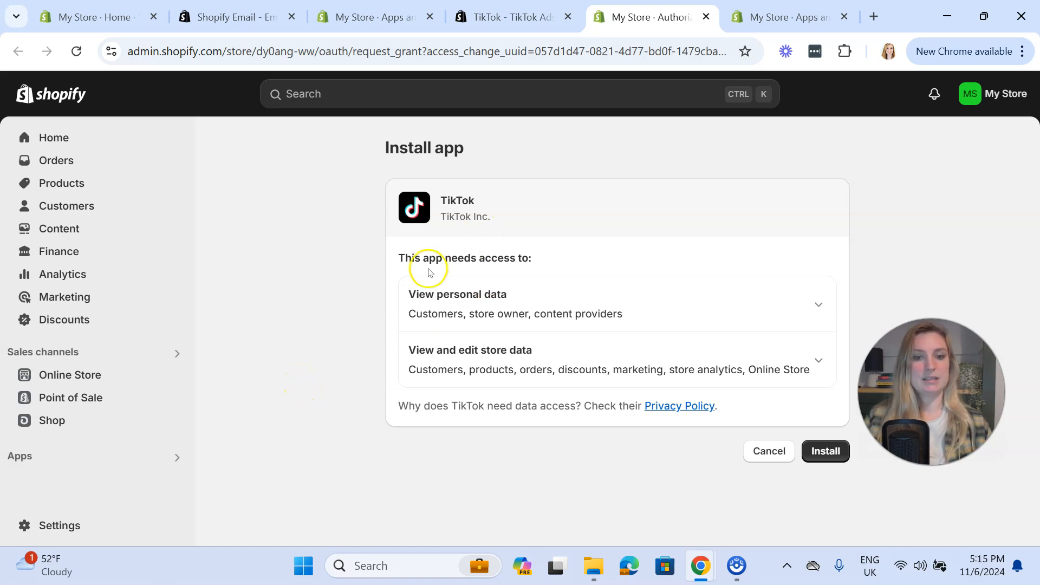
mouse_move(670, 298)
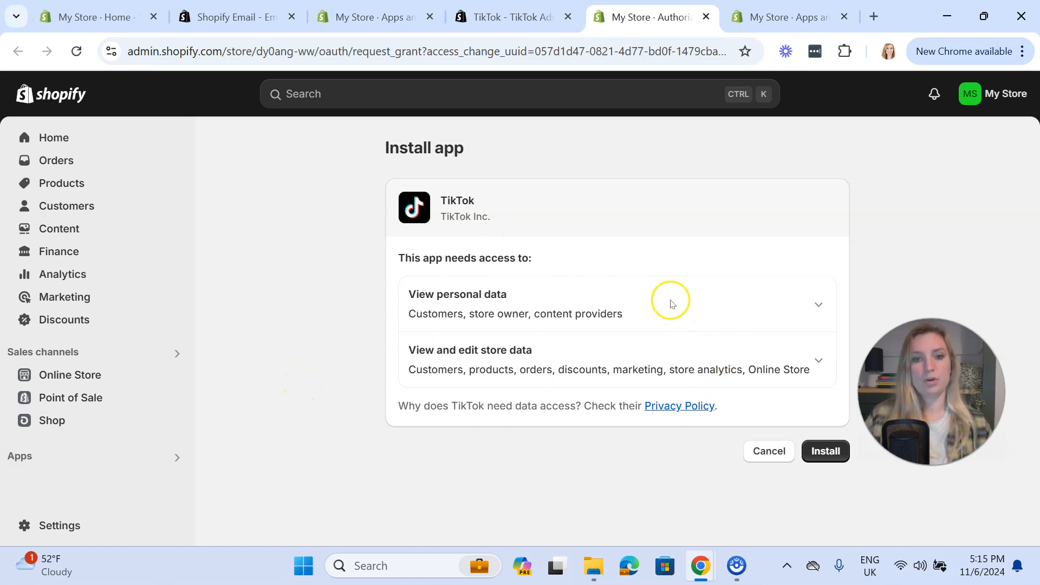
mouse_move(313, 395)
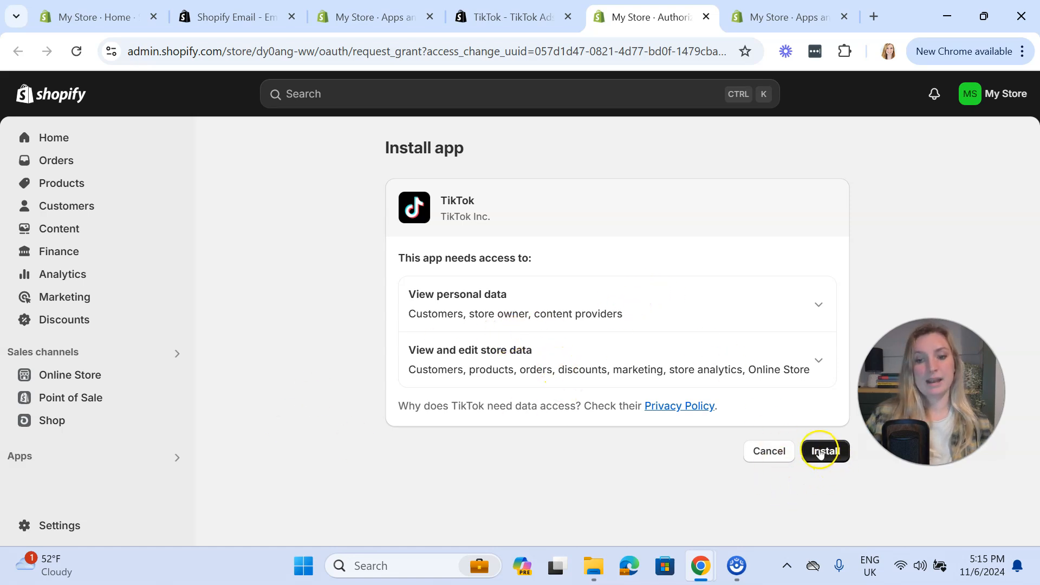
click(824, 451)
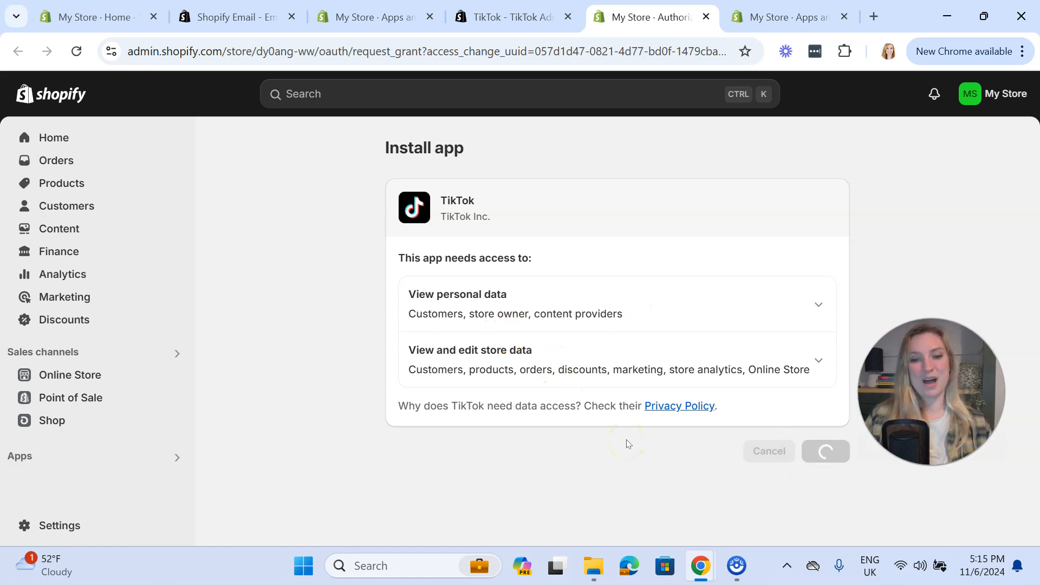
Browse the installed TikTok channel's Overview page about advertising and selling on TikTok
click(825, 451)
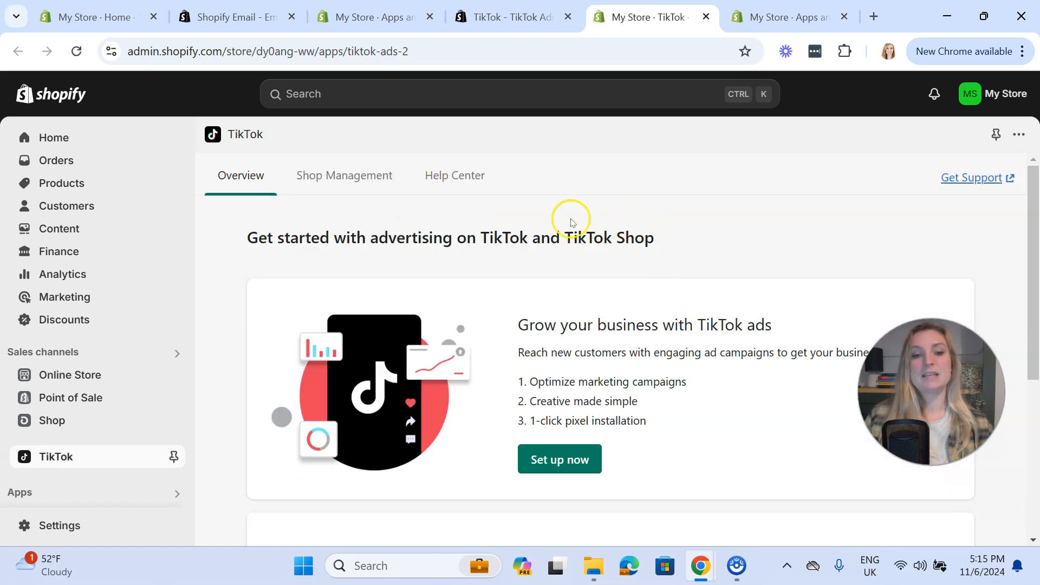
scroll(down, 3)
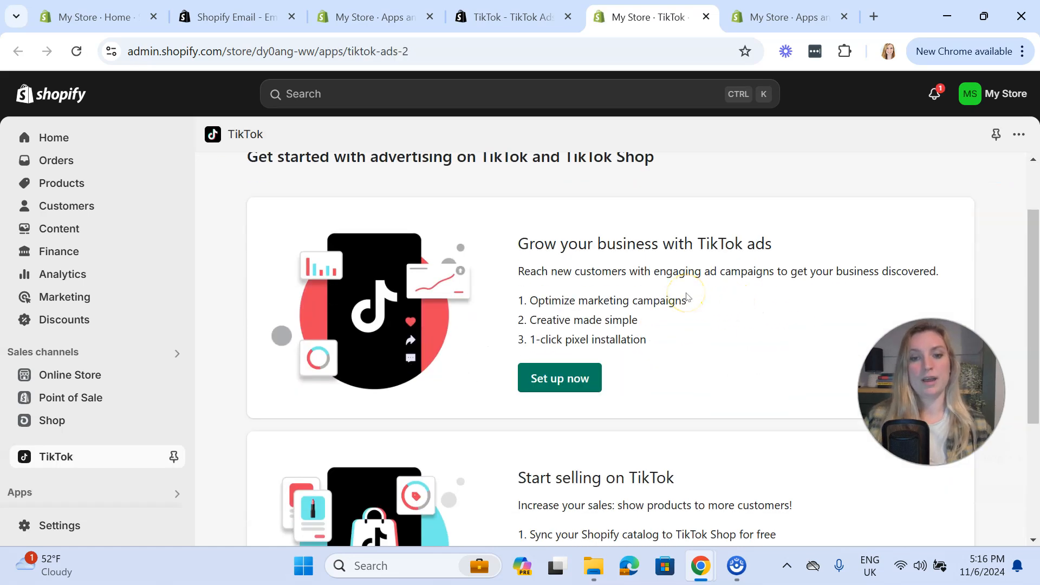
scroll(down, 3)
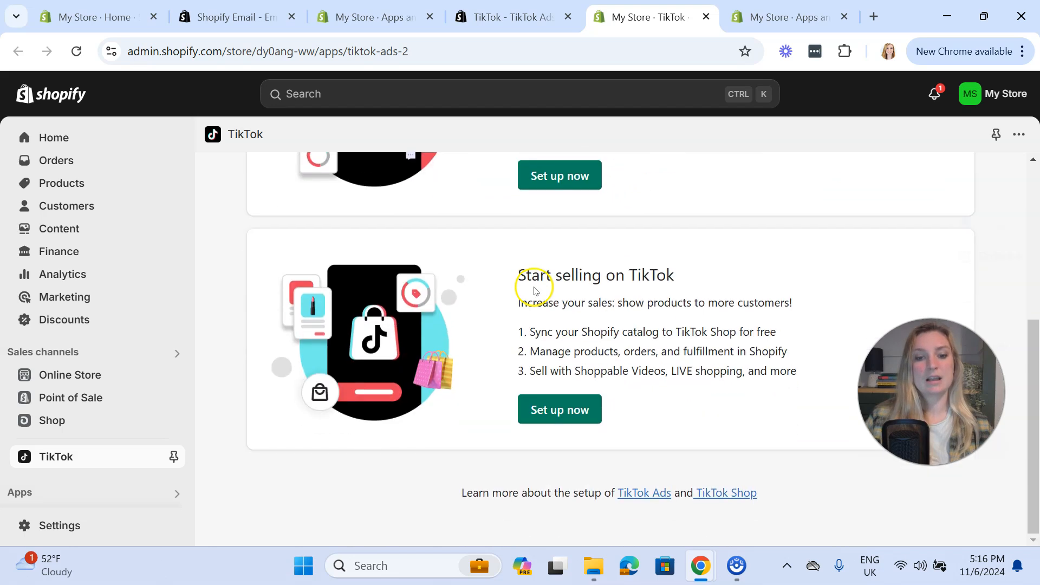
scroll(up, 3)
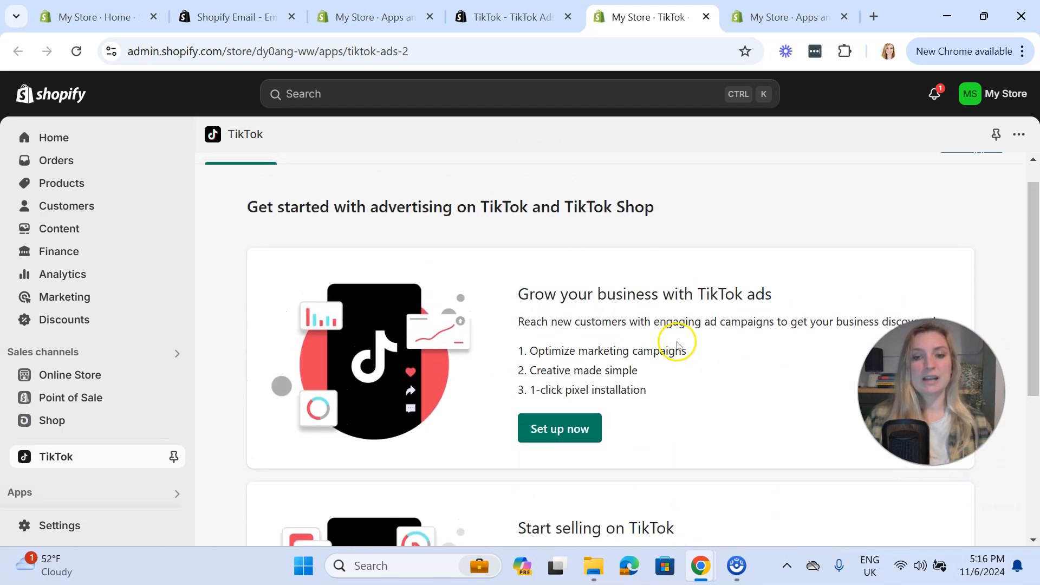
scroll(up, 3)
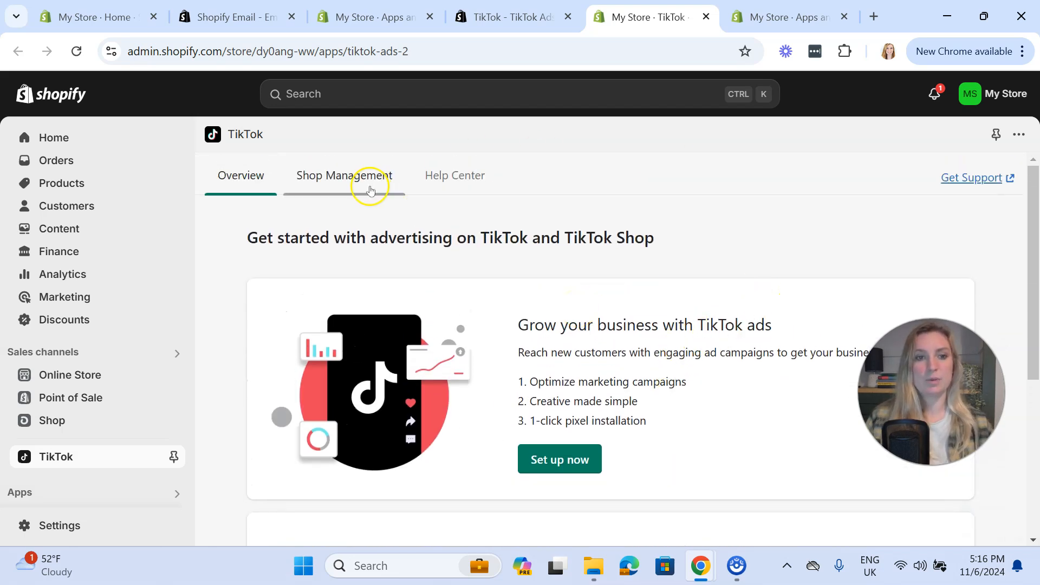
Review the TikTok Shop Management setup steps, then return to the Overview
click(344, 175)
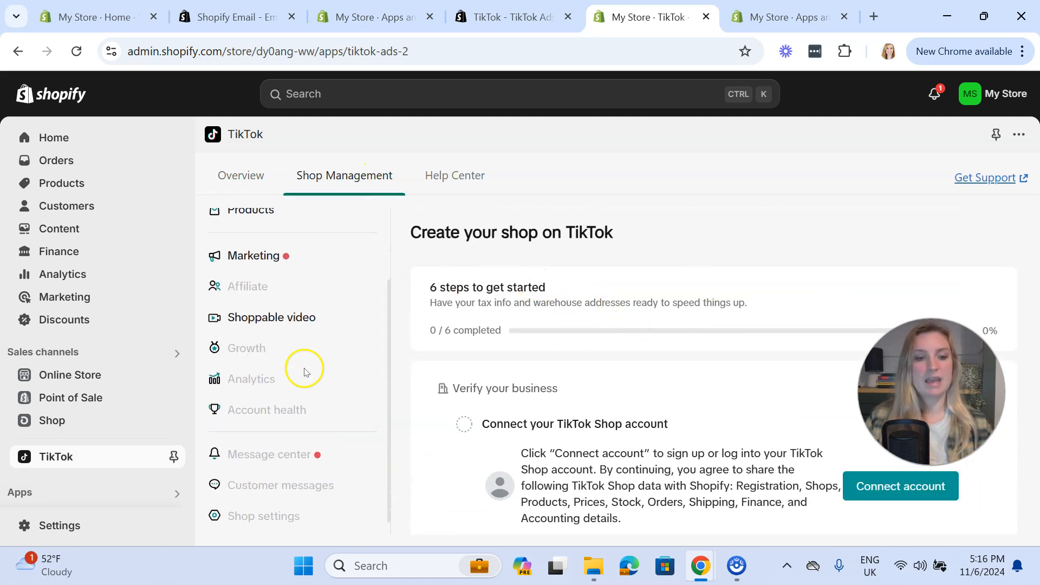
scroll(up, 3)
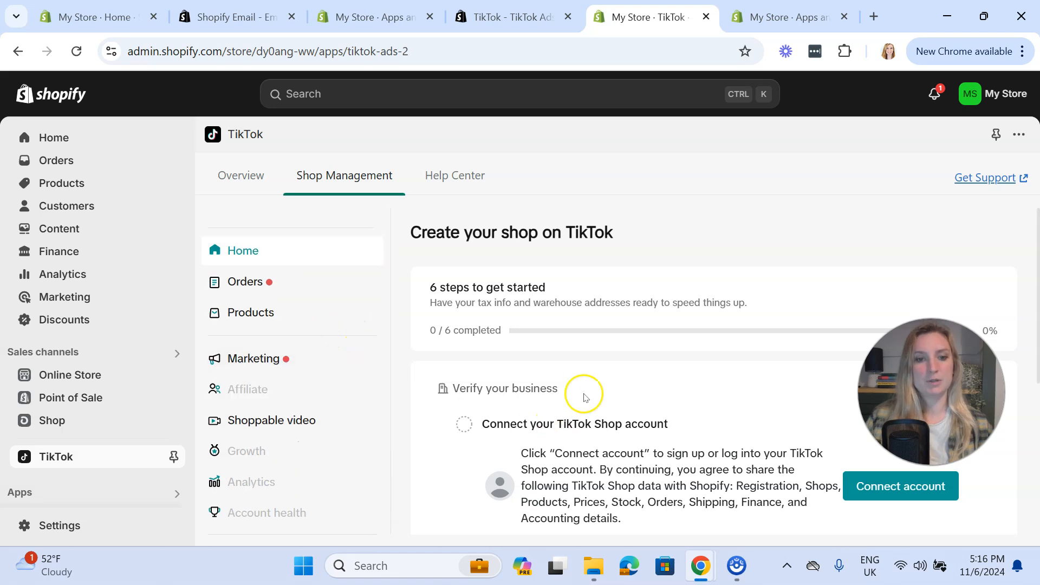
mouse_move(428, 406)
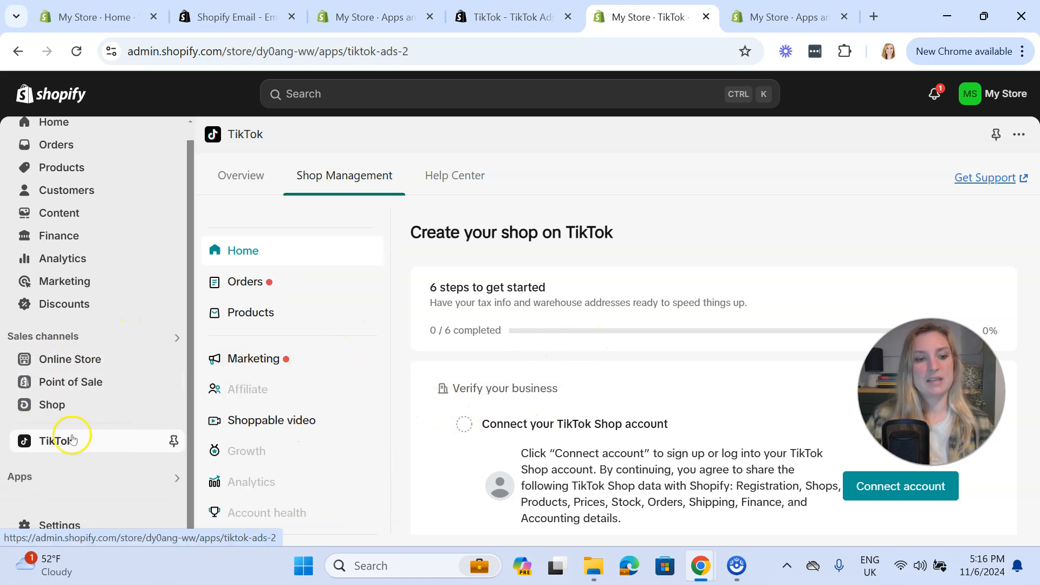
mouse_move(77, 456)
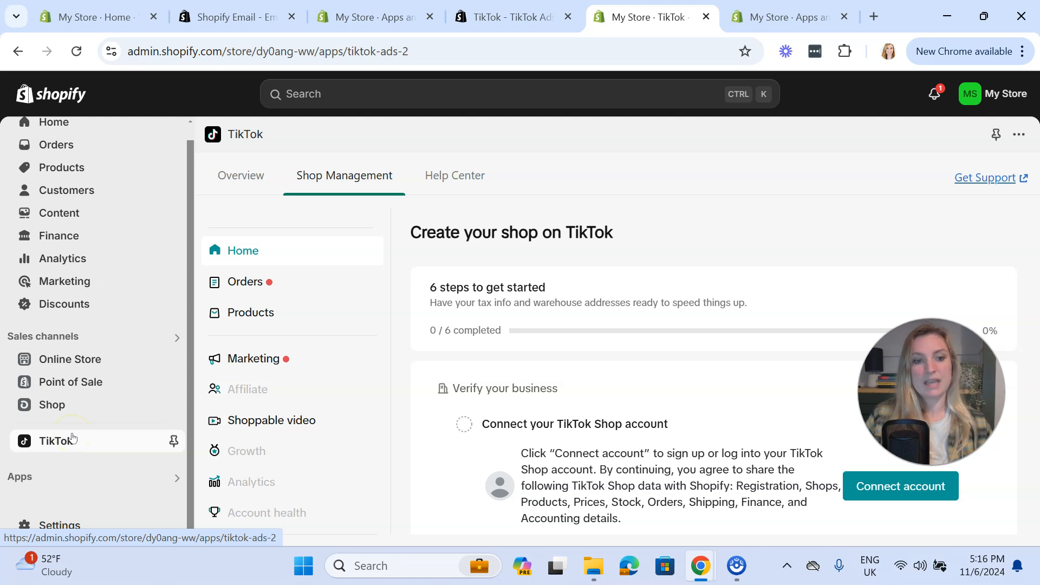
scroll(down, 3)
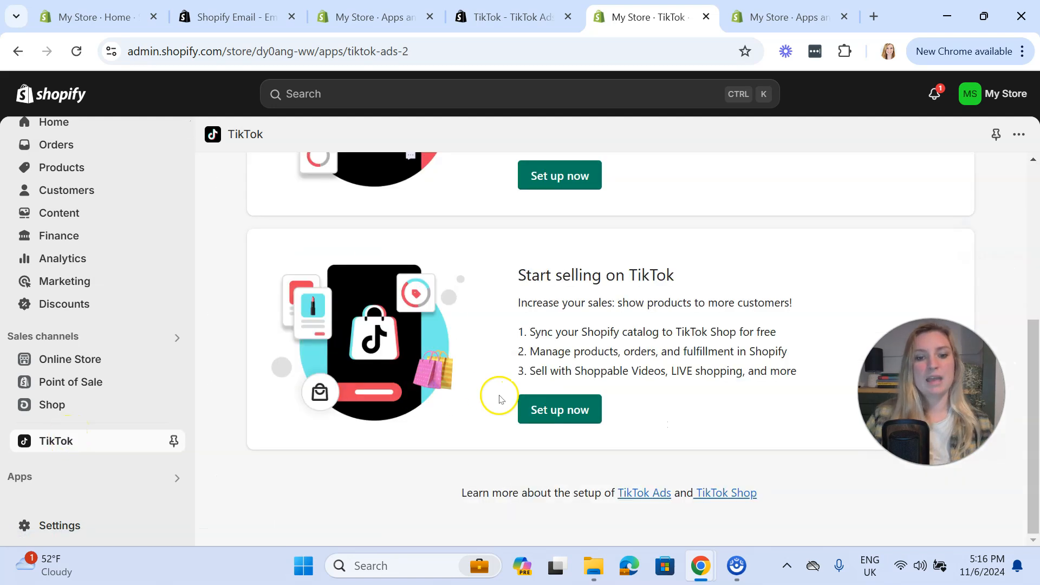
scroll(up, 3)
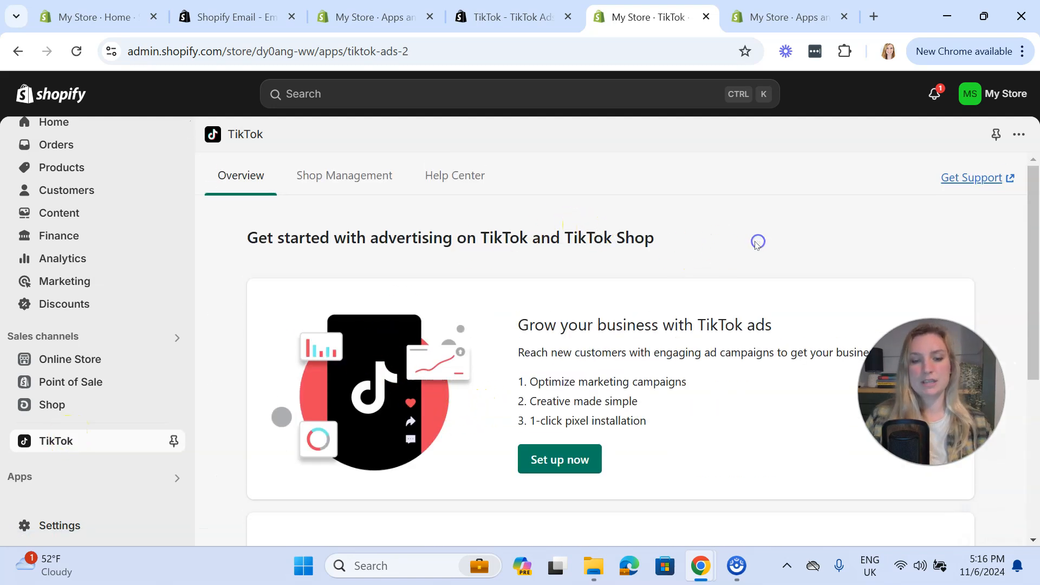
mouse_move(768, 277)
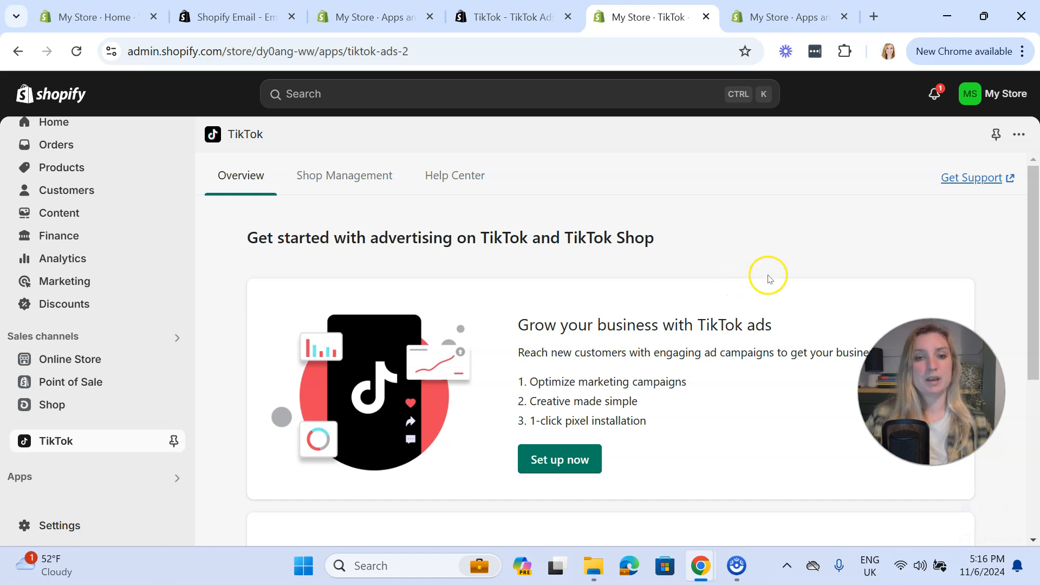
mouse_move(769, 221)
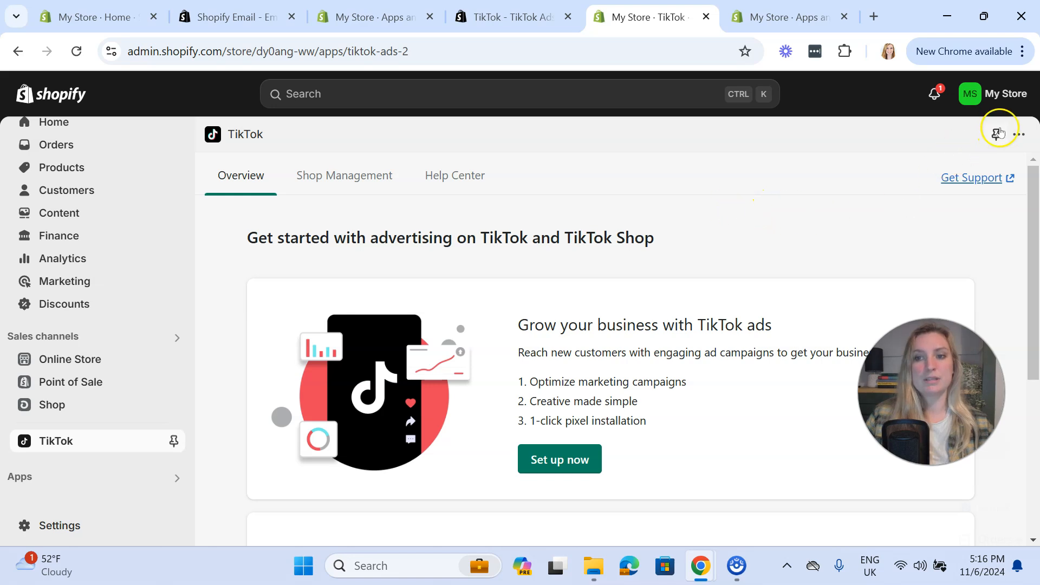
Uninstall TikTok, acknowledging the sales channel risks and giving 'Not using app now' as reason
click(1017, 134)
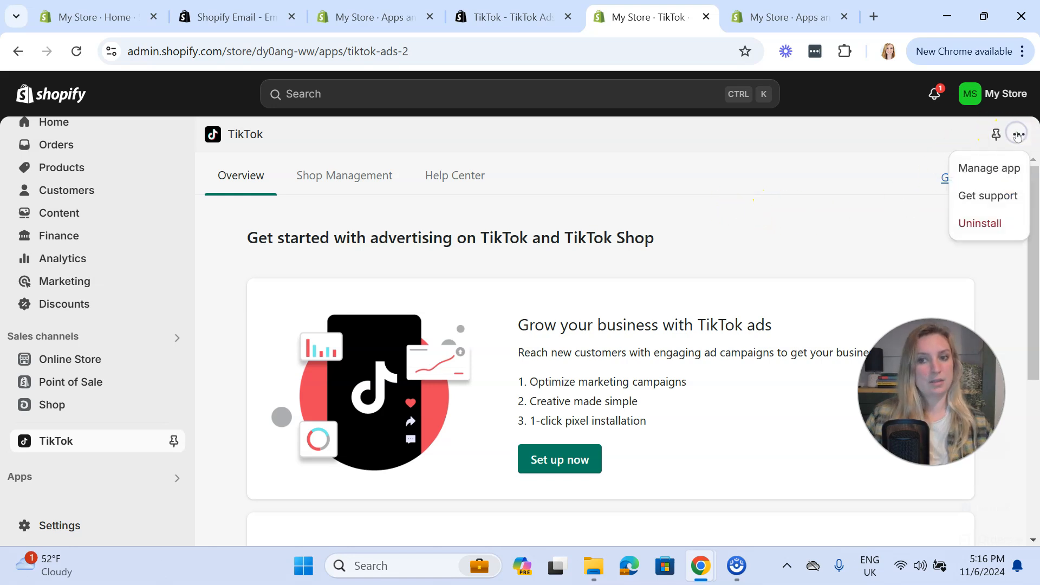
click(979, 223)
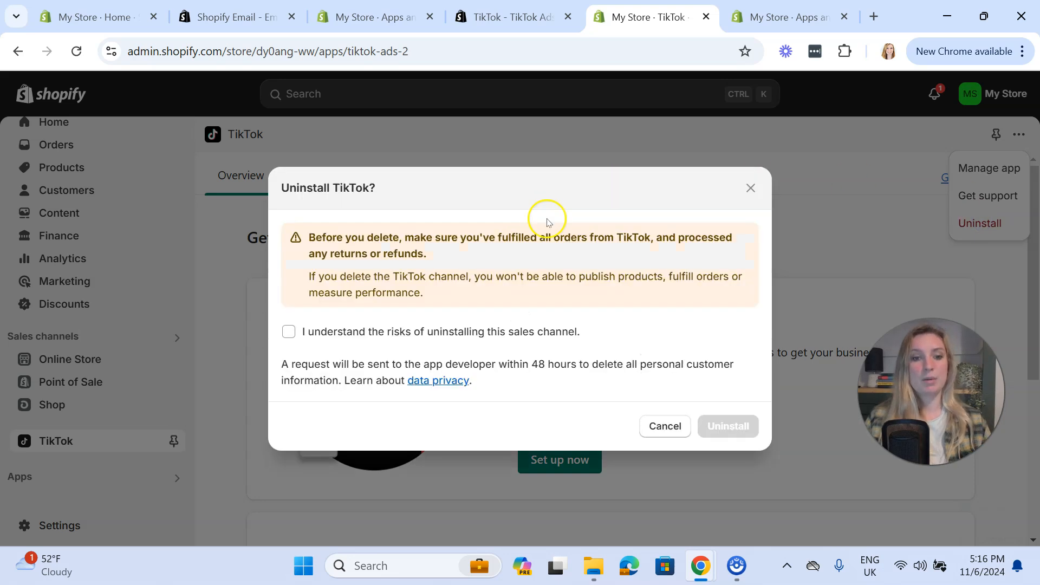
mouse_move(511, 264)
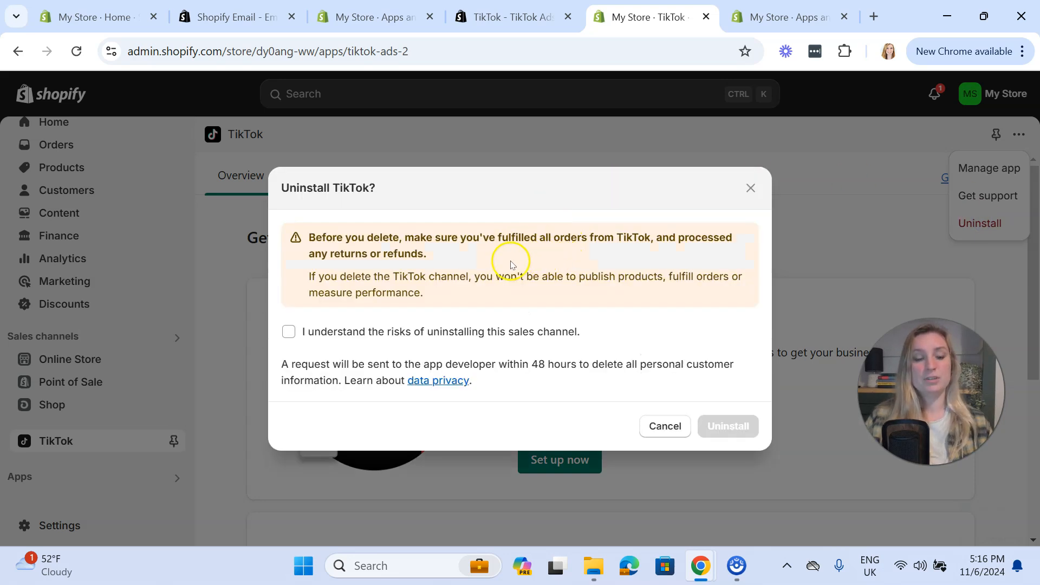
mouse_move(550, 223)
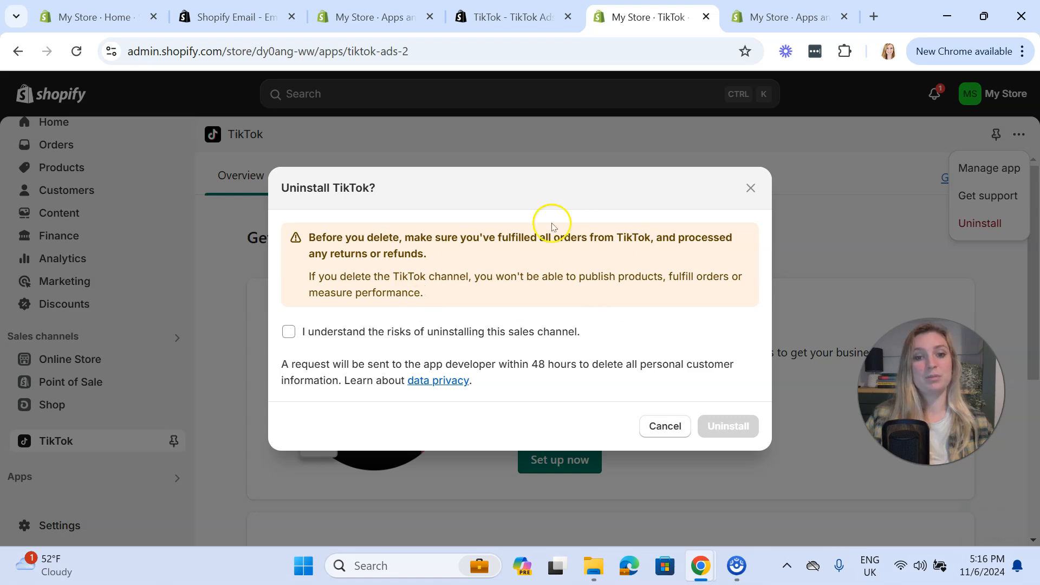
mouse_move(556, 317)
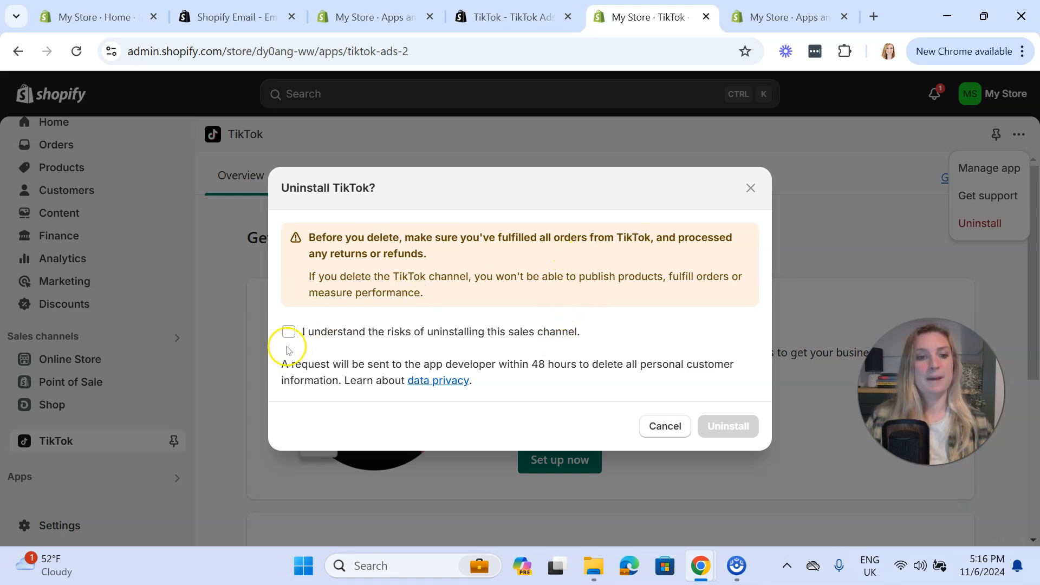
click(288, 332)
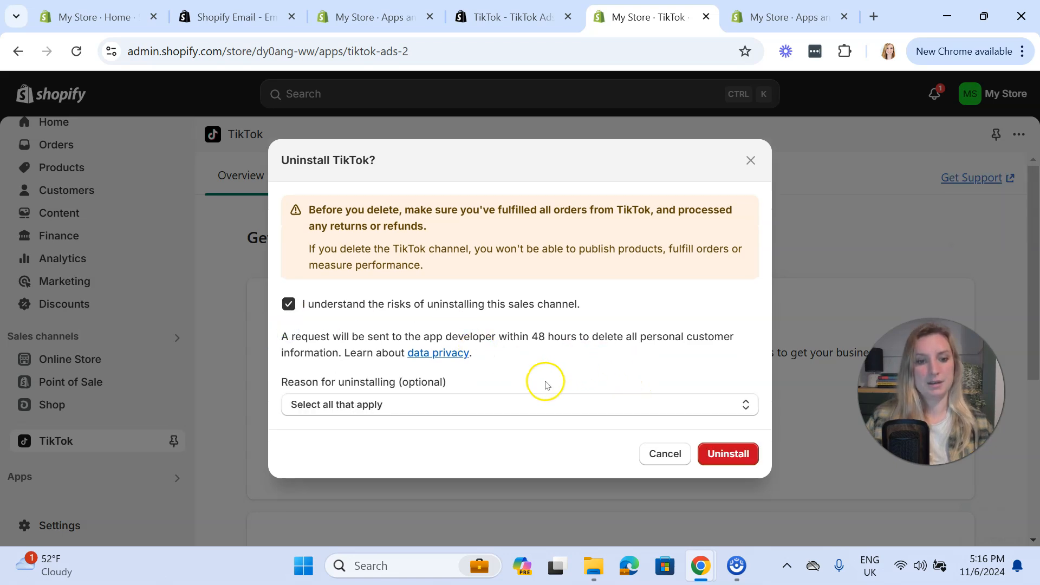
mouse_move(561, 320)
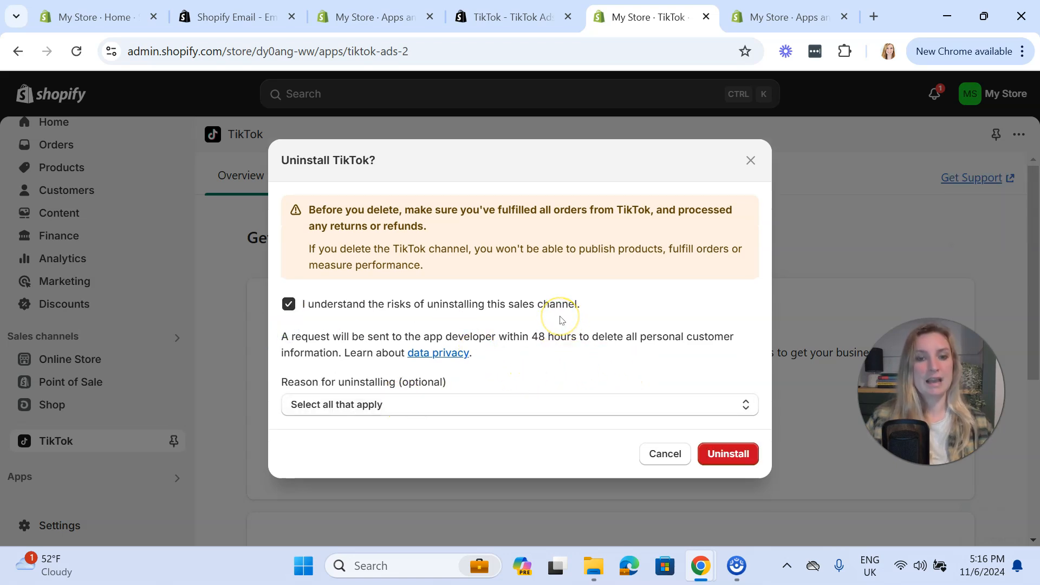
mouse_move(579, 320)
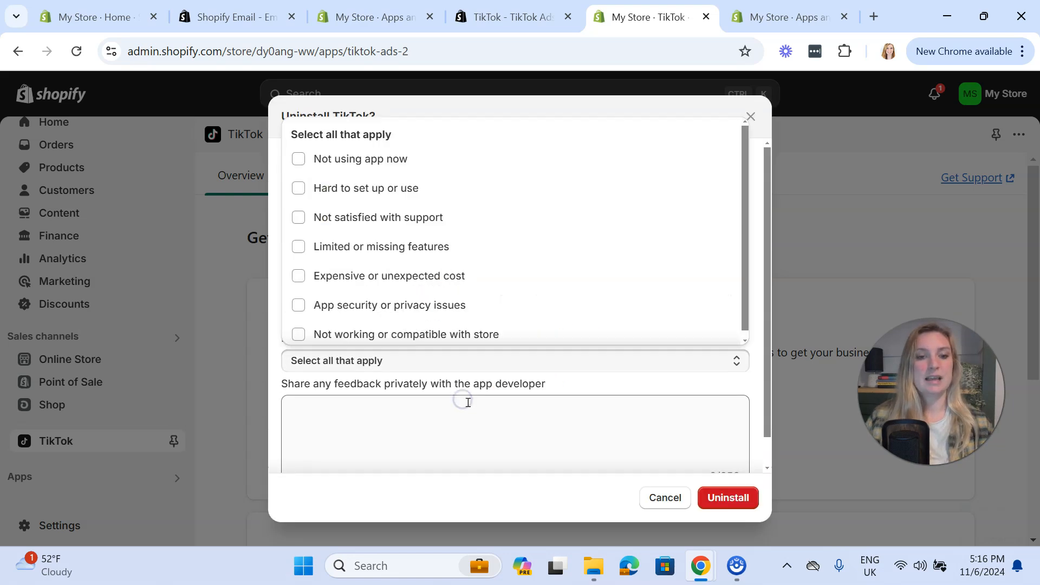
click(298, 159)
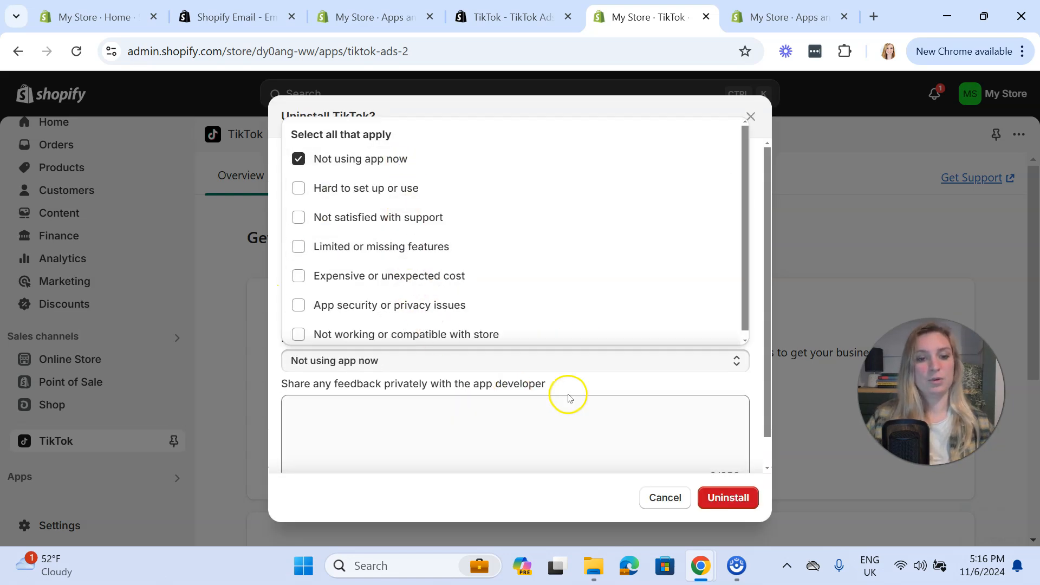
click(727, 498)
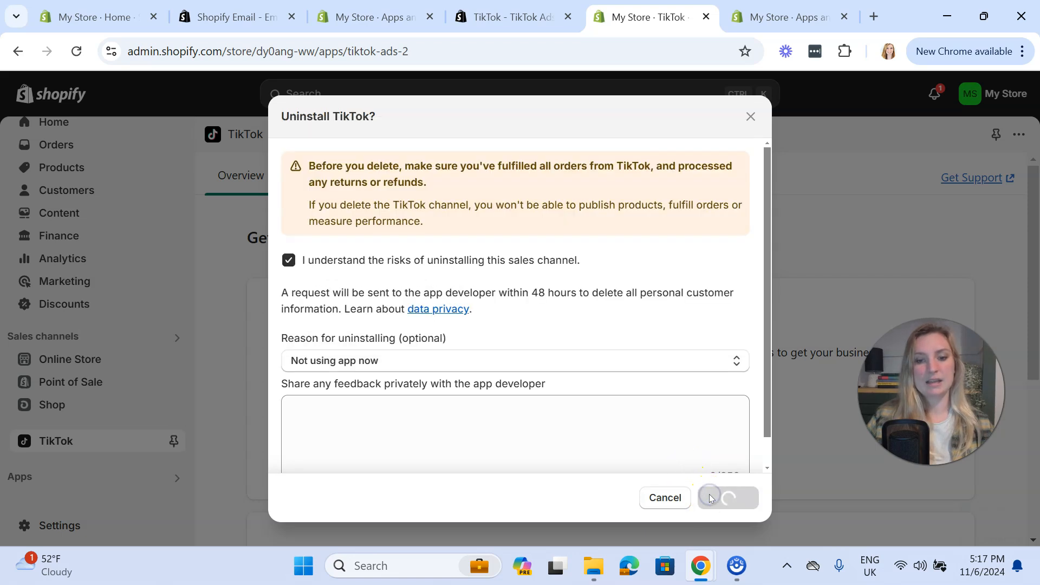
click(727, 497)
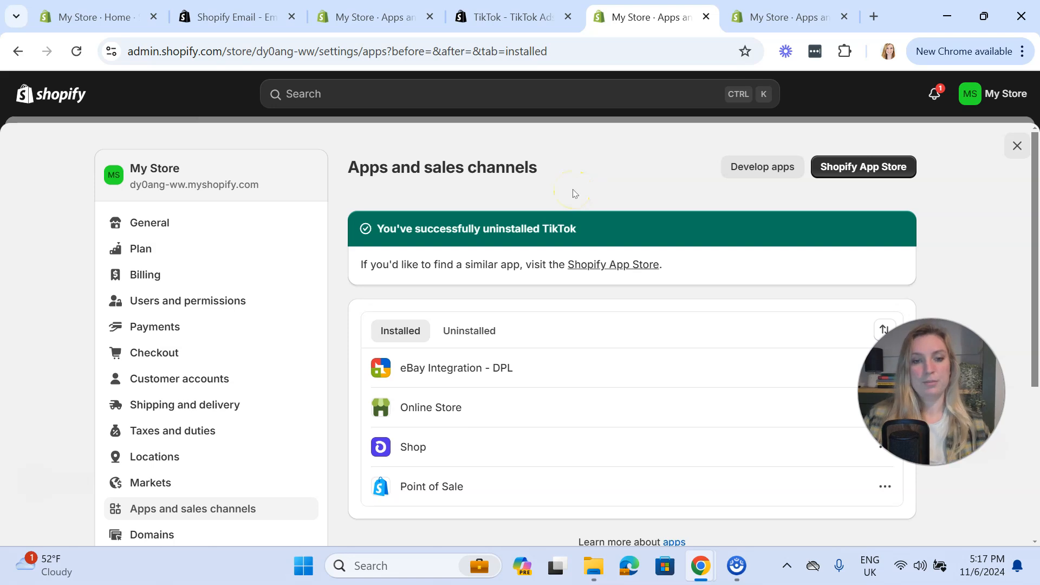
mouse_move(576, 292)
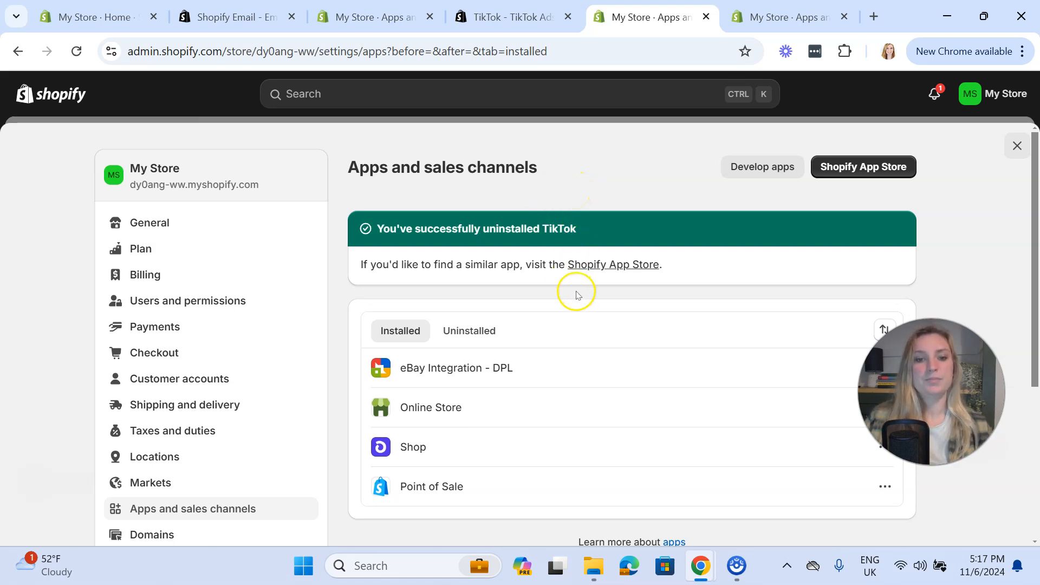
scroll(down, 3)
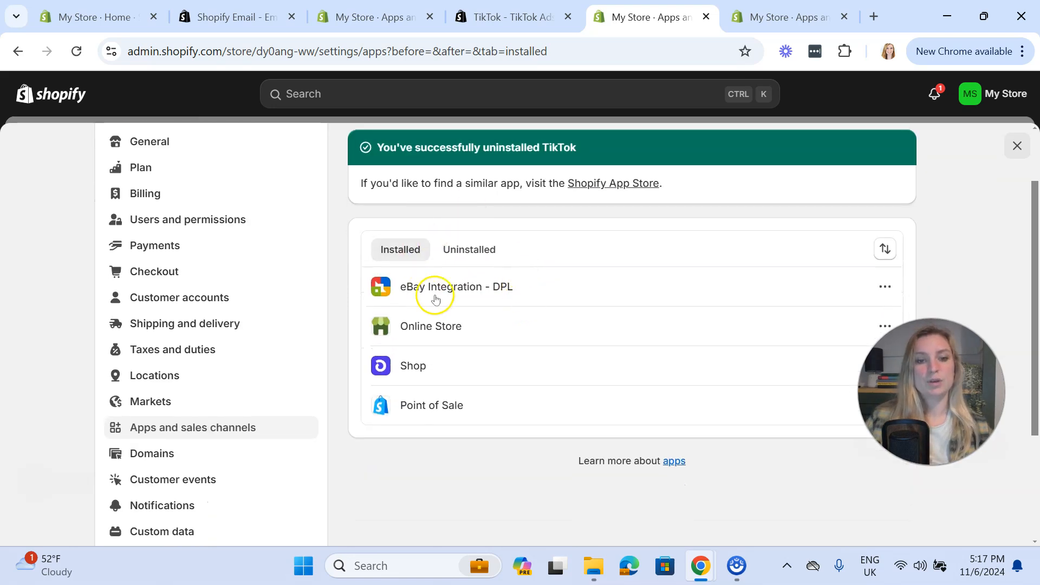
mouse_move(469, 249)
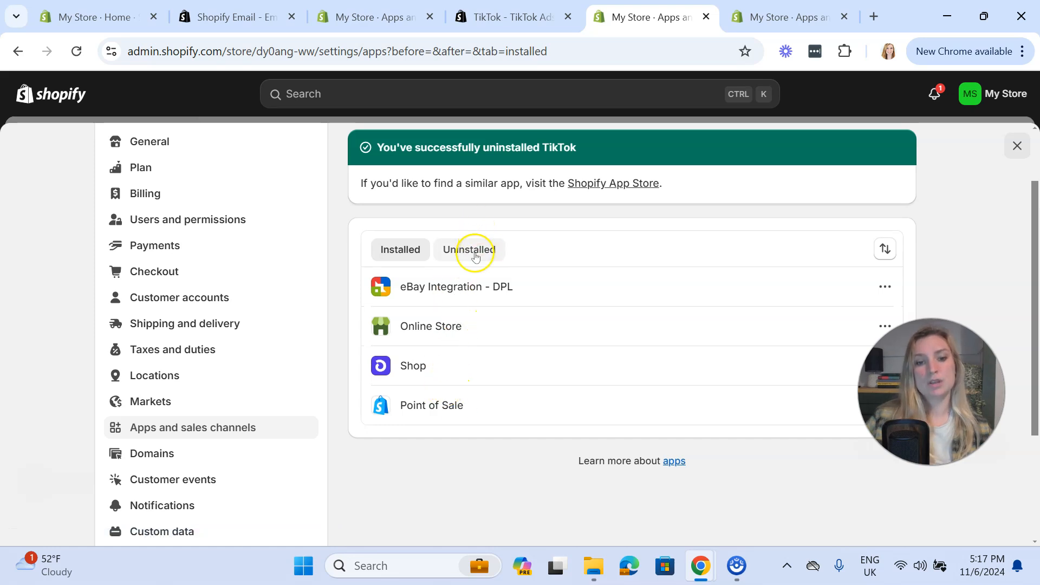
click(468, 249)
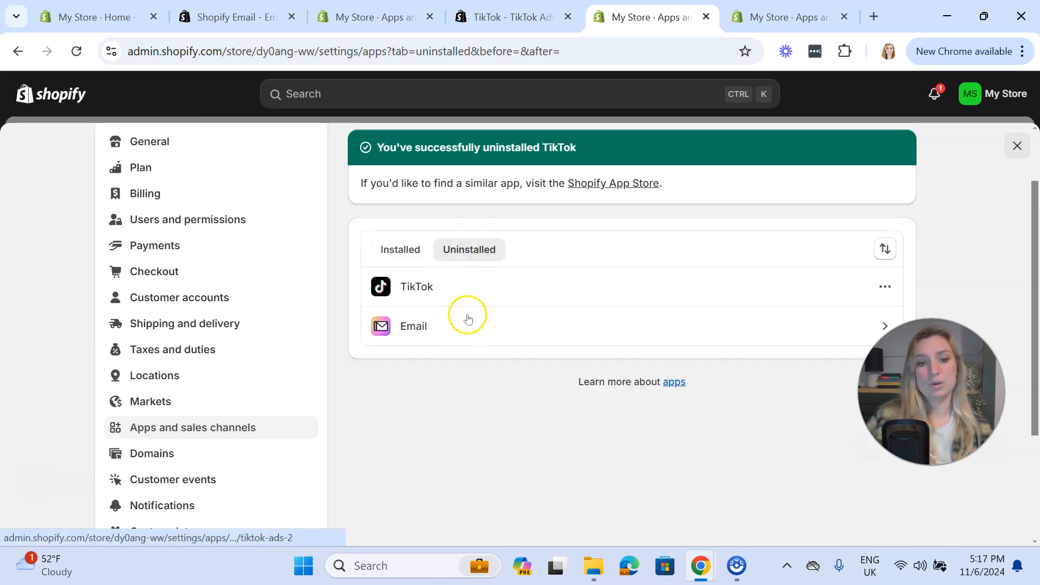
mouse_move(519, 417)
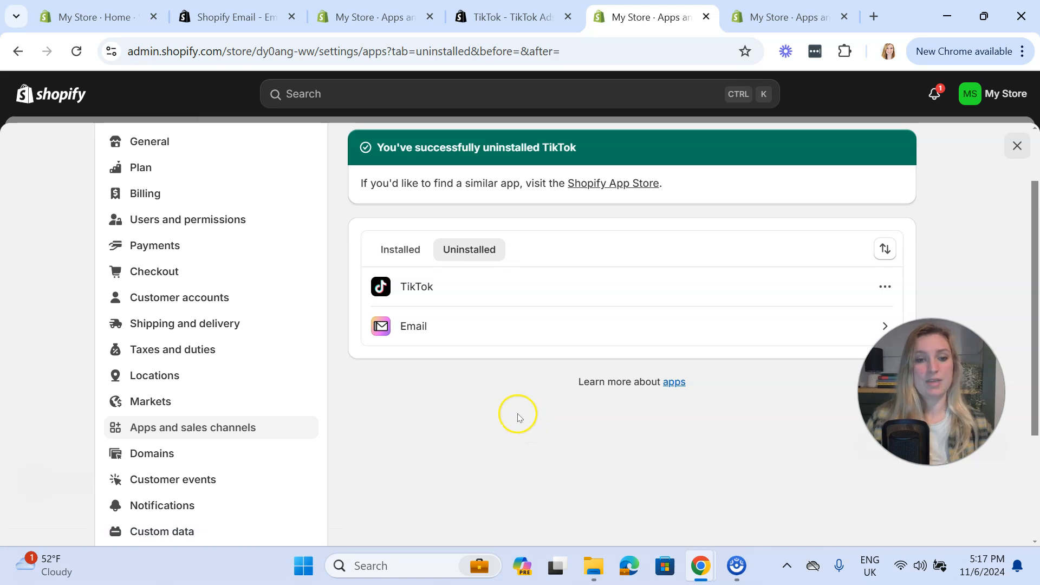
scroll(up, 3)
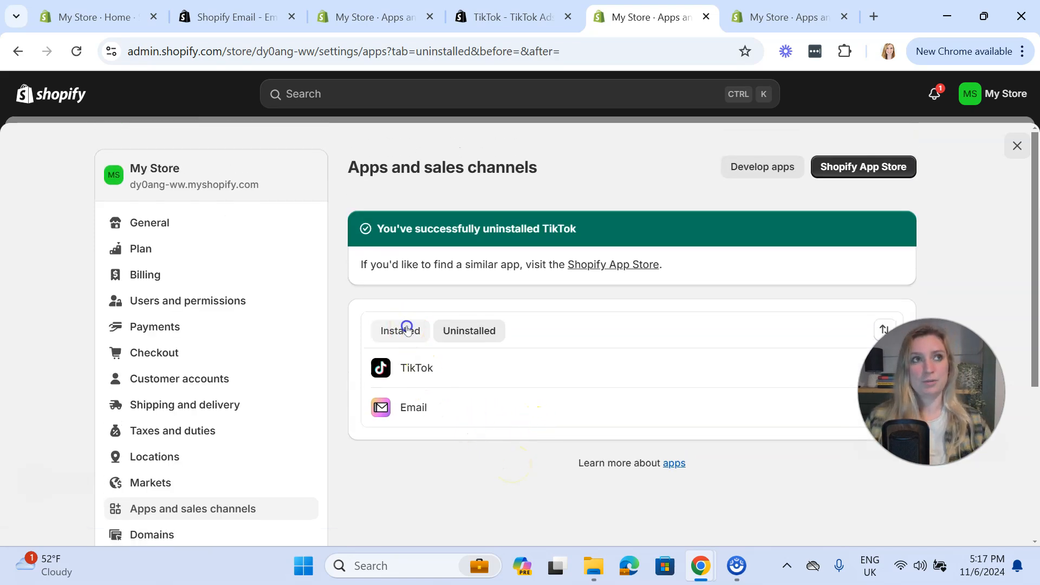
click(400, 330)
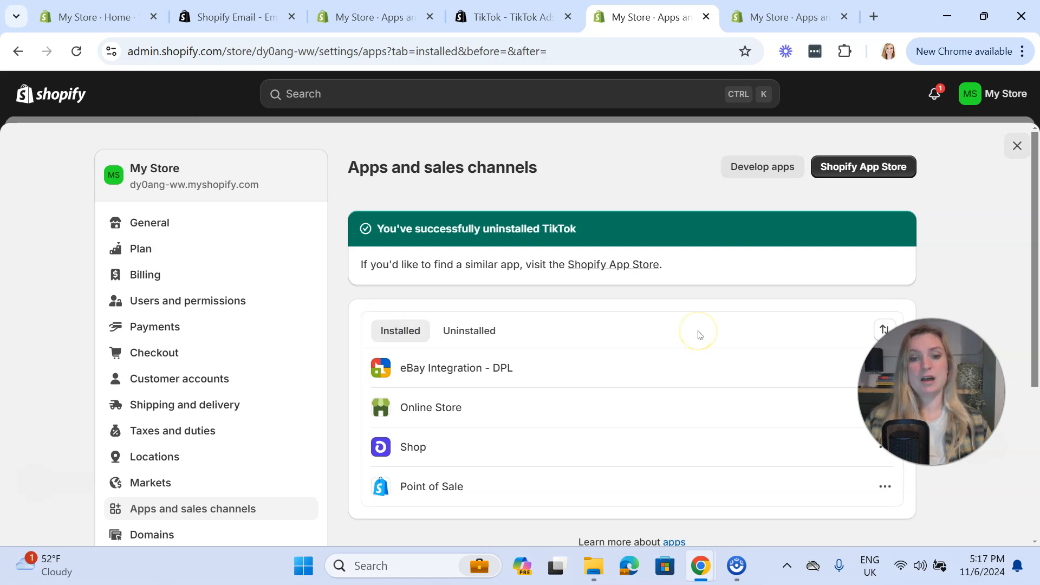
scroll(down, 3)
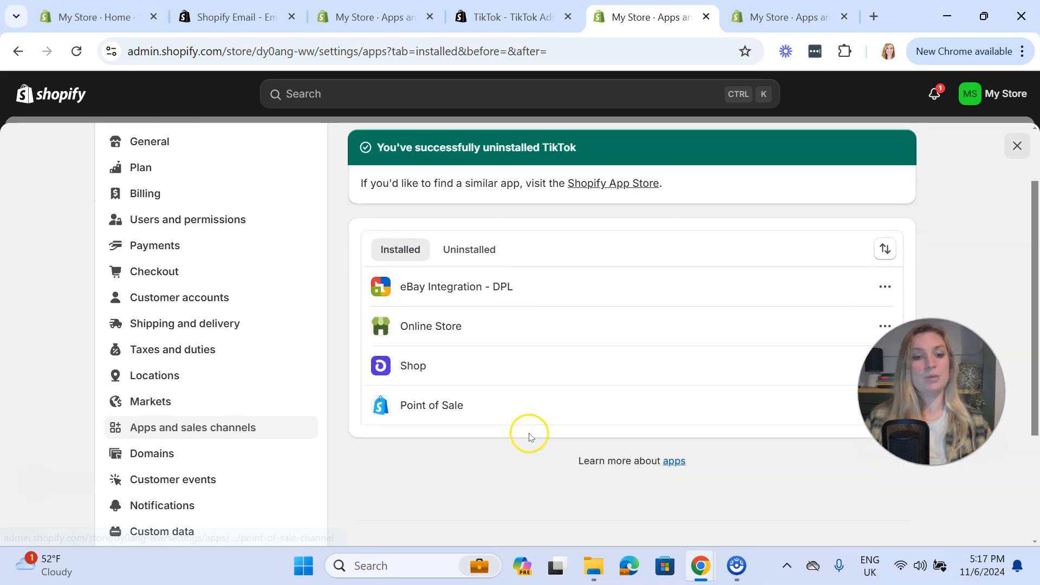
scroll(up, 3)
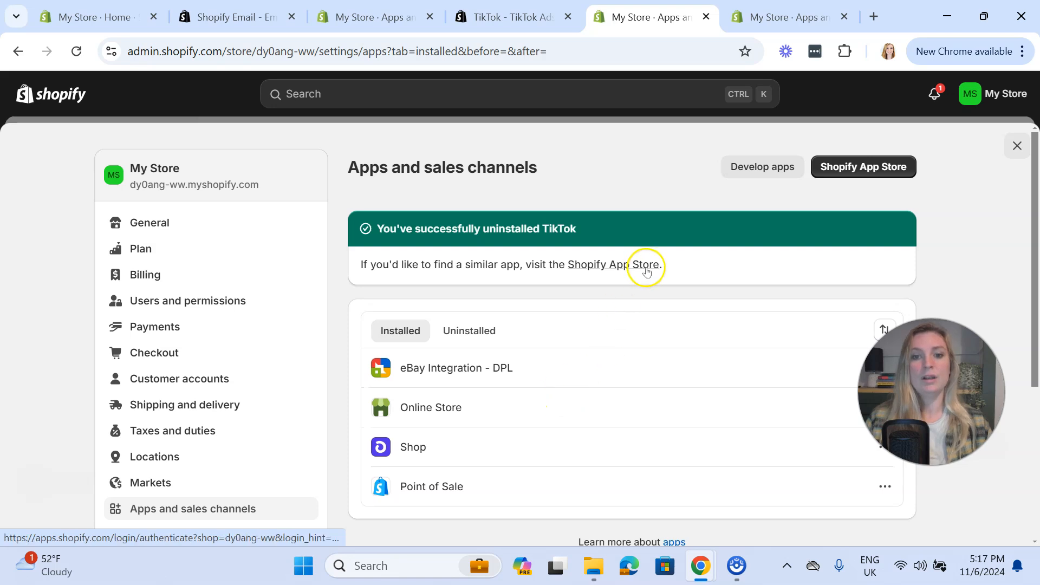
mouse_move(642, 296)
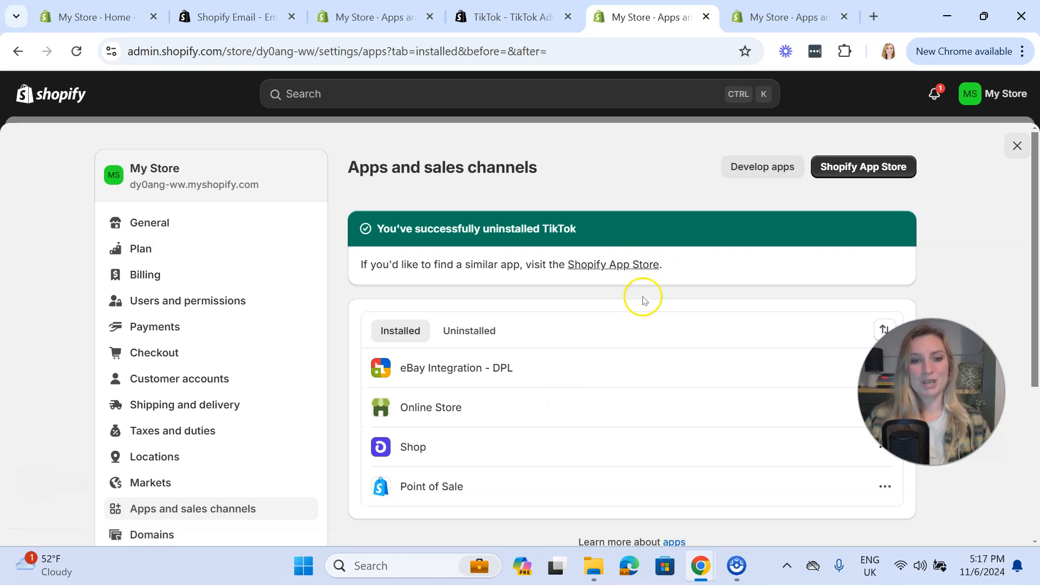
mouse_move(634, 319)
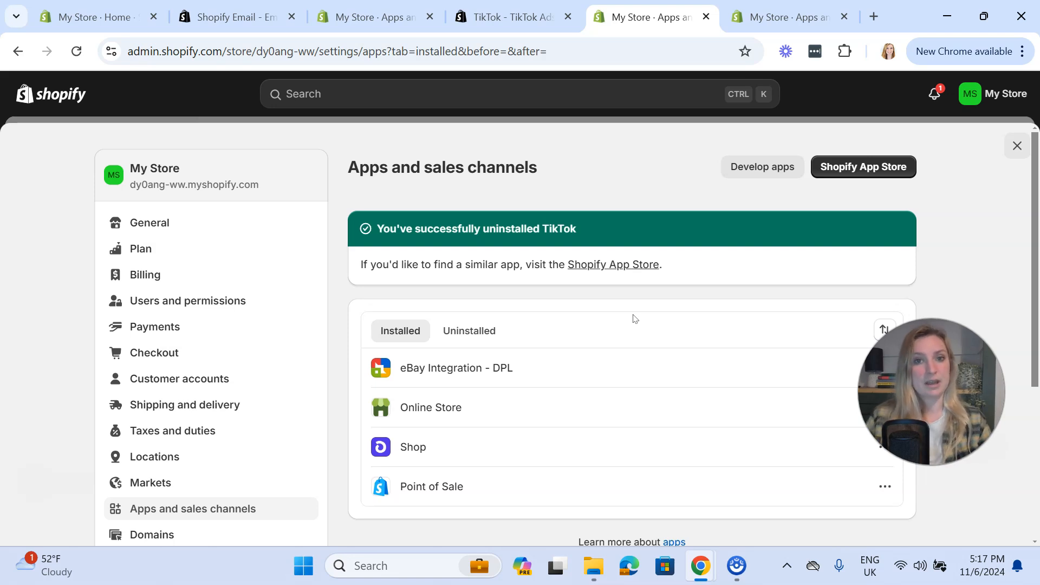
mouse_move(644, 287)
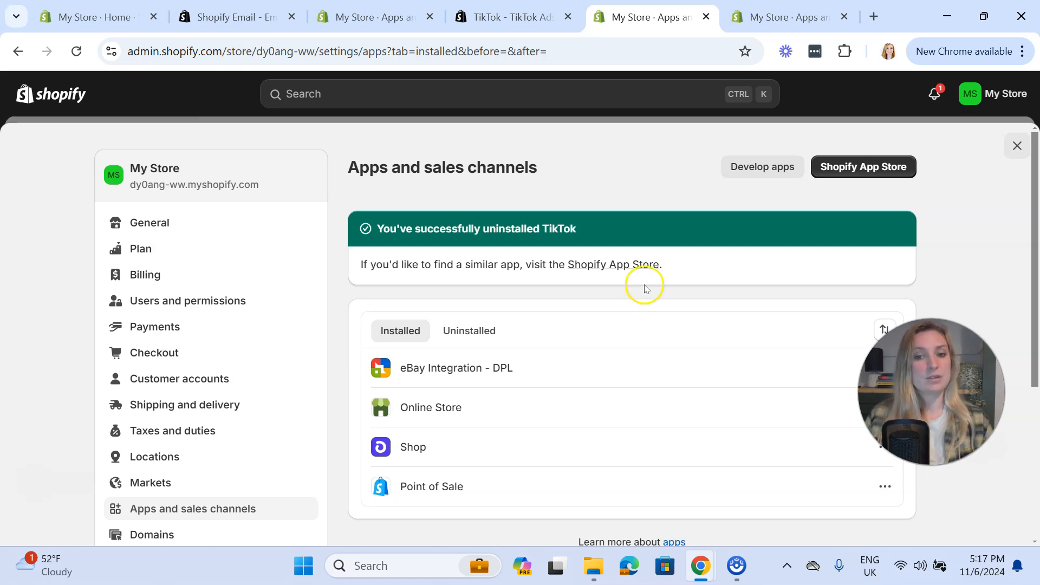
mouse_move(650, 297)
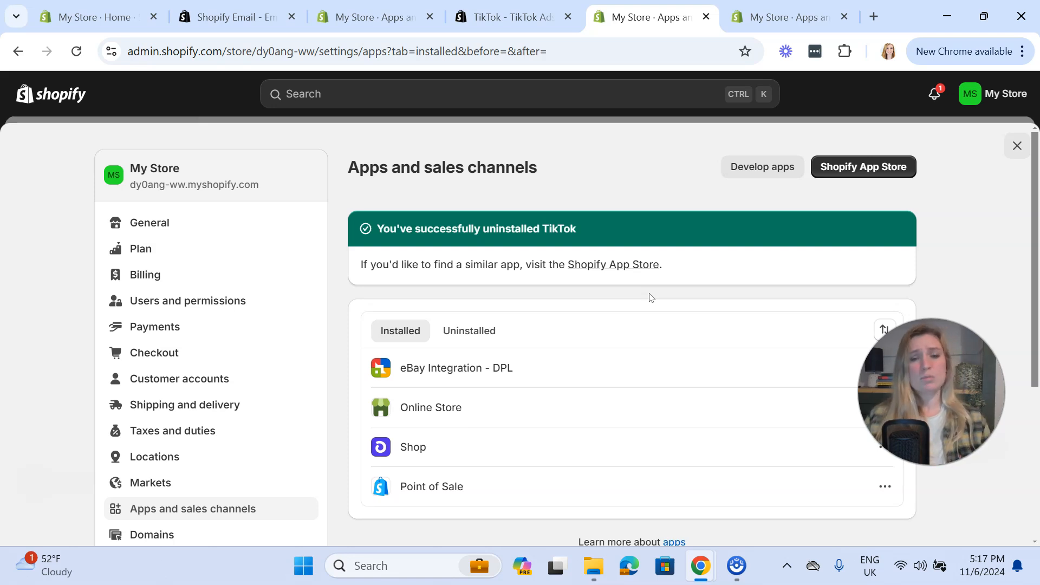
mouse_move(701, 280)
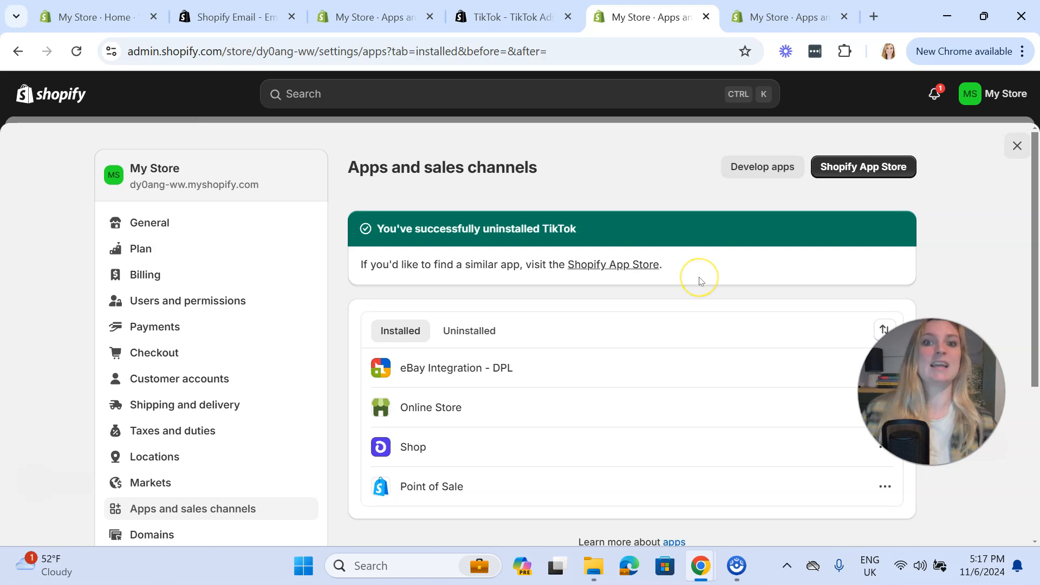
mouse_move(724, 240)
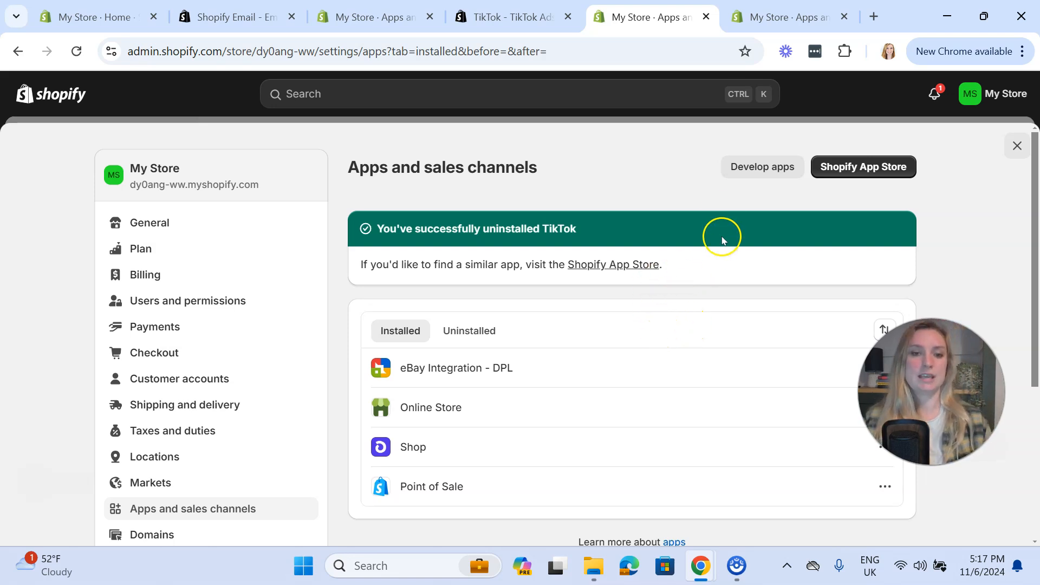
mouse_move(476, 310)
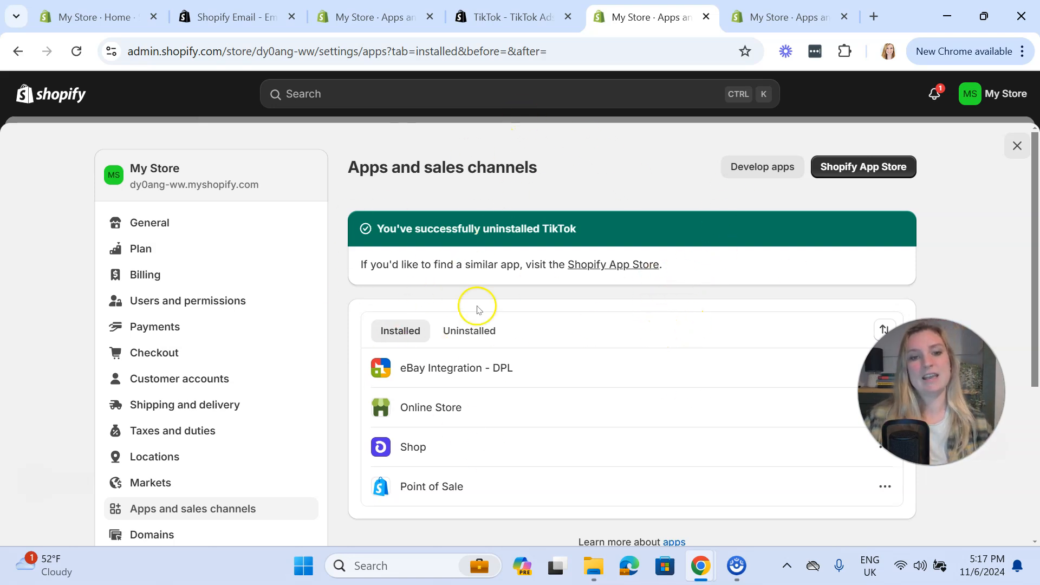
mouse_move(624, 269)
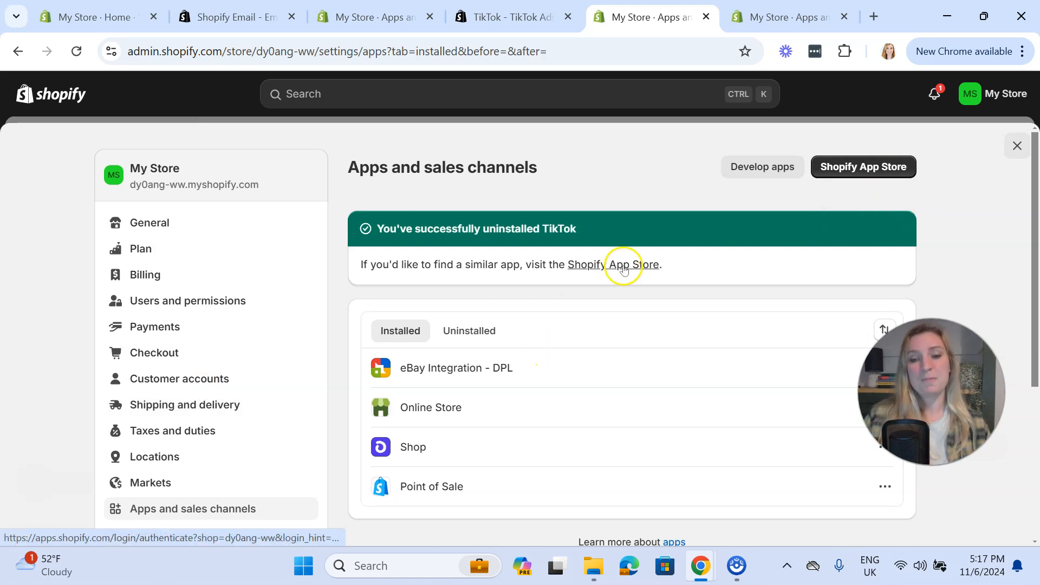
Follow the success banner's App Store link and scroll past popular apps to trending listings
click(627, 264)
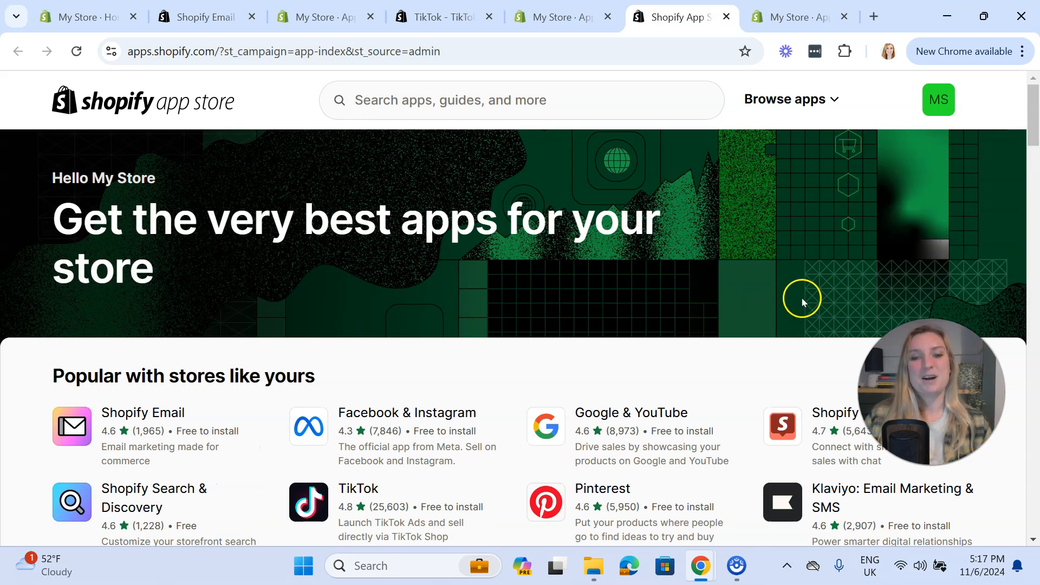
scroll(down, 3)
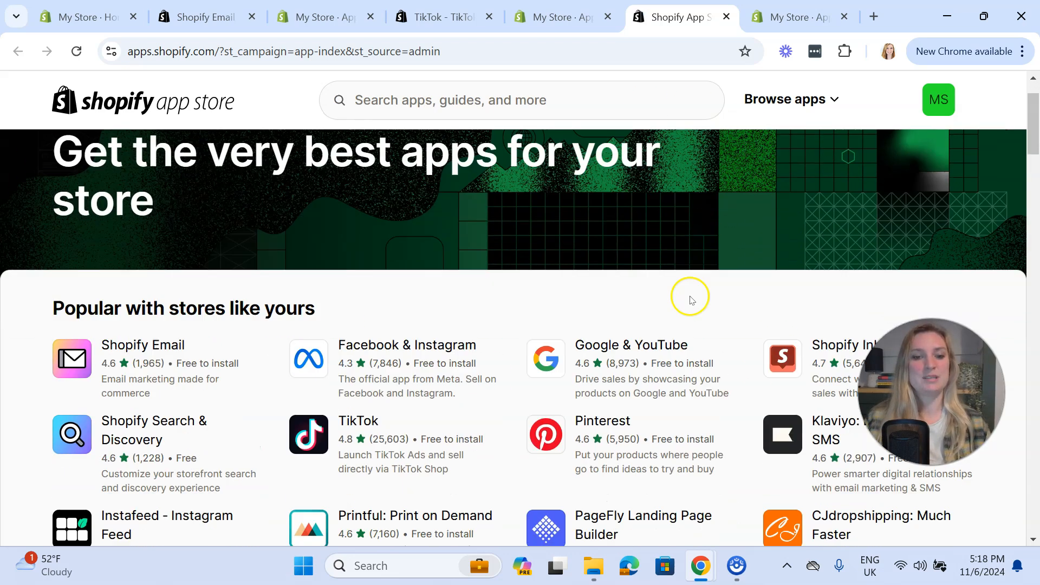
scroll(down, 3)
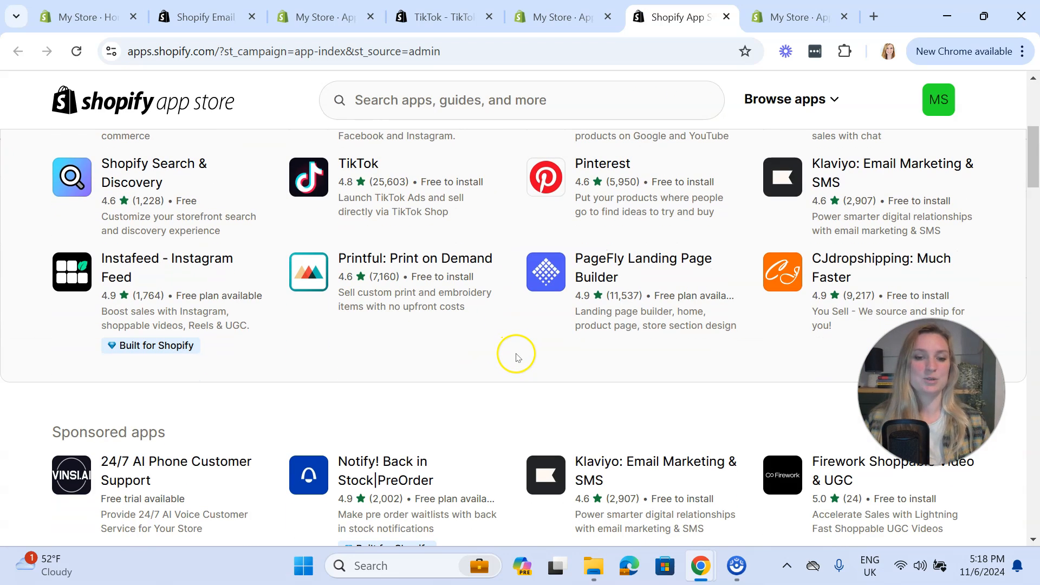
mouse_move(445, 338)
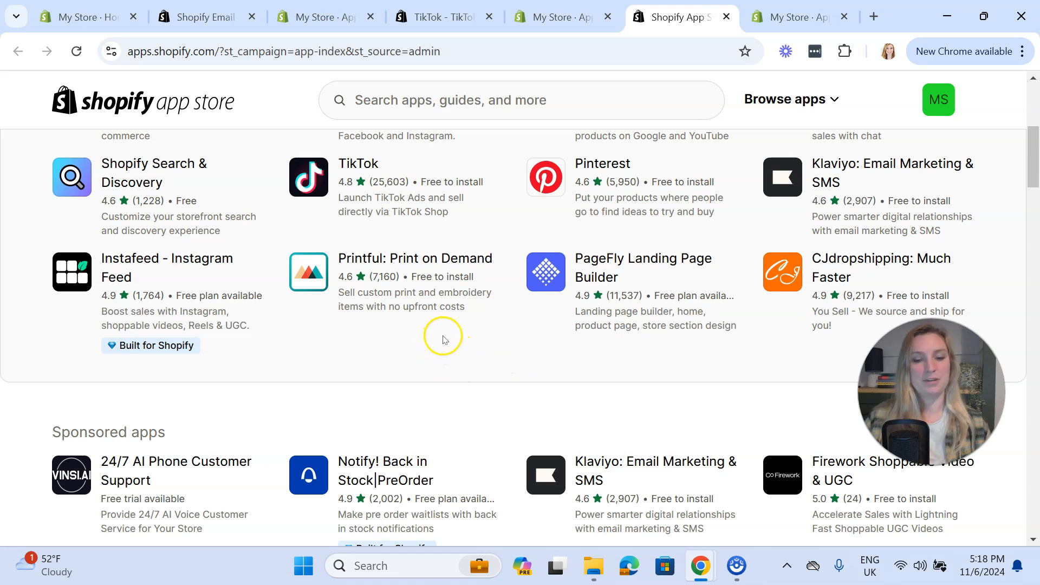
scroll(down, 3)
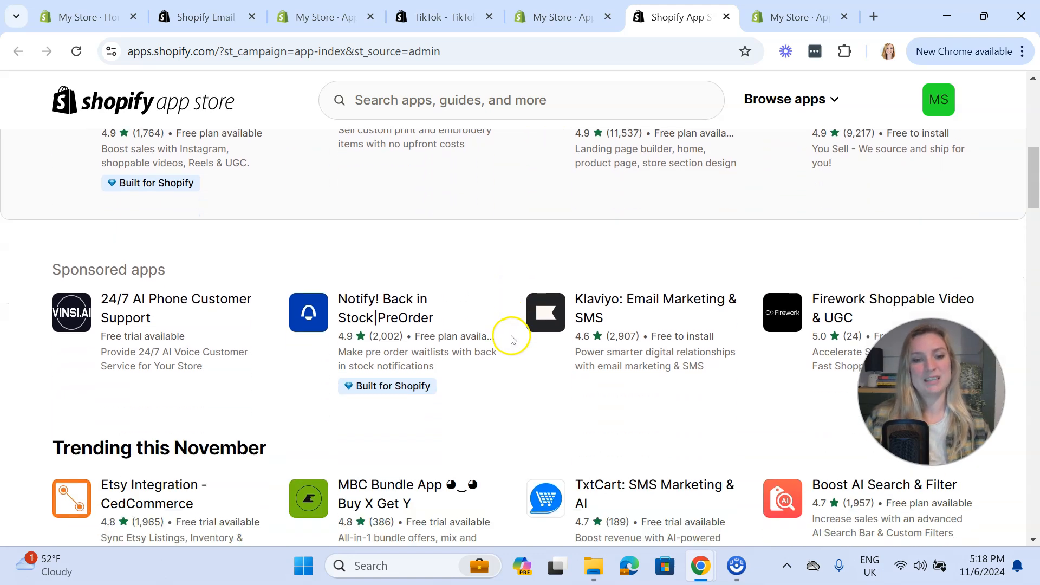